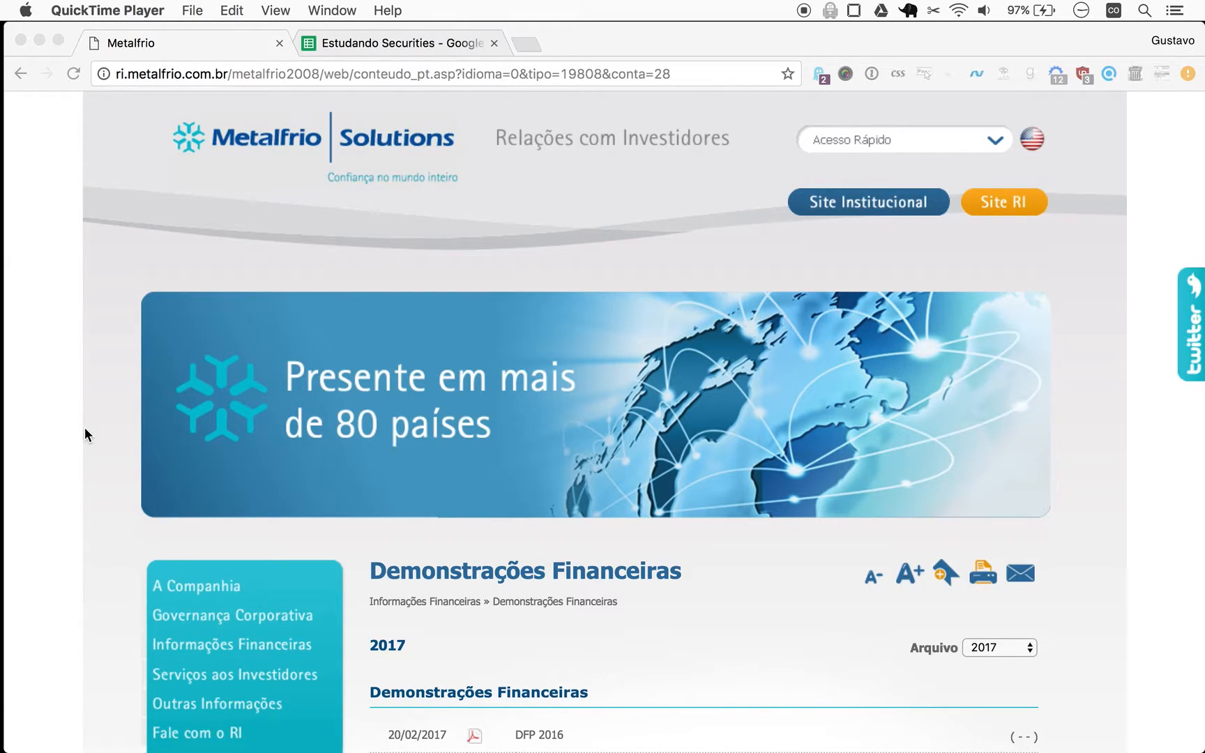
{"action": "mouse_move", "coordinate": [182, 119]}
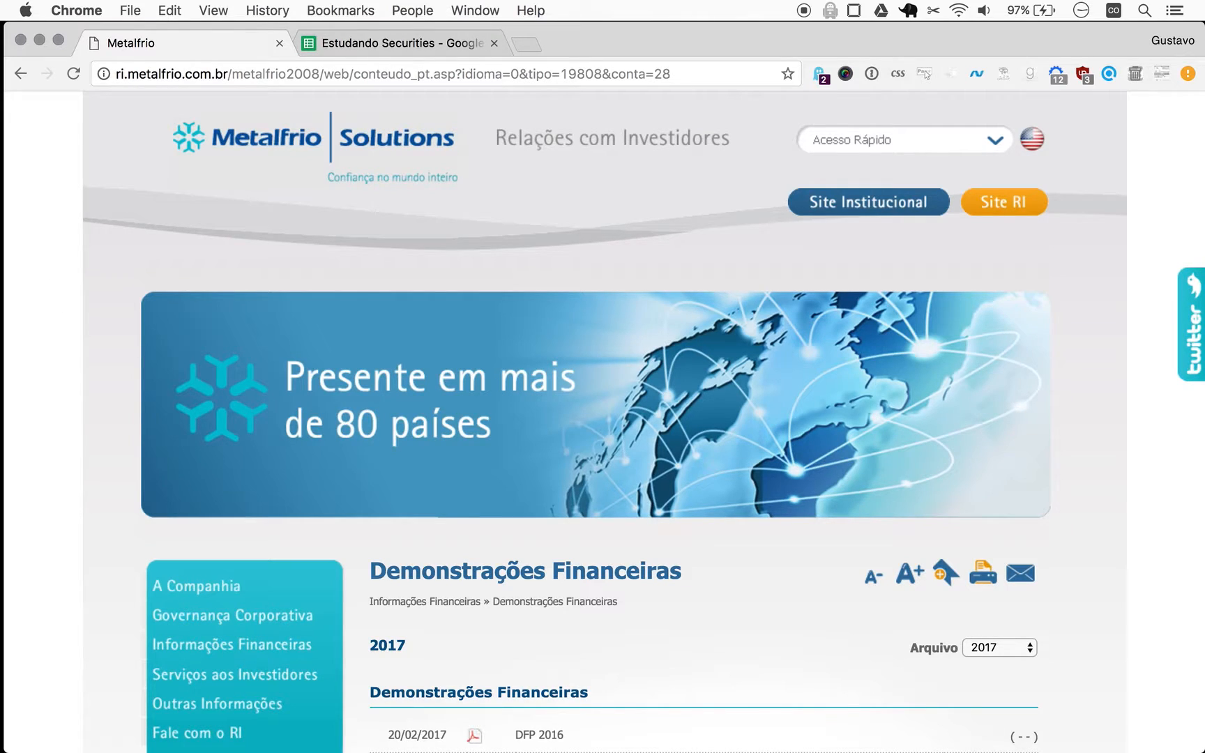
Step: Type 'metalfrio' to open the Metalfrio company website
{"action": "type", "text": "m"}
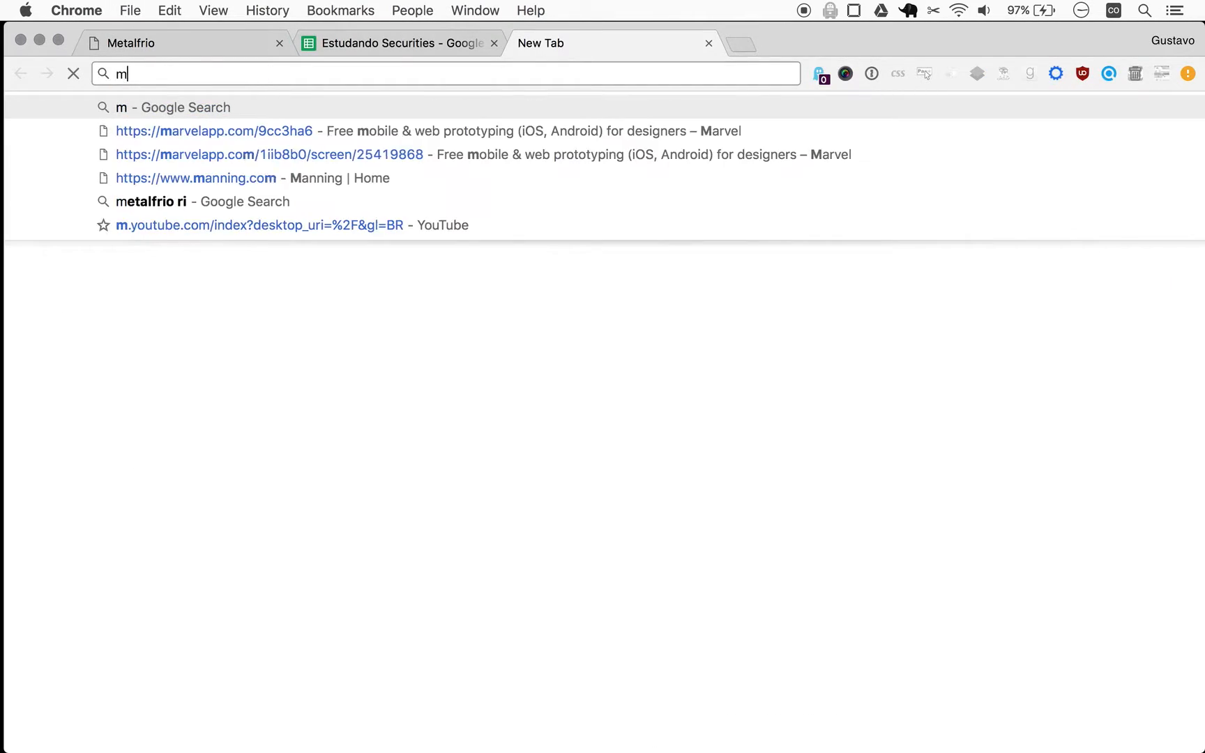
{"action": "type", "text": "etalfrio"}
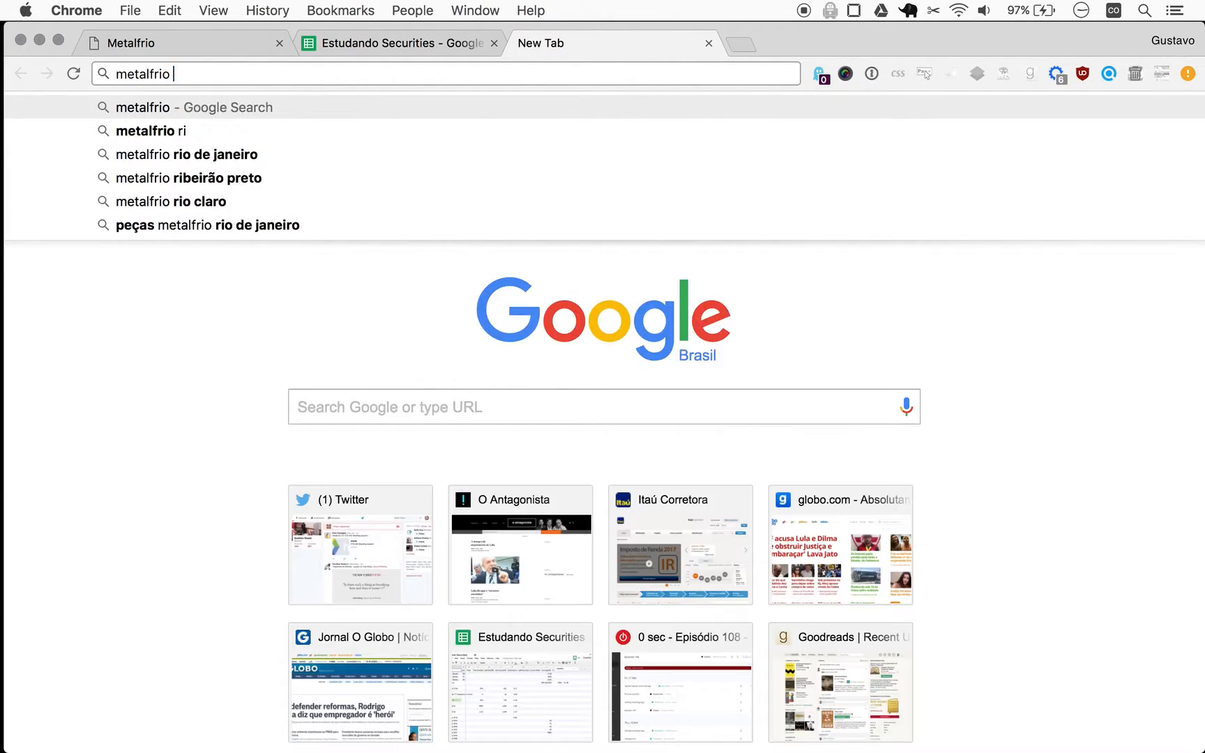
{"action": "key", "text": "Return"}
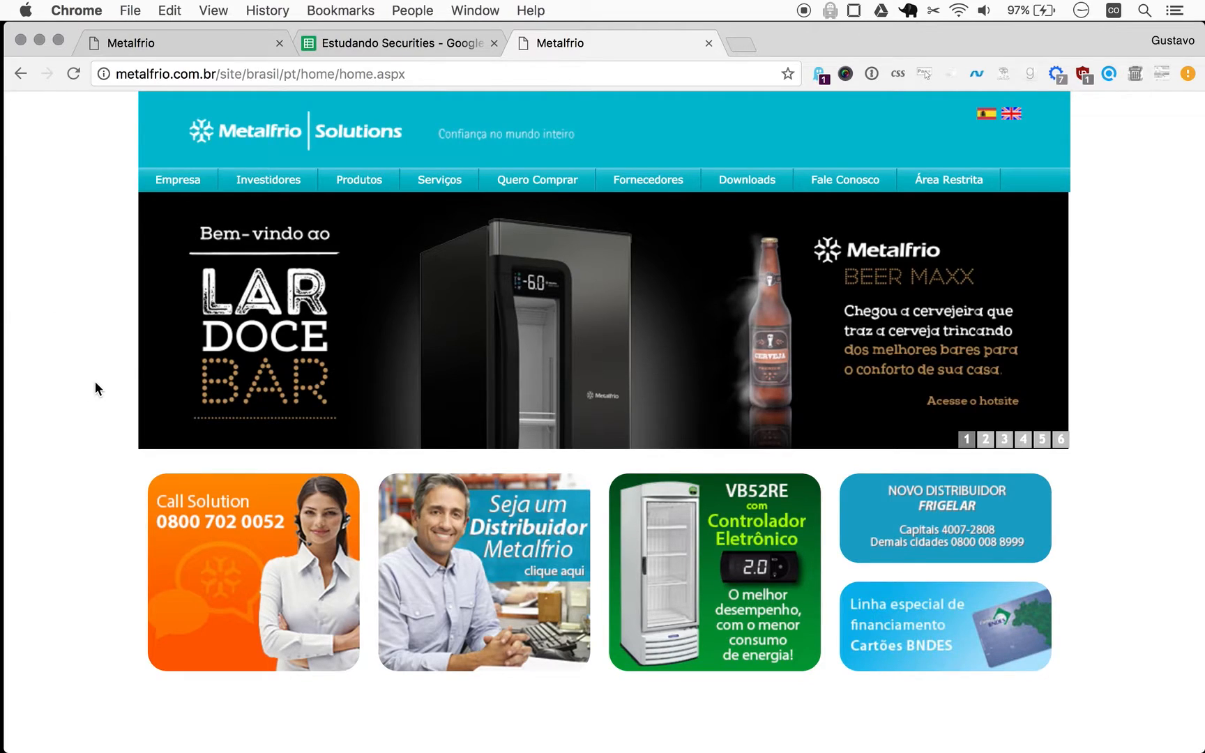
{"action": "mouse_move", "coordinate": [441, 295]}
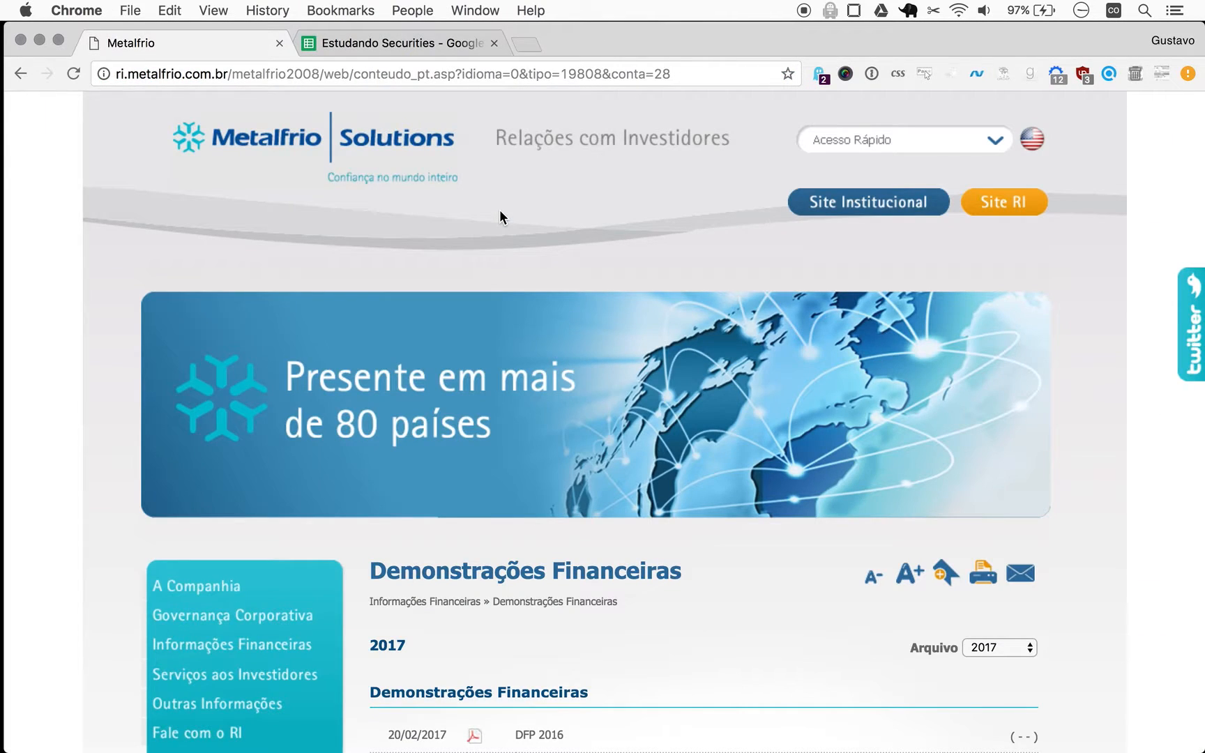
Step: Scroll the financial statements page to find the DFP 2016 entry
{"action": "scroll", "scroll_direction": "down", "scroll_amount": 3}
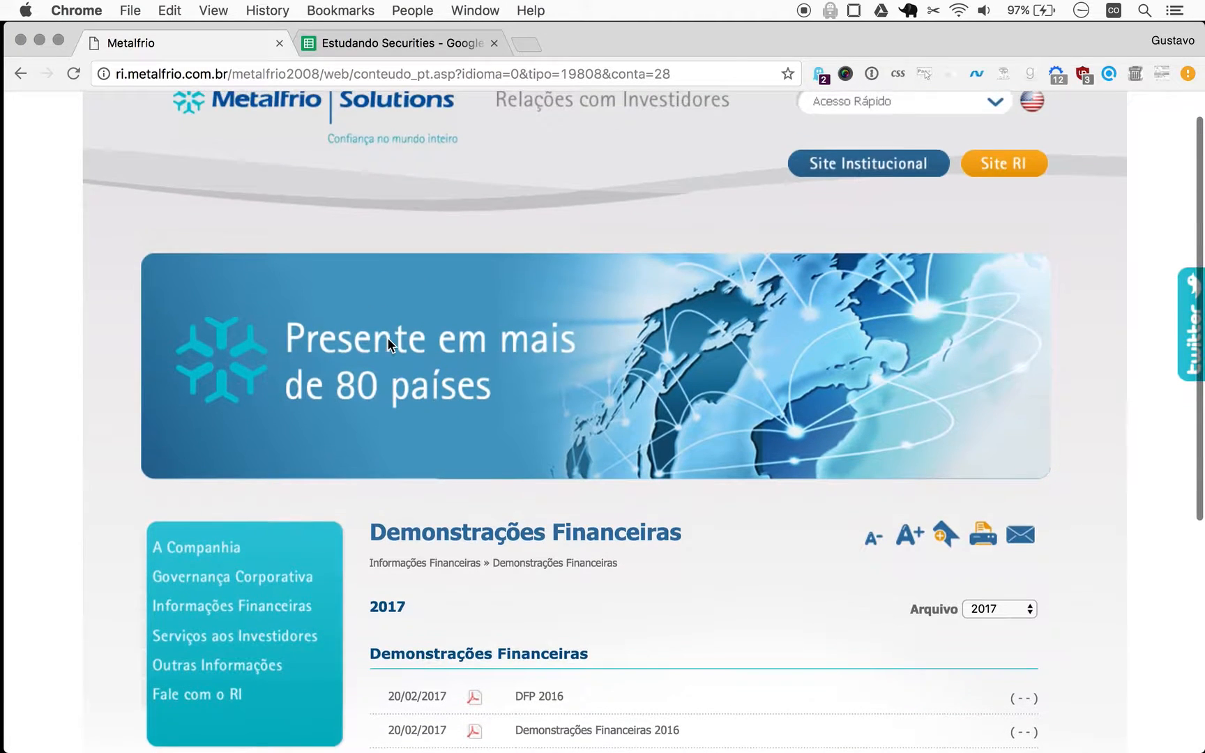
{"action": "scroll", "scroll_direction": "up", "scroll_amount": 3}
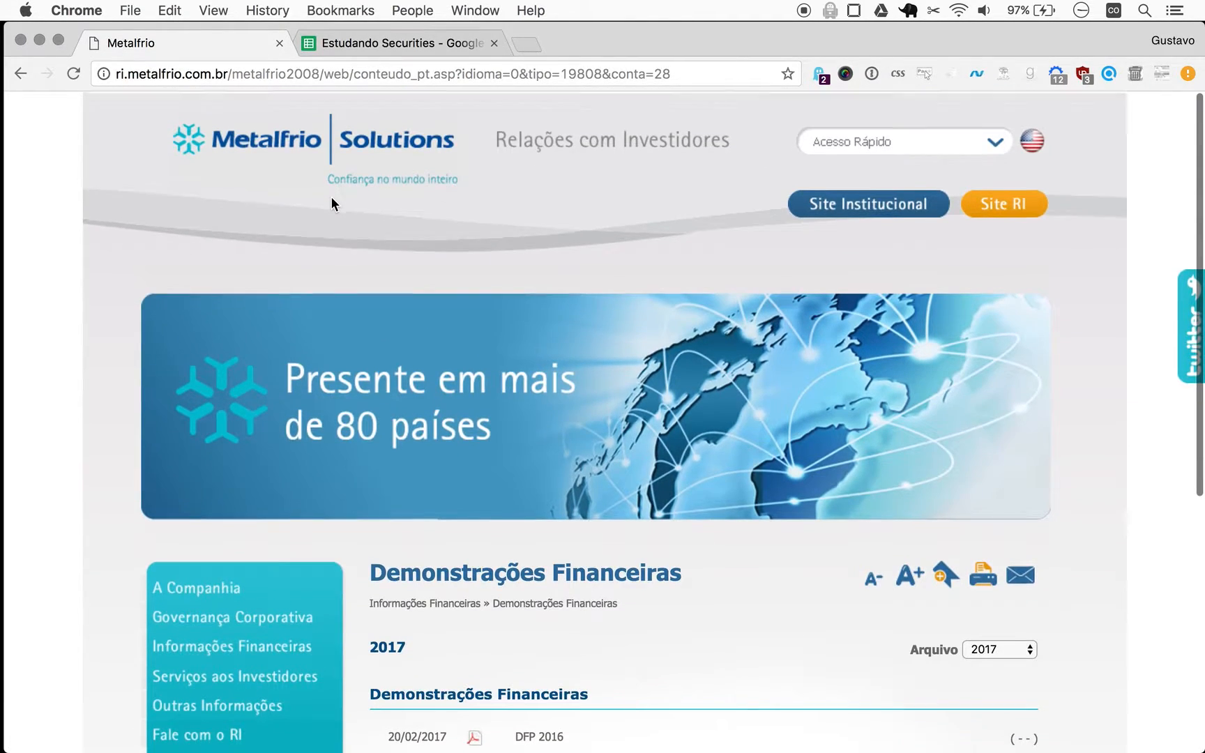
{"action": "scroll", "scroll_direction": "down", "scroll_amount": 3}
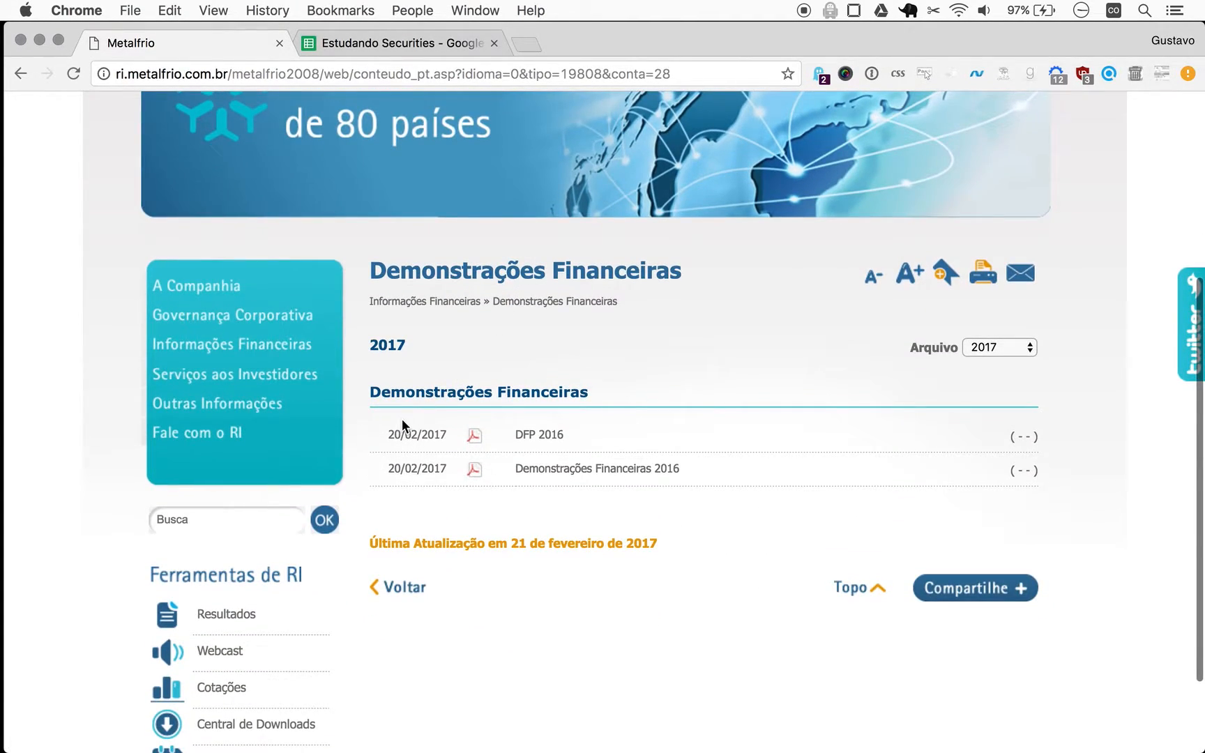
{"action": "mouse_move", "coordinate": [491, 437]}
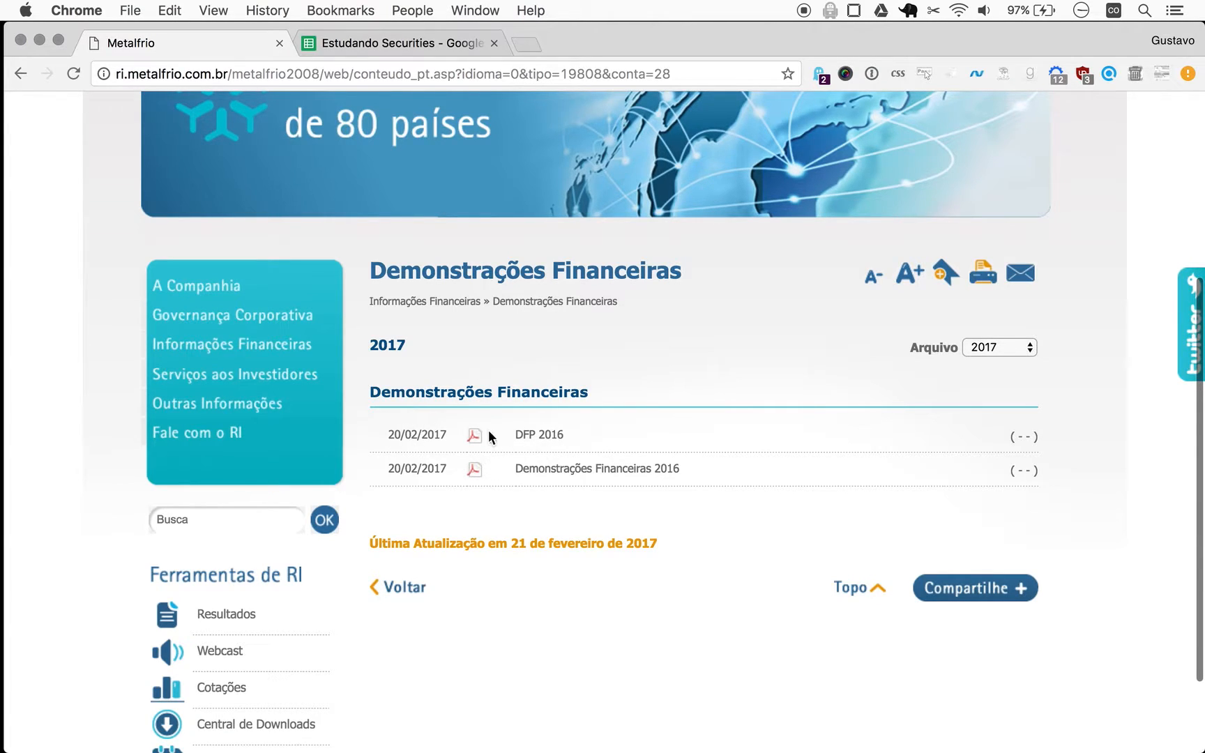
{"action": "mouse_move", "coordinate": [476, 440]}
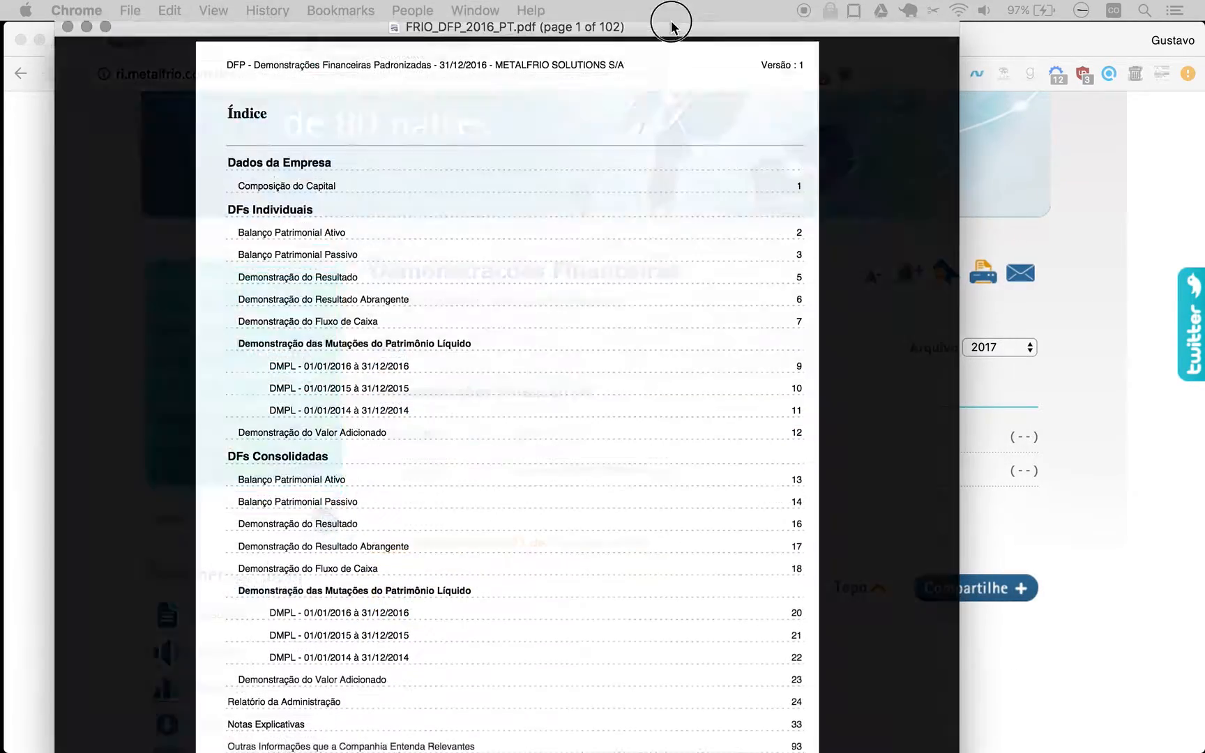
Step: Scroll the 102-page DFP 2016 PDF's Índice to the DFs Consolidadas entries
{"action": "scroll", "scroll_direction": "down", "scroll_amount": 3}
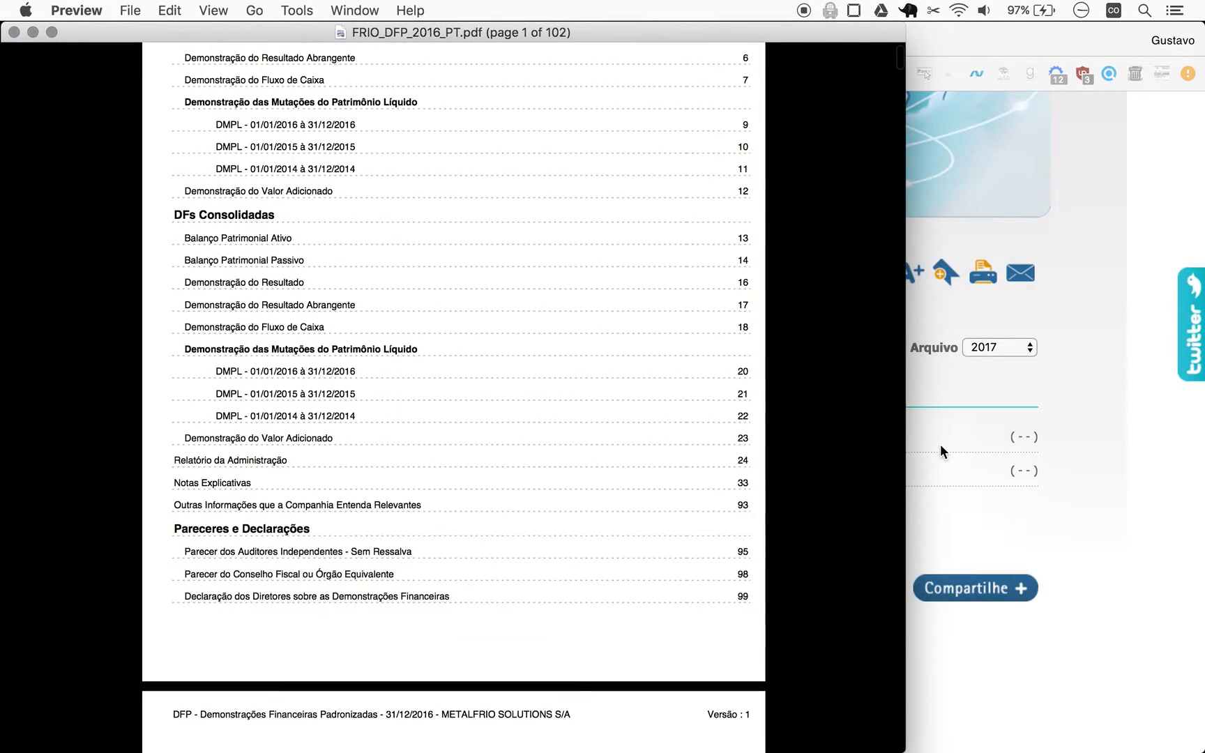
{"action": "mouse_move", "coordinate": [905, 414]}
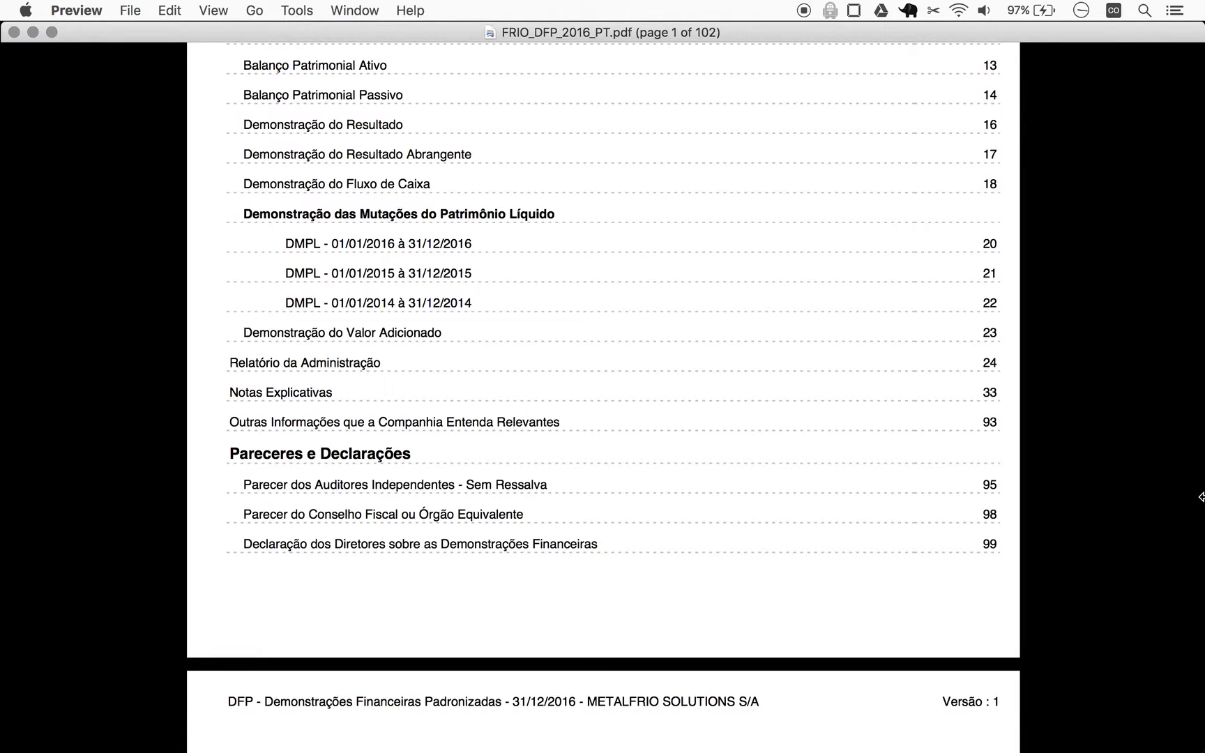
{"action": "scroll", "scroll_direction": "up", "scroll_amount": 3}
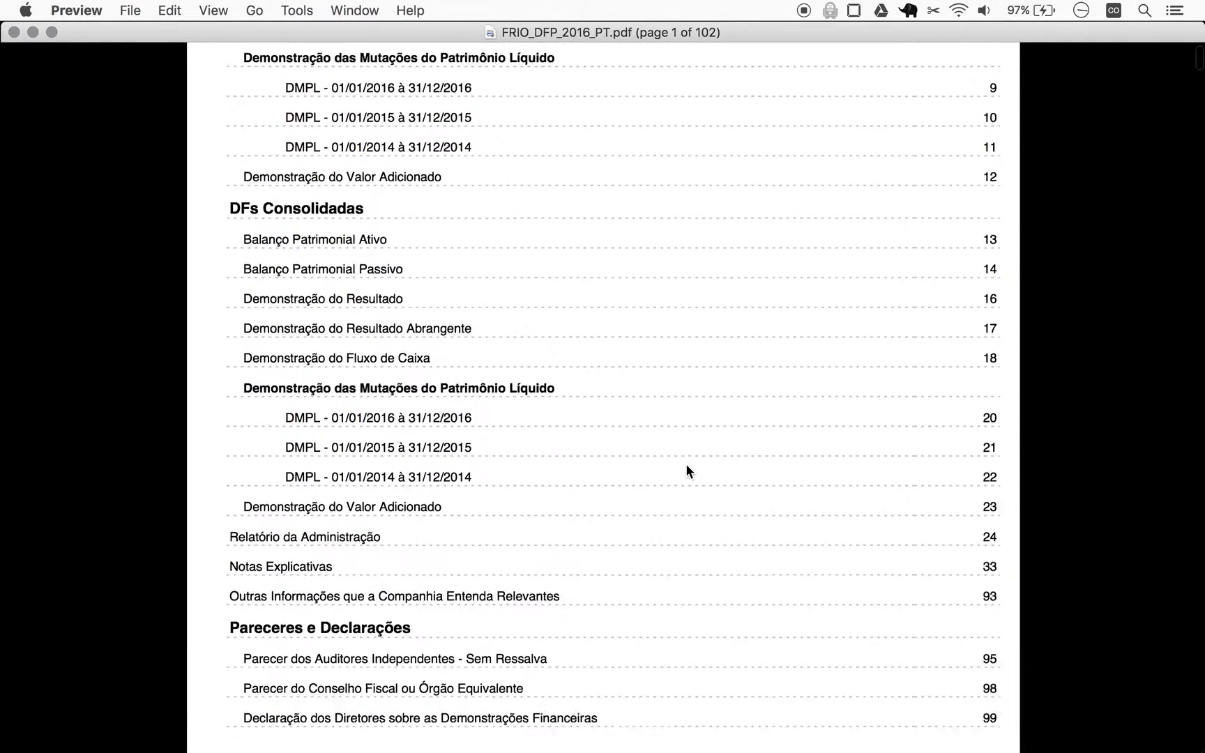
{"action": "scroll", "scroll_direction": "up", "scroll_amount": 3}
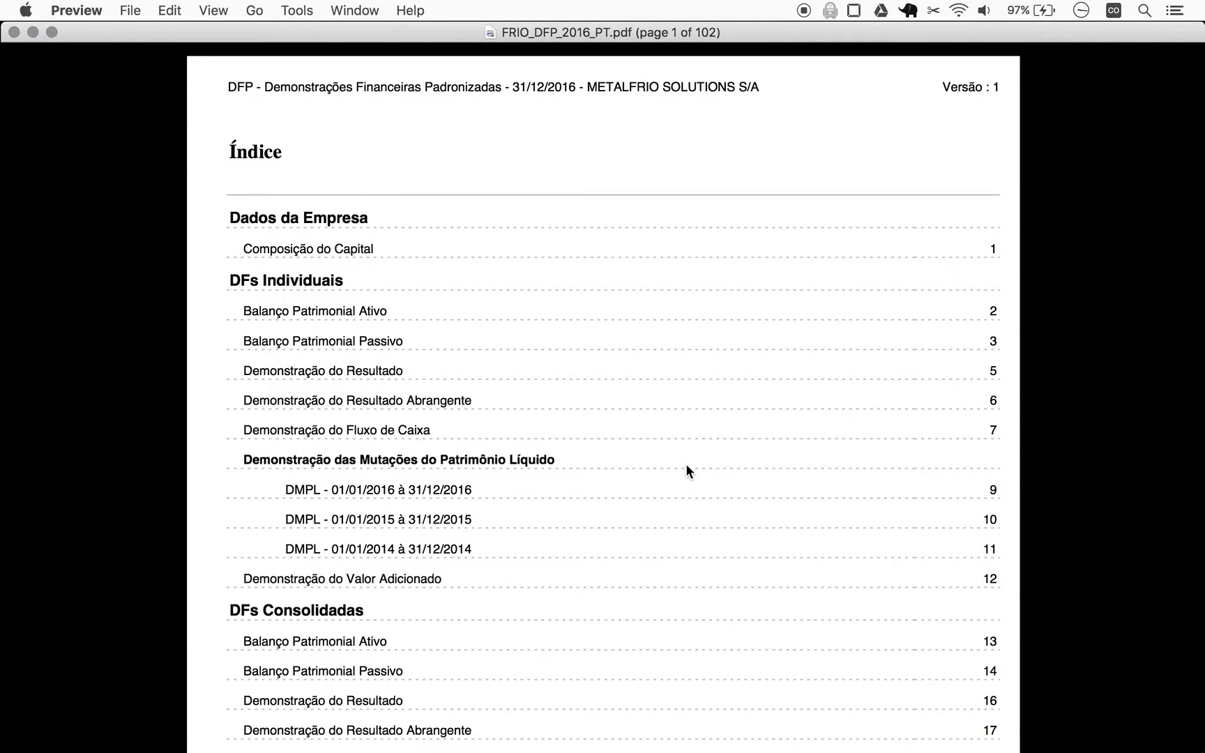
{"action": "mouse_move", "coordinate": [323, 319]}
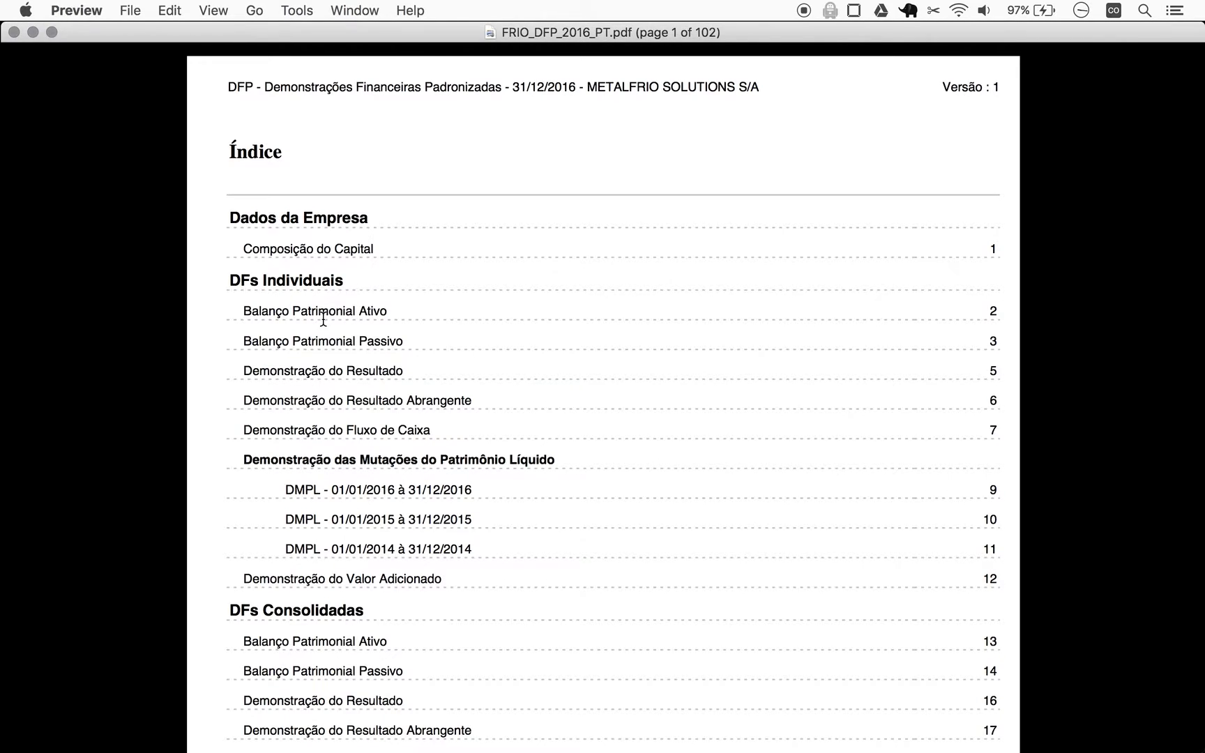
{"action": "scroll", "scroll_direction": "down", "scroll_amount": 3}
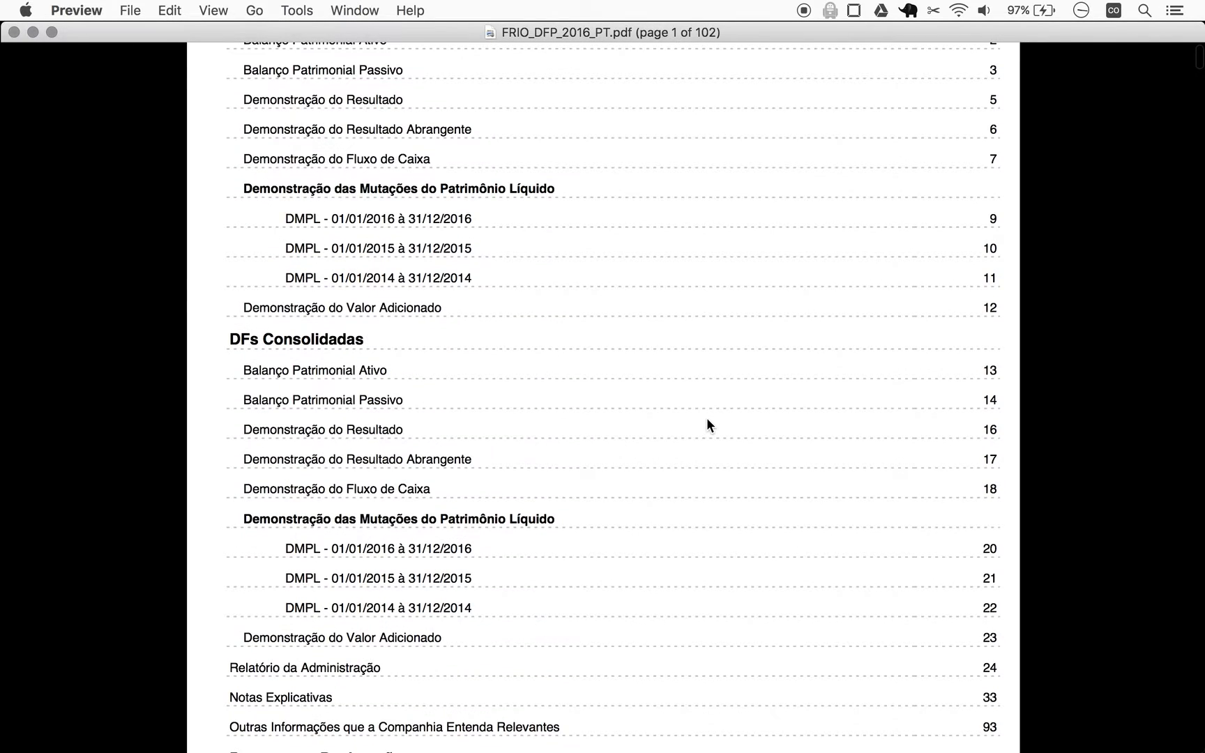
{"action": "scroll", "scroll_direction": "up", "scroll_amount": 3}
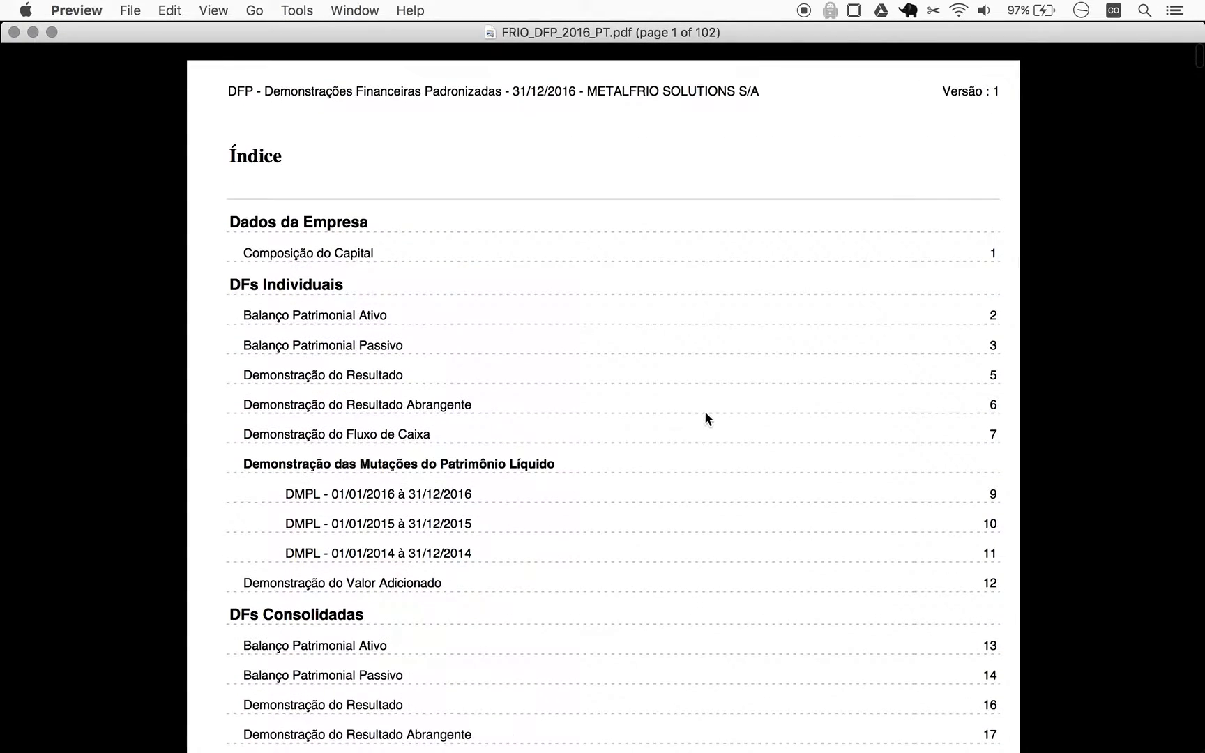
{"action": "scroll", "scroll_direction": "up", "scroll_amount": 3}
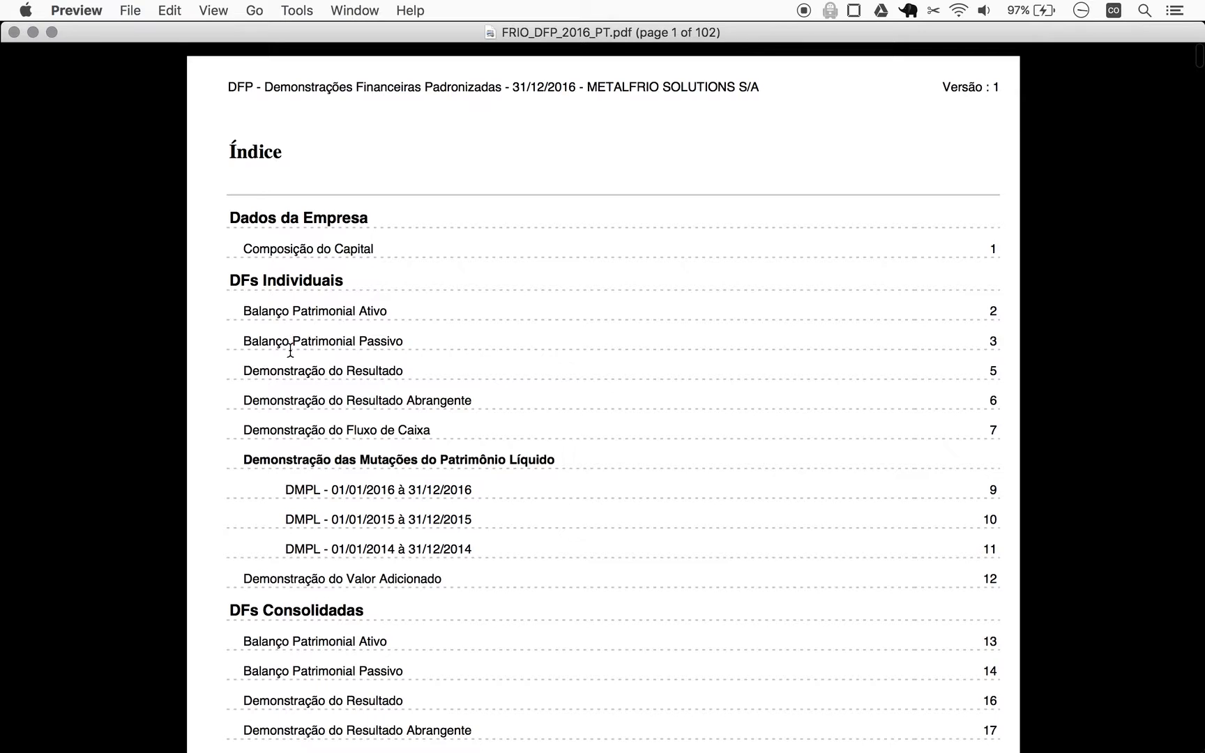
{"action": "scroll", "scroll_direction": "down", "scroll_amount": 3}
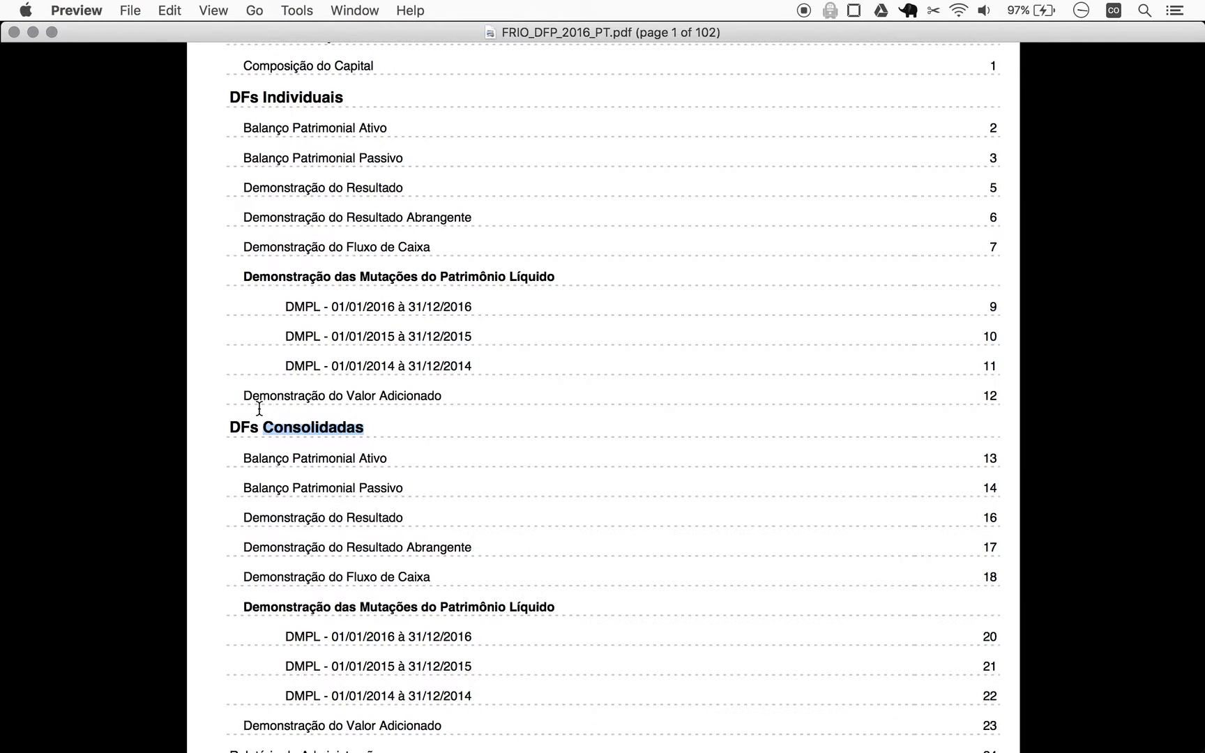
{"action": "mouse_move", "coordinate": [286, 497]}
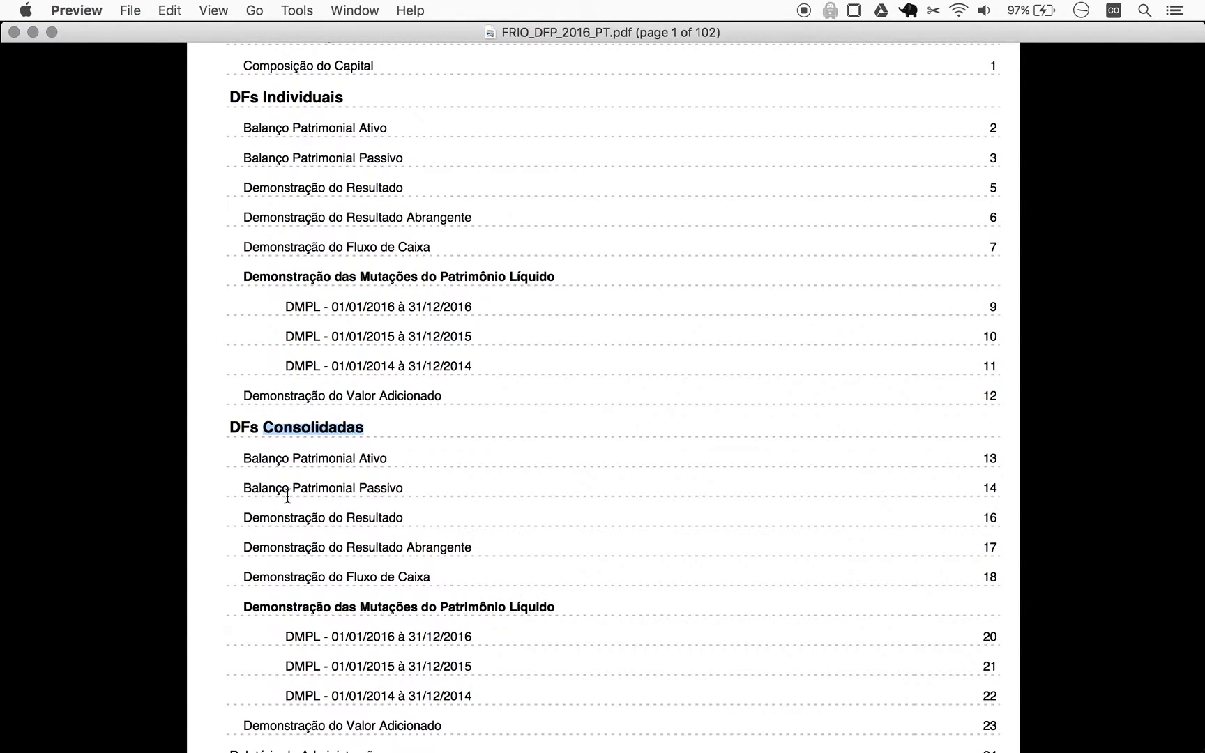
{"action": "scroll", "scroll_direction": "down", "scroll_amount": 3}
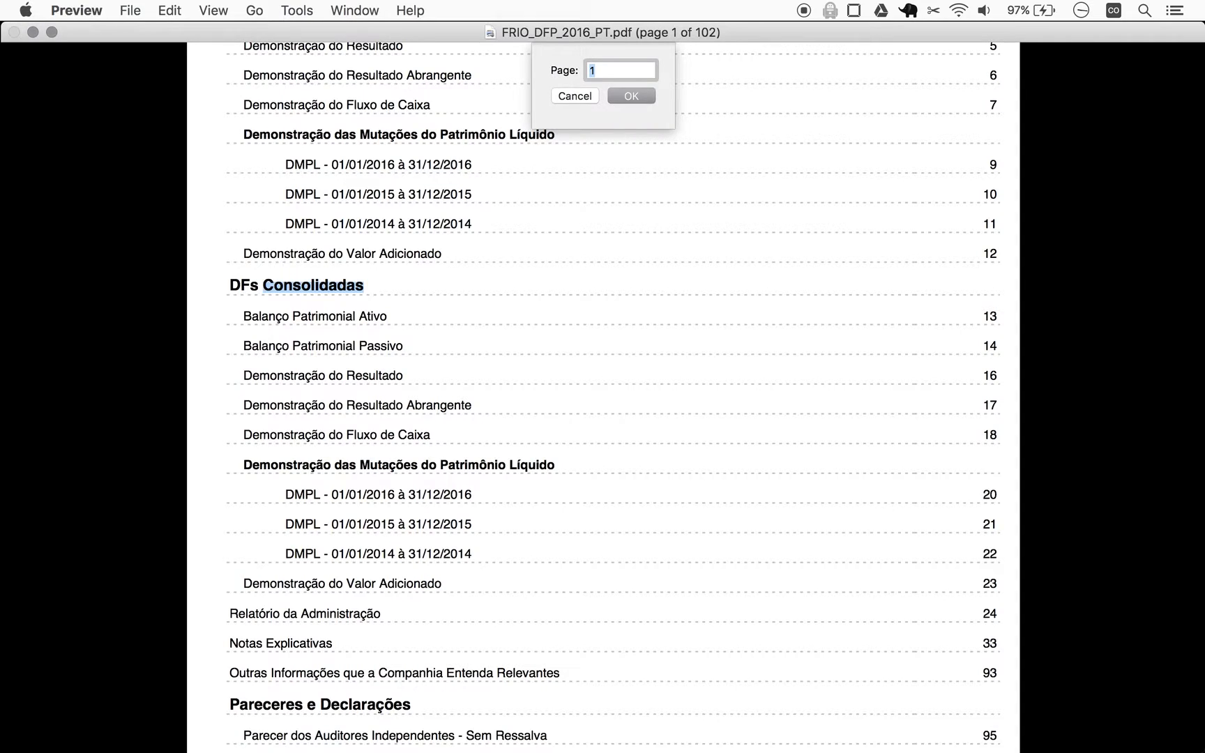
{"action": "mouse_move", "coordinate": [994, 350]}
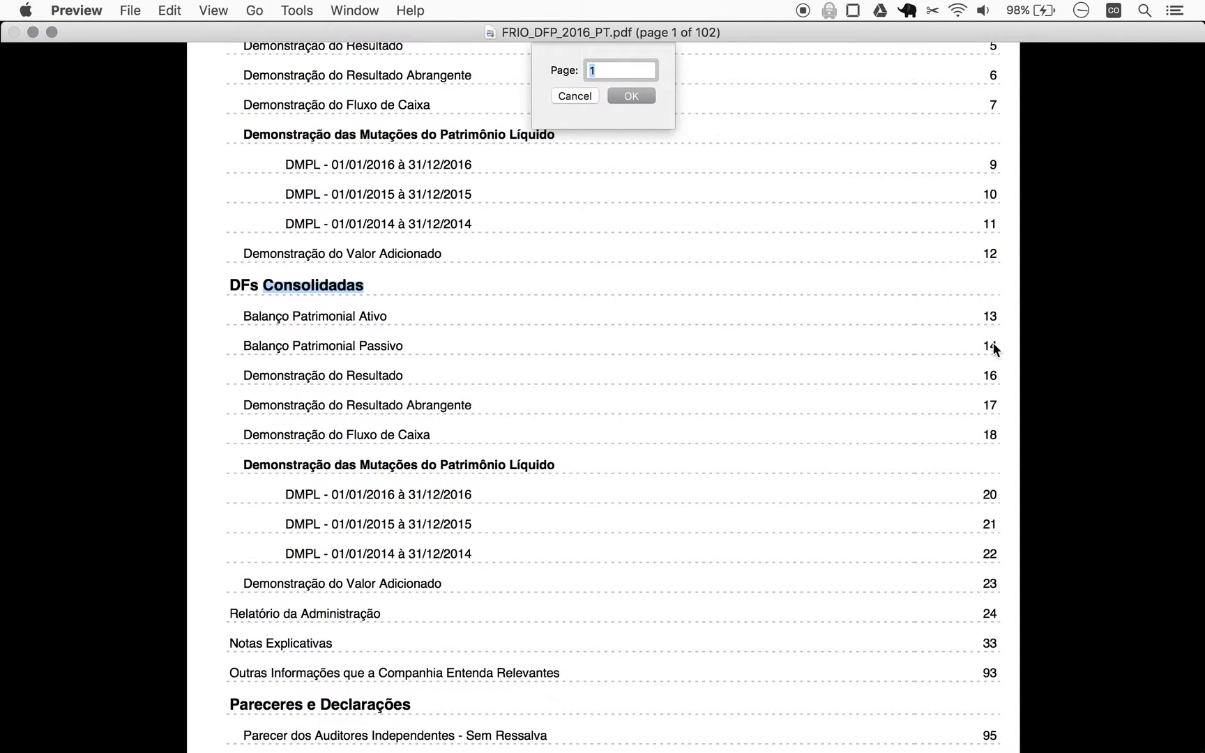
Step: Jump to the consolidated balance sheet and mark Patrimônio Líquido Consolidado (121.814)
{"action": "left_click", "coordinate": [630, 95]}
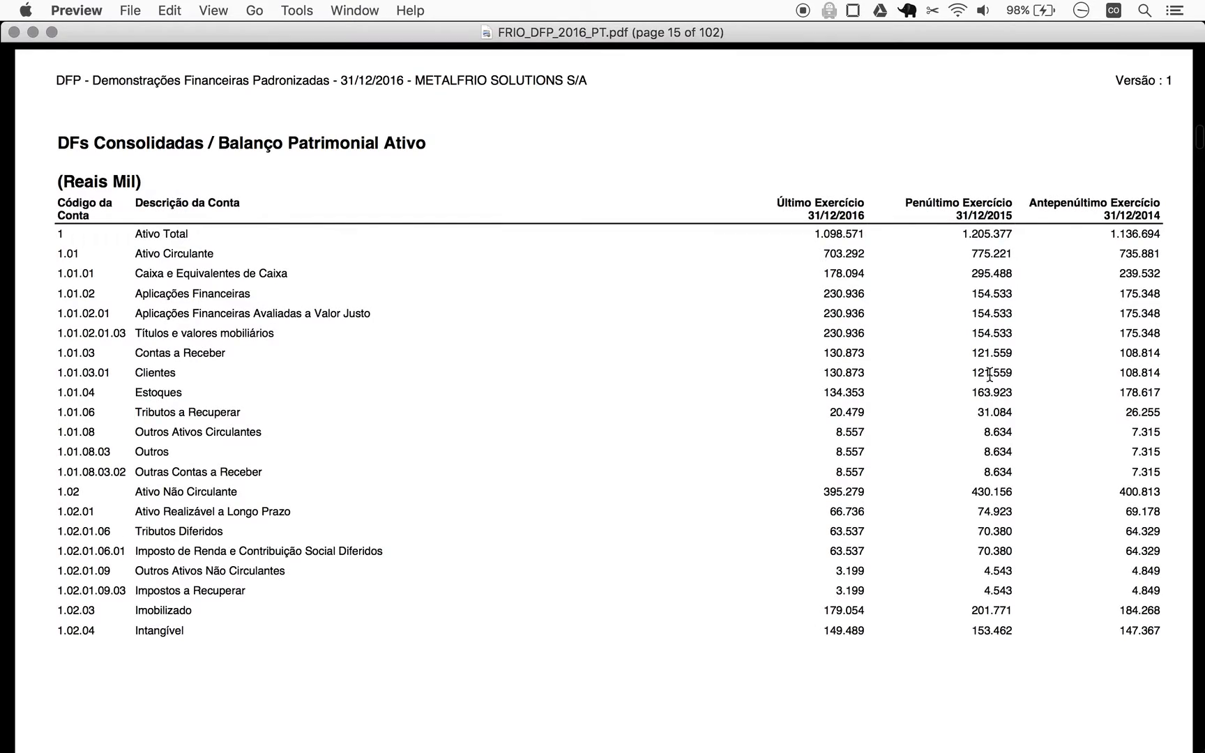
{"action": "scroll", "scroll_direction": "down", "scroll_amount": 3}
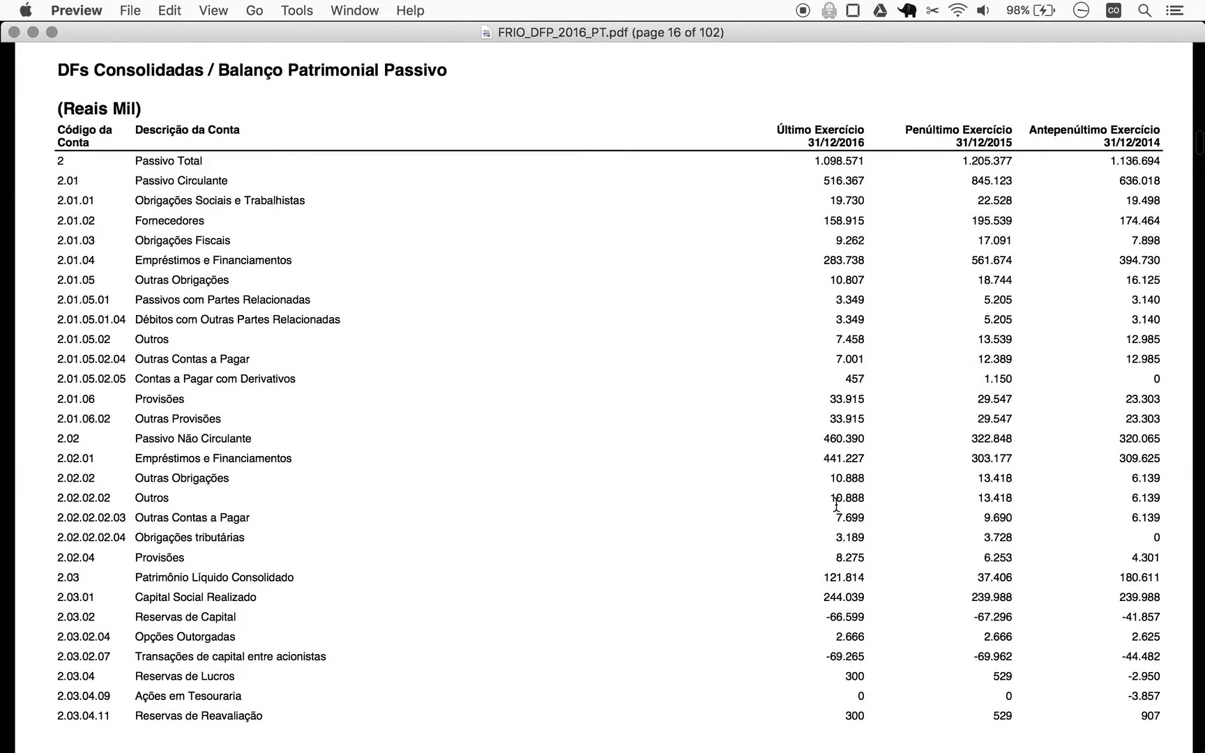
{"action": "scroll", "scroll_direction": "down", "scroll_amount": 3}
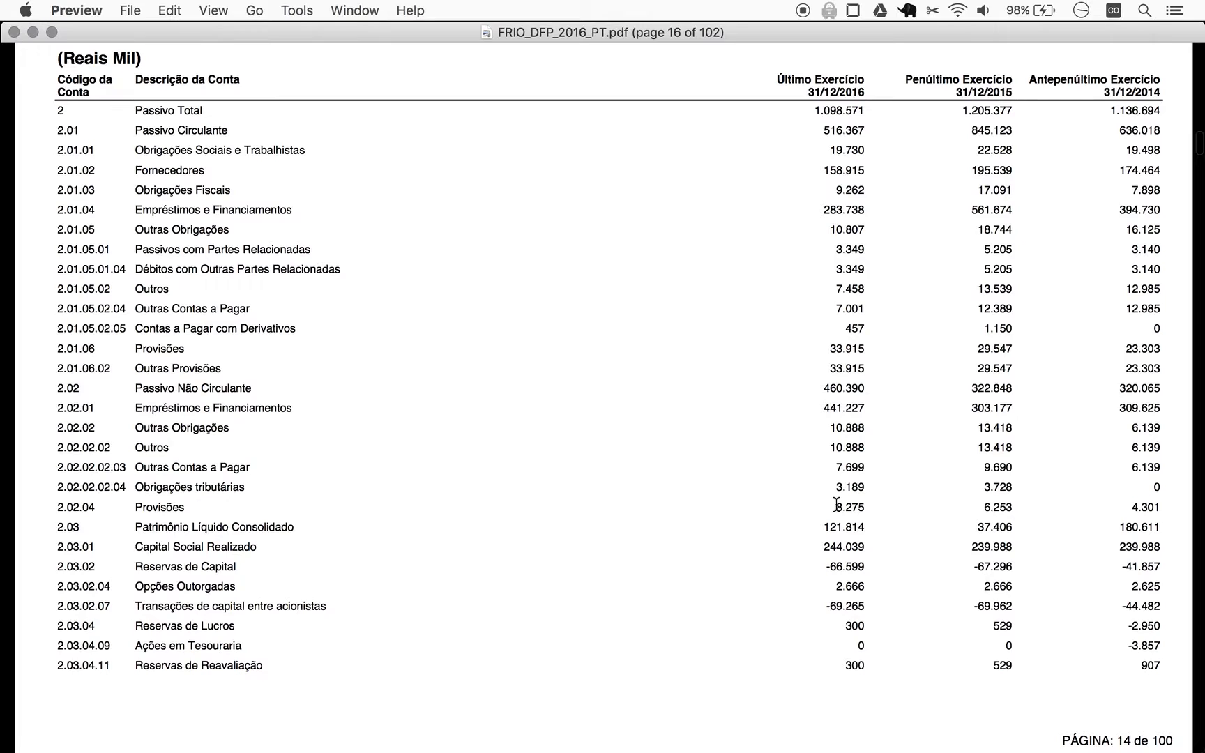
{"action": "scroll", "scroll_direction": "down", "scroll_amount": 3}
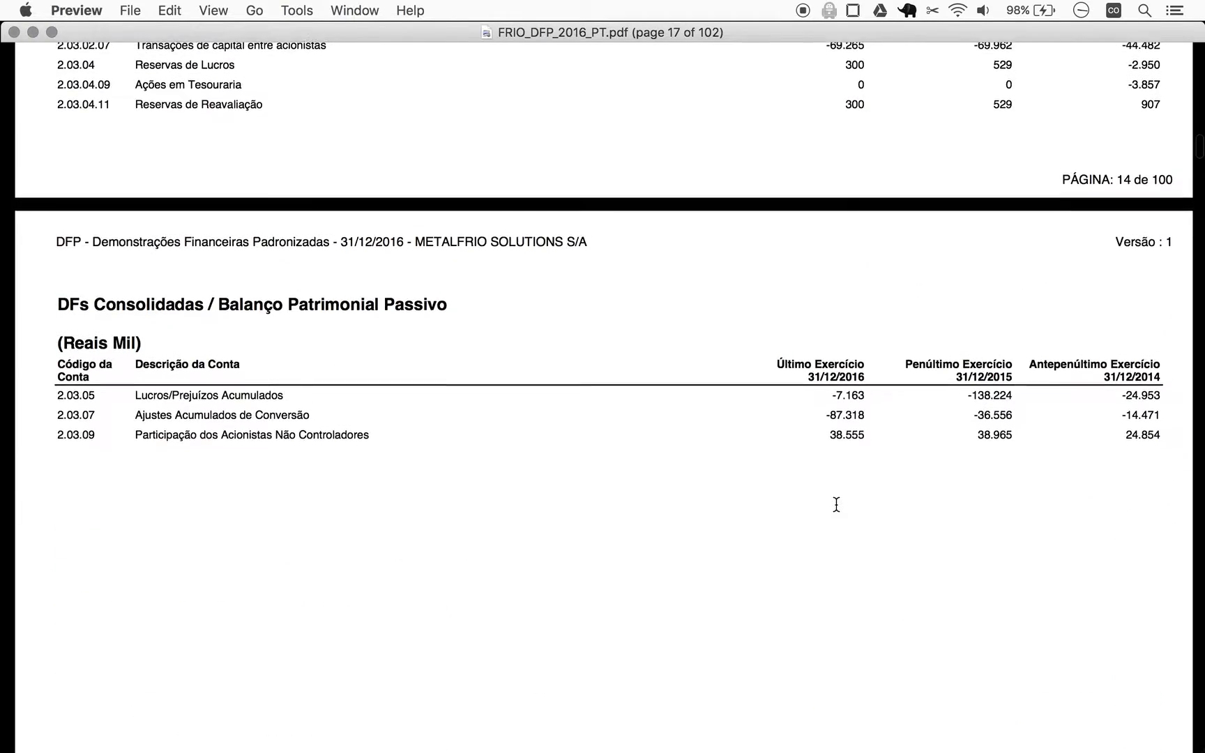
{"action": "scroll", "scroll_direction": "up", "scroll_amount": 3}
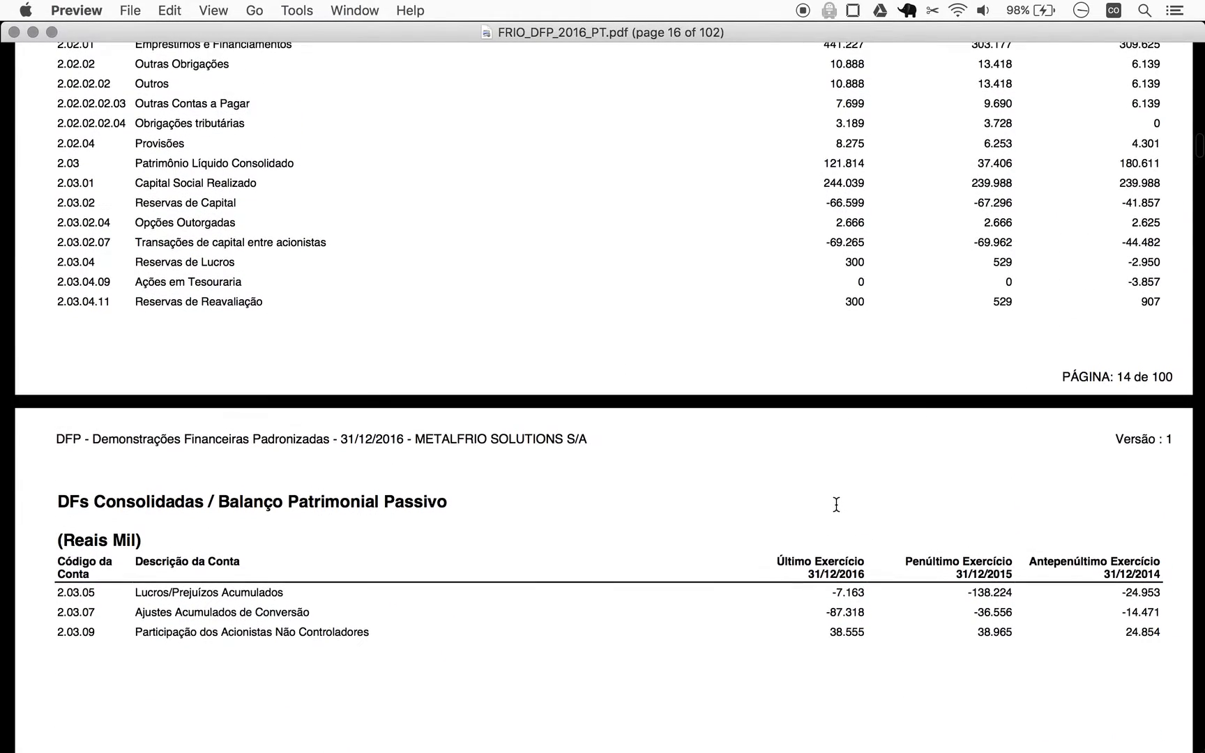
{"action": "scroll", "scroll_direction": "up", "scroll_amount": 3}
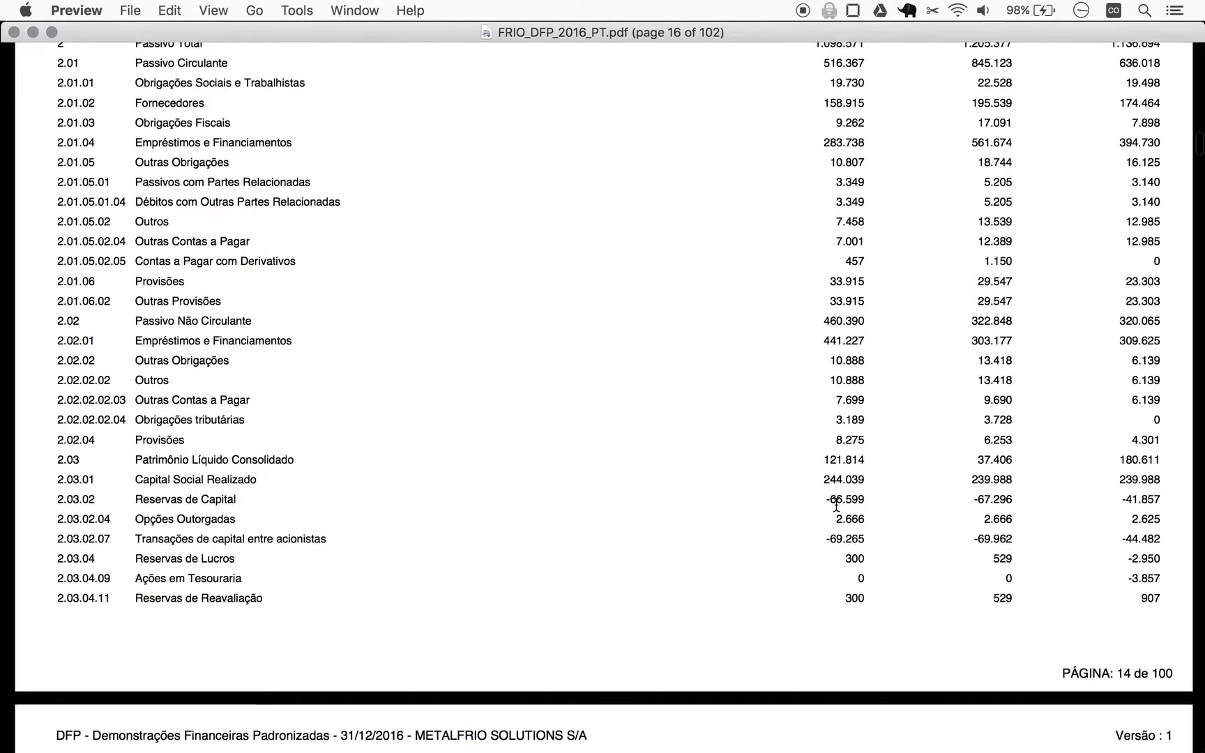
{"action": "mouse_move", "coordinate": [230, 467]}
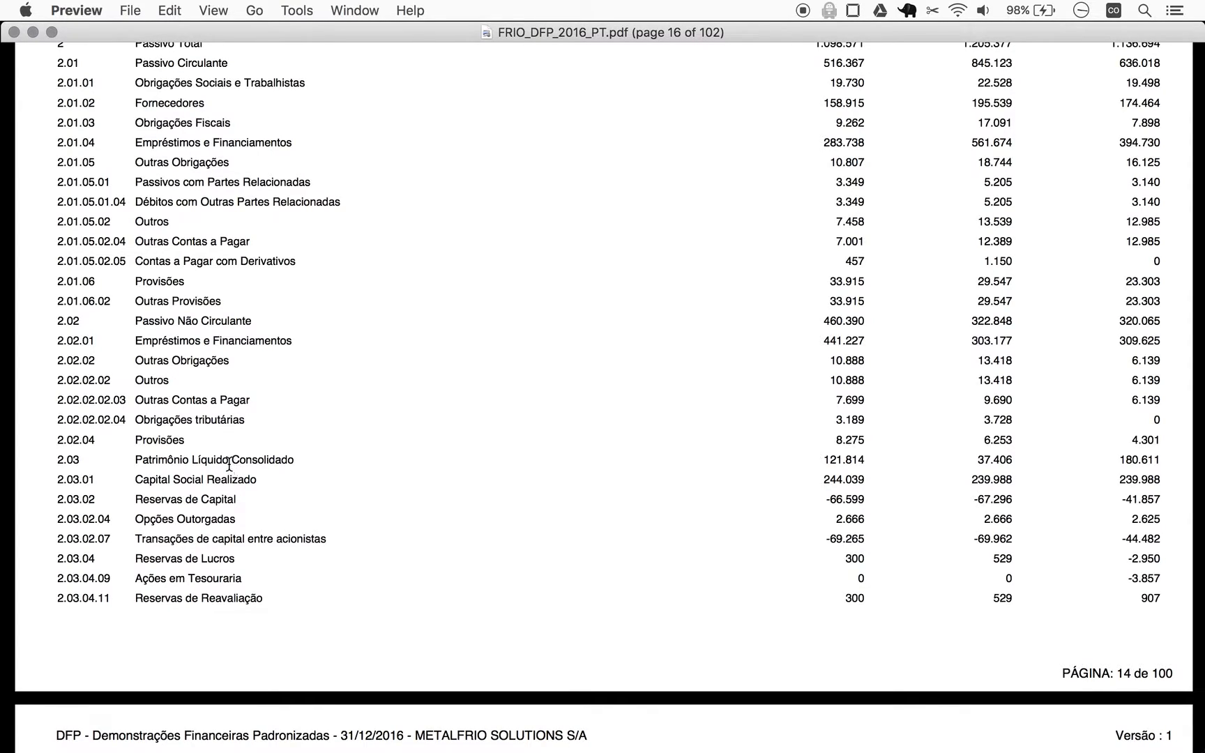
{"action": "double_click", "coordinate": [181, 459]}
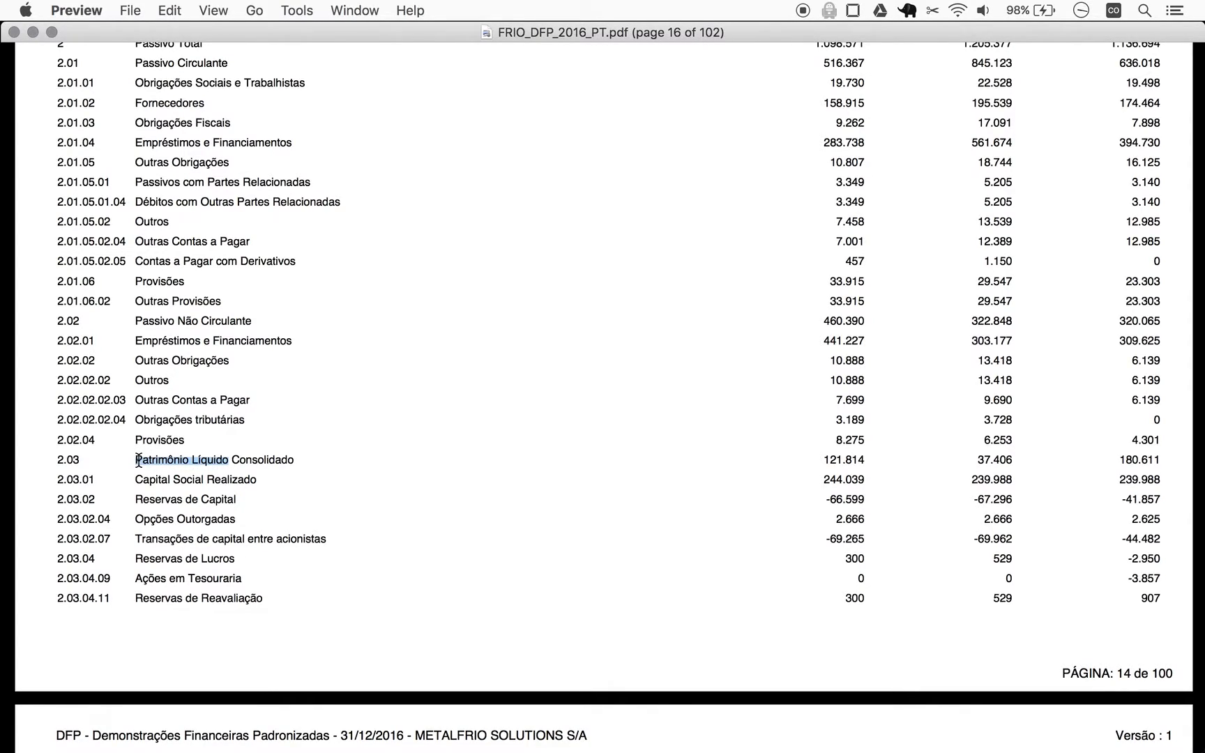
{"action": "scroll", "scroll_direction": "up", "scroll_amount": 3}
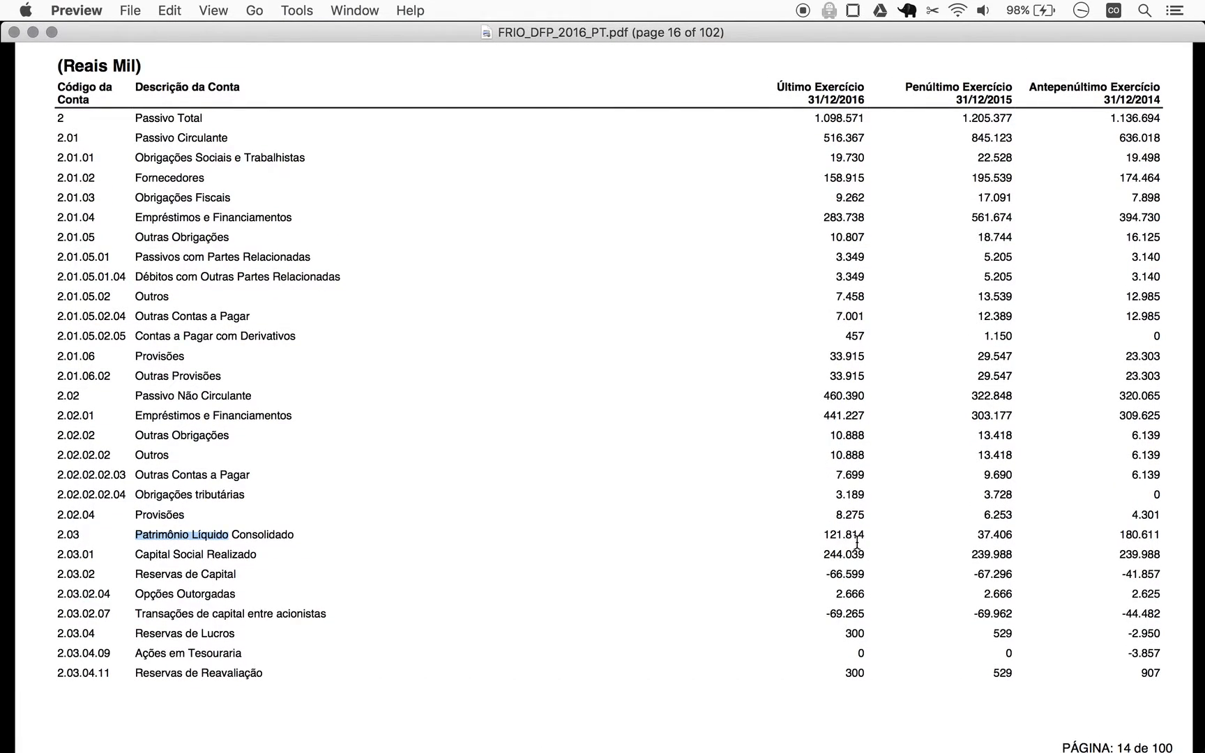
{"action": "mouse_move", "coordinate": [848, 540]}
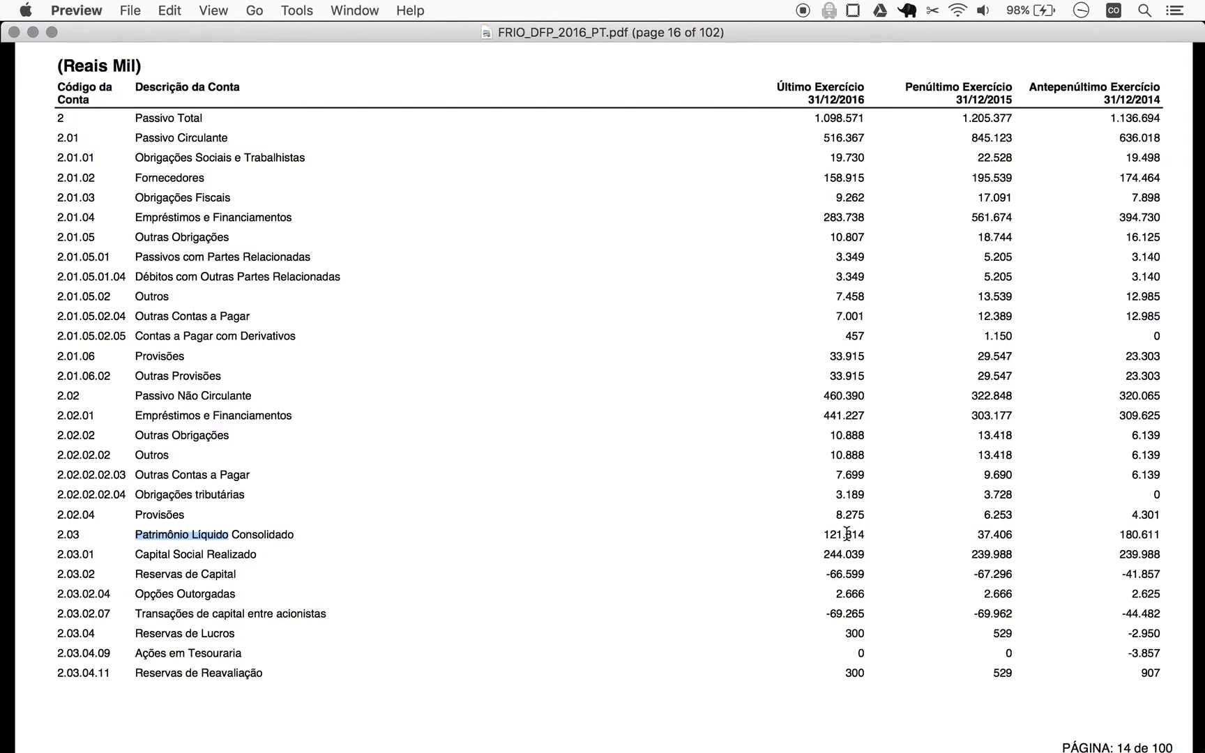
{"action": "mouse_move", "coordinate": [1130, 526]}
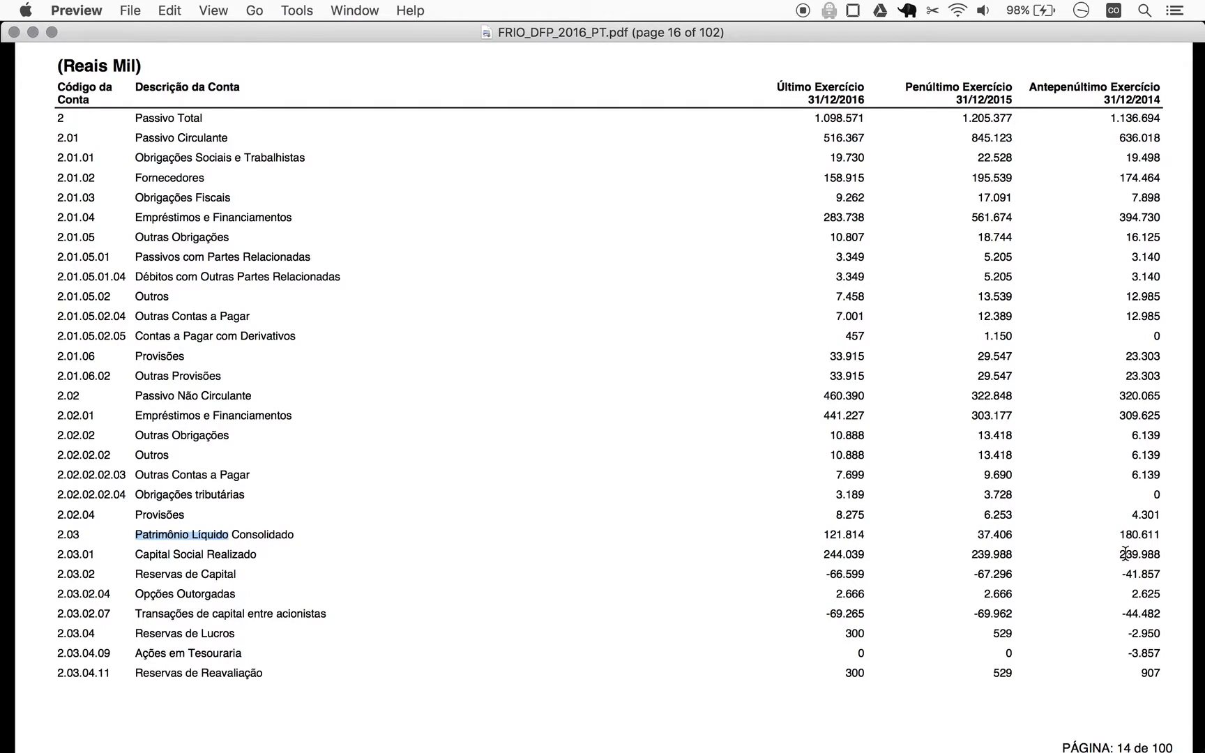
{"action": "mouse_move", "coordinate": [1075, 498]}
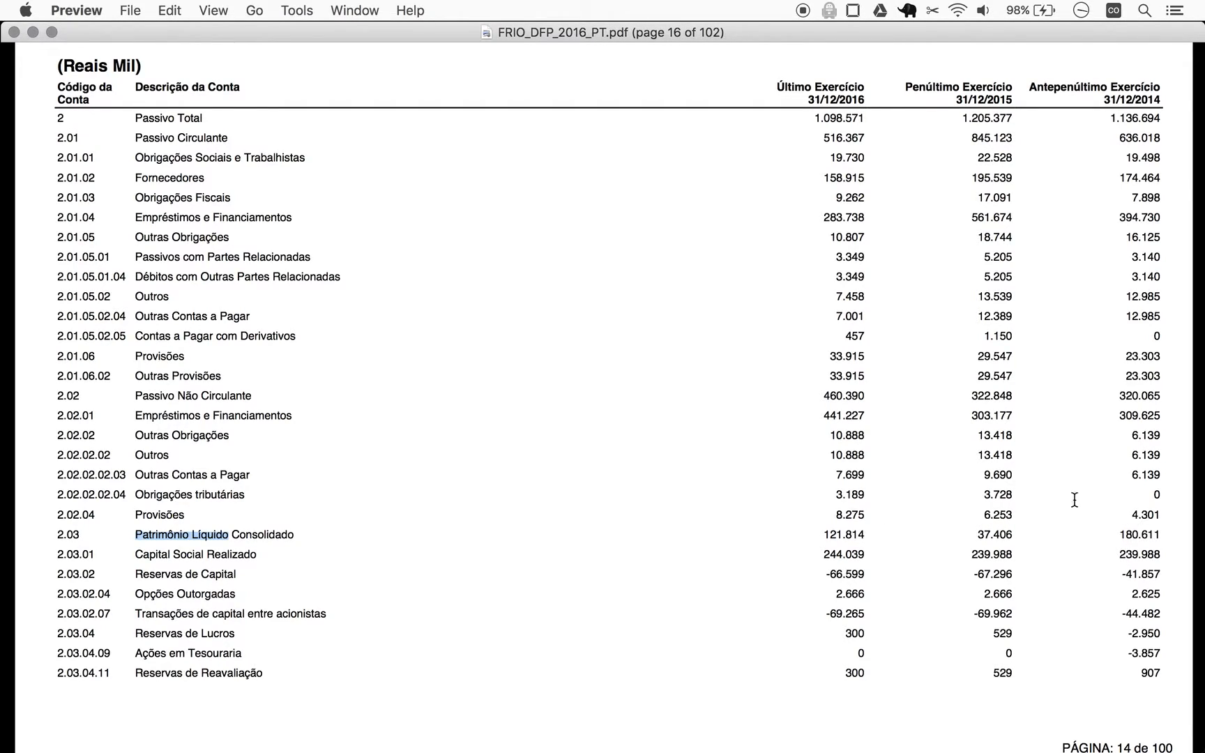
{"action": "mouse_move", "coordinate": [821, 536]}
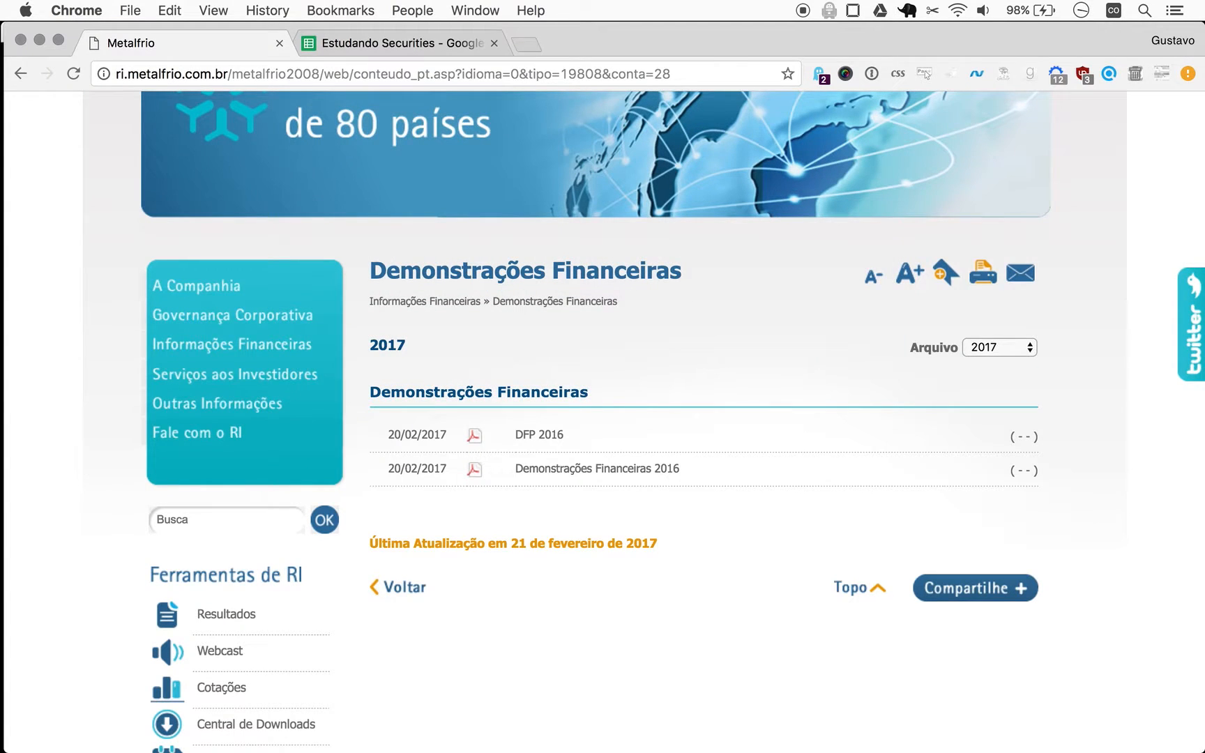
Step: Enter 122 as Metalfrio 3T16's Net Equity in the spreadsheet
{"action": "left_click", "coordinate": [399, 44]}
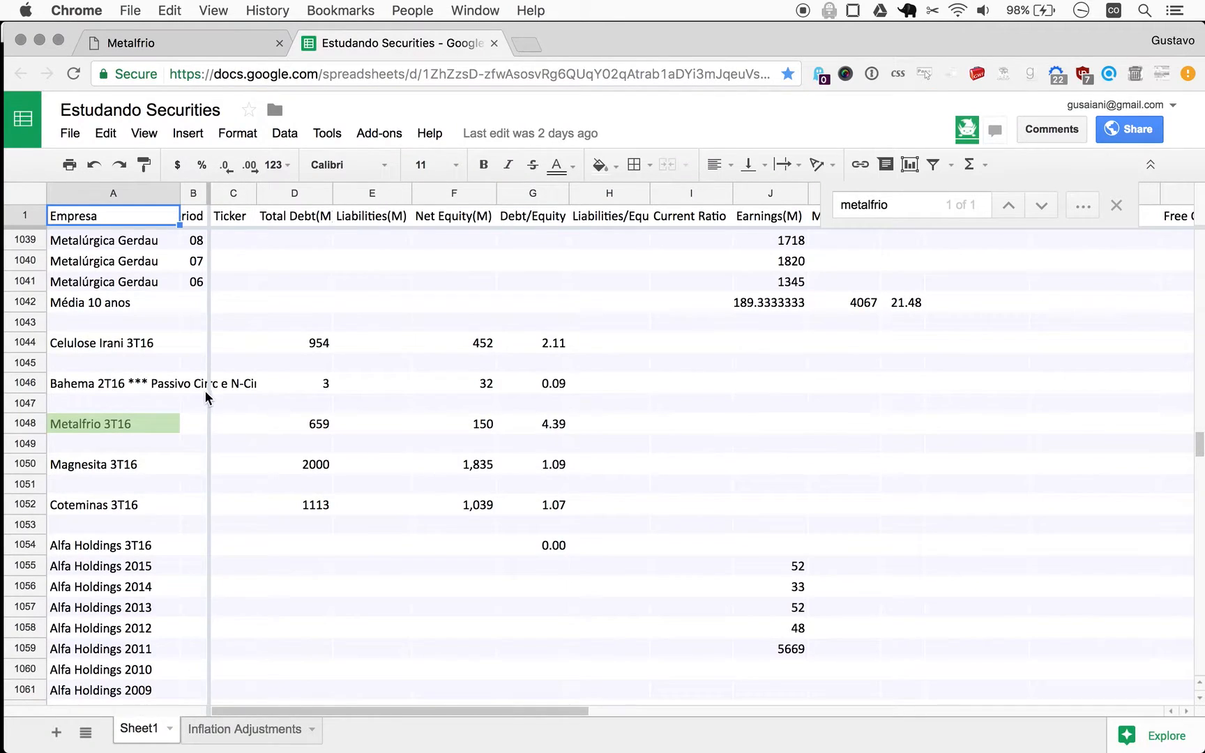
{"action": "left_click", "coordinate": [452, 423]}
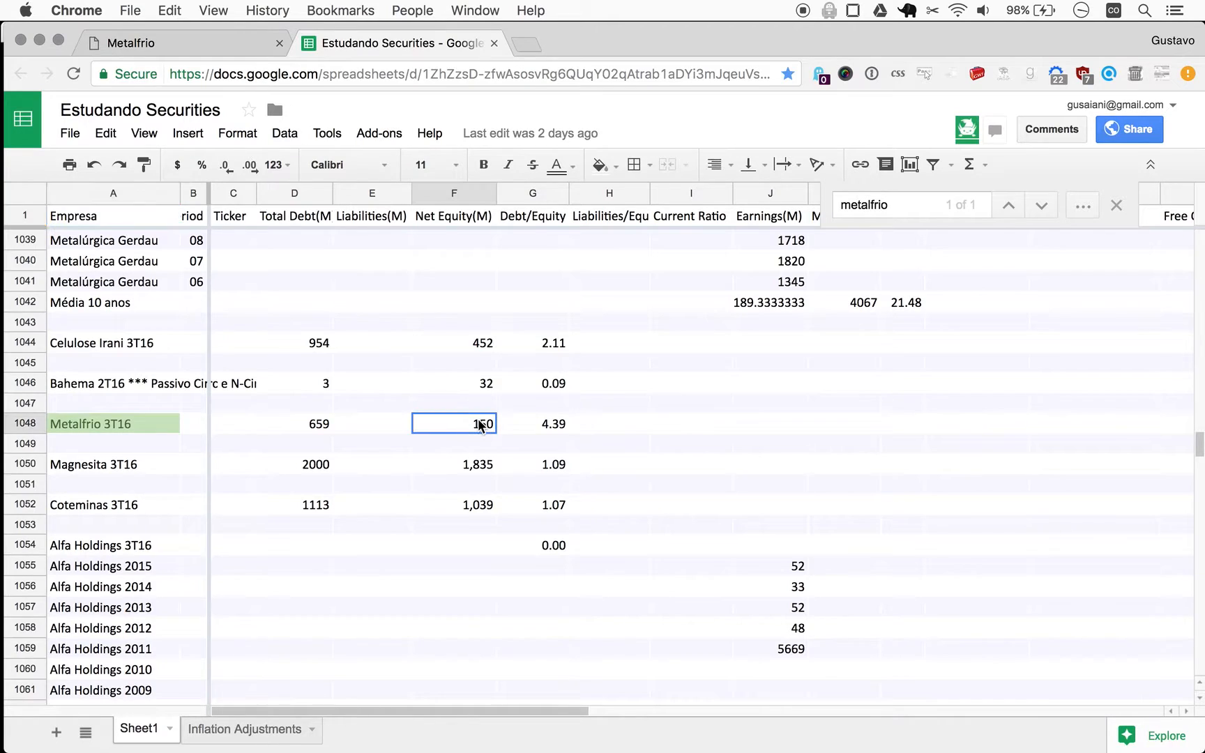
{"action": "type", "text": "122"}
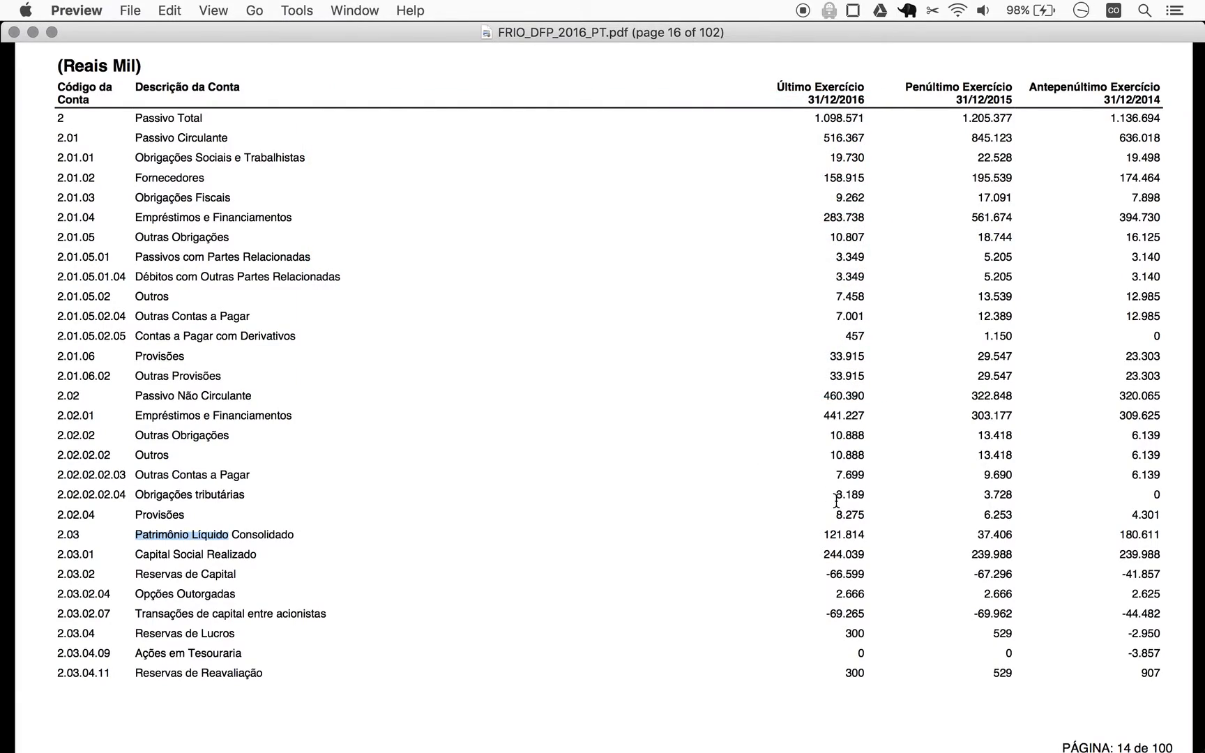
{"action": "mouse_move", "coordinate": [788, 129]}
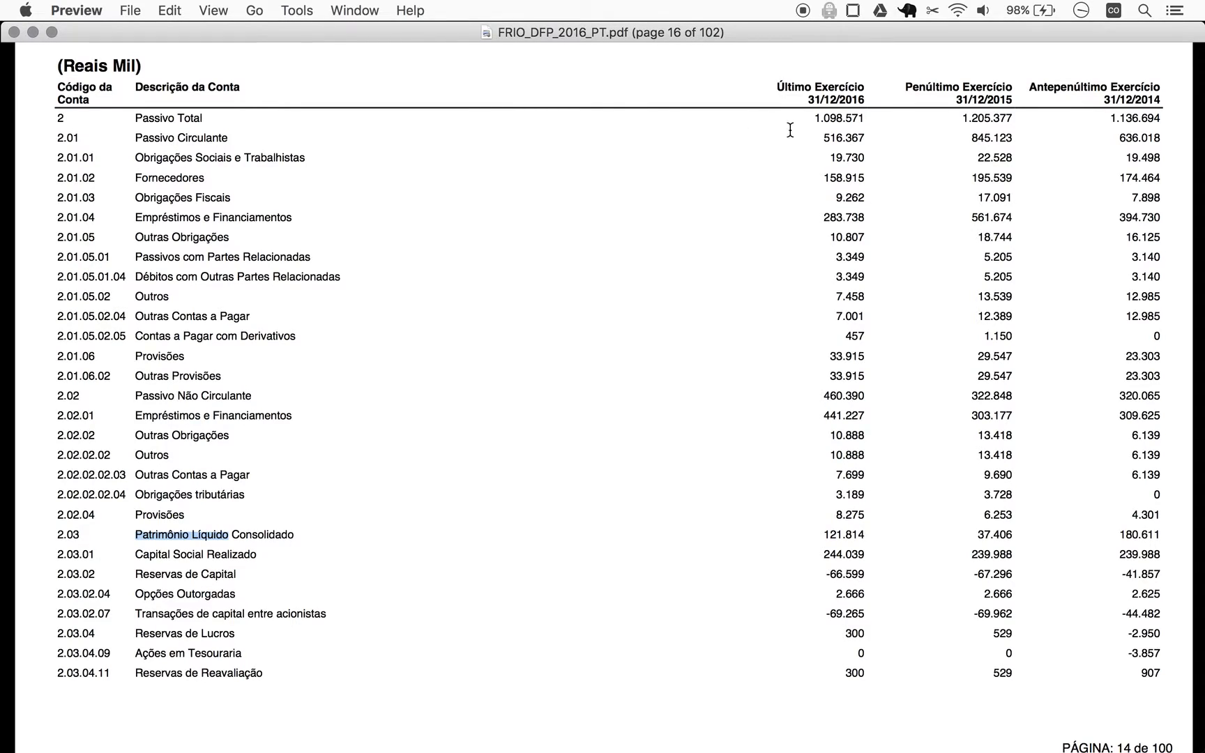
{"action": "mouse_move", "coordinate": [824, 135]}
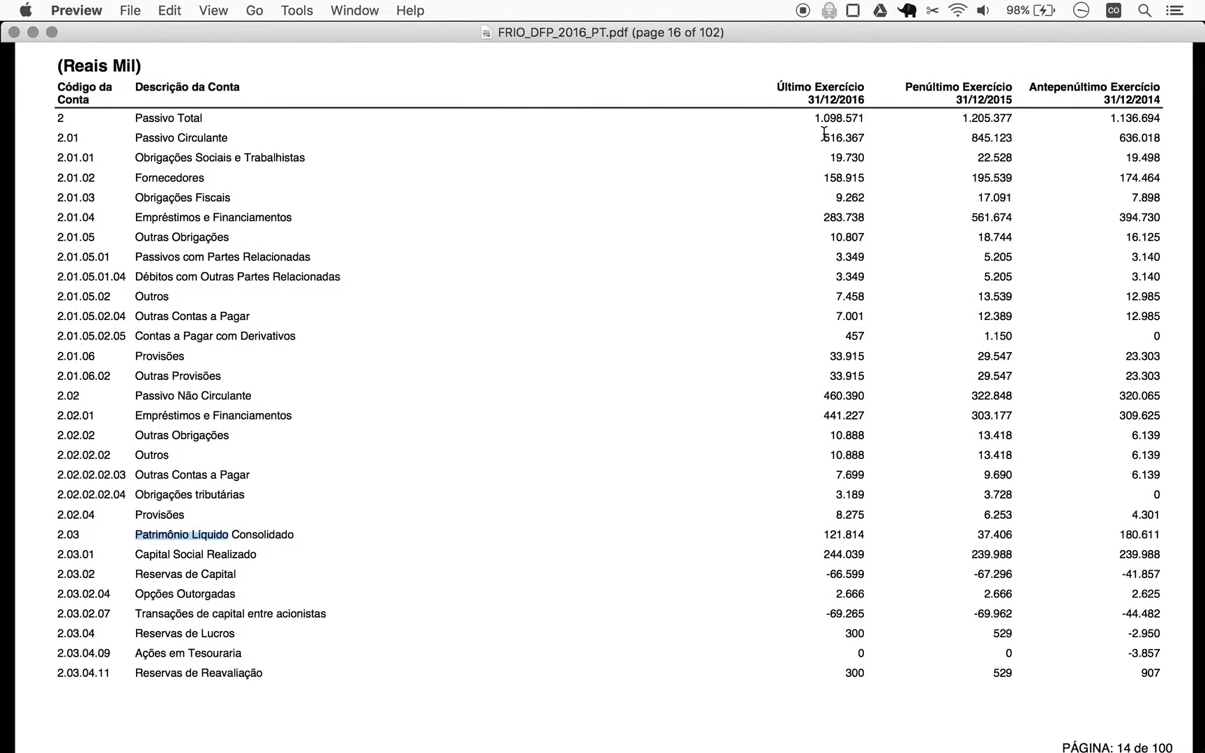
{"action": "mouse_move", "coordinate": [602, 126]}
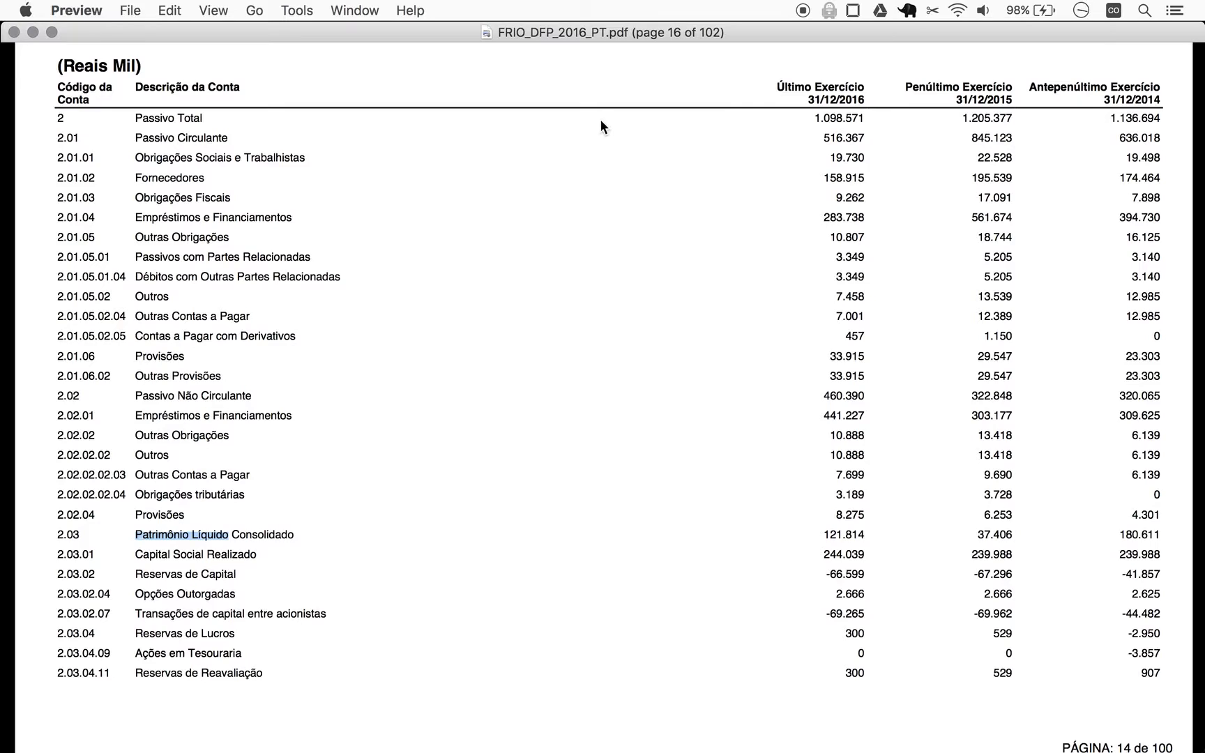
{"action": "mouse_move", "coordinate": [158, 146]}
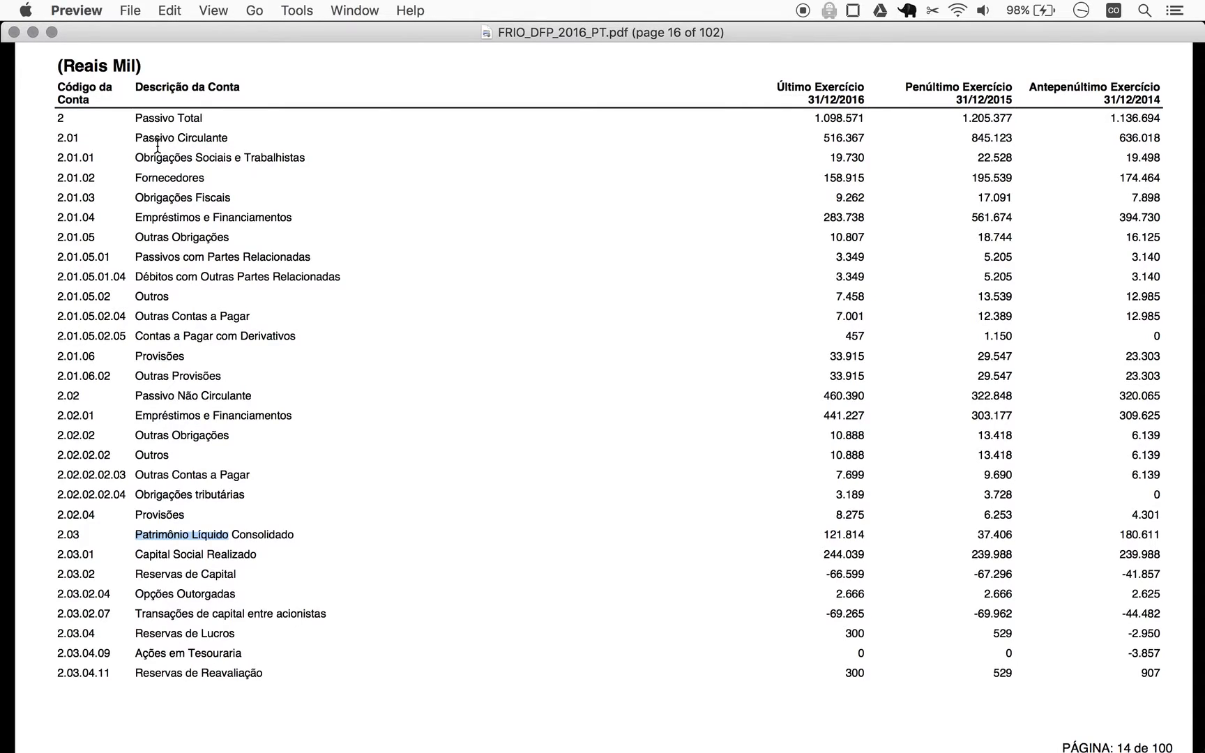
{"action": "mouse_move", "coordinate": [339, 362]}
{"action": "type", "text": "516"}
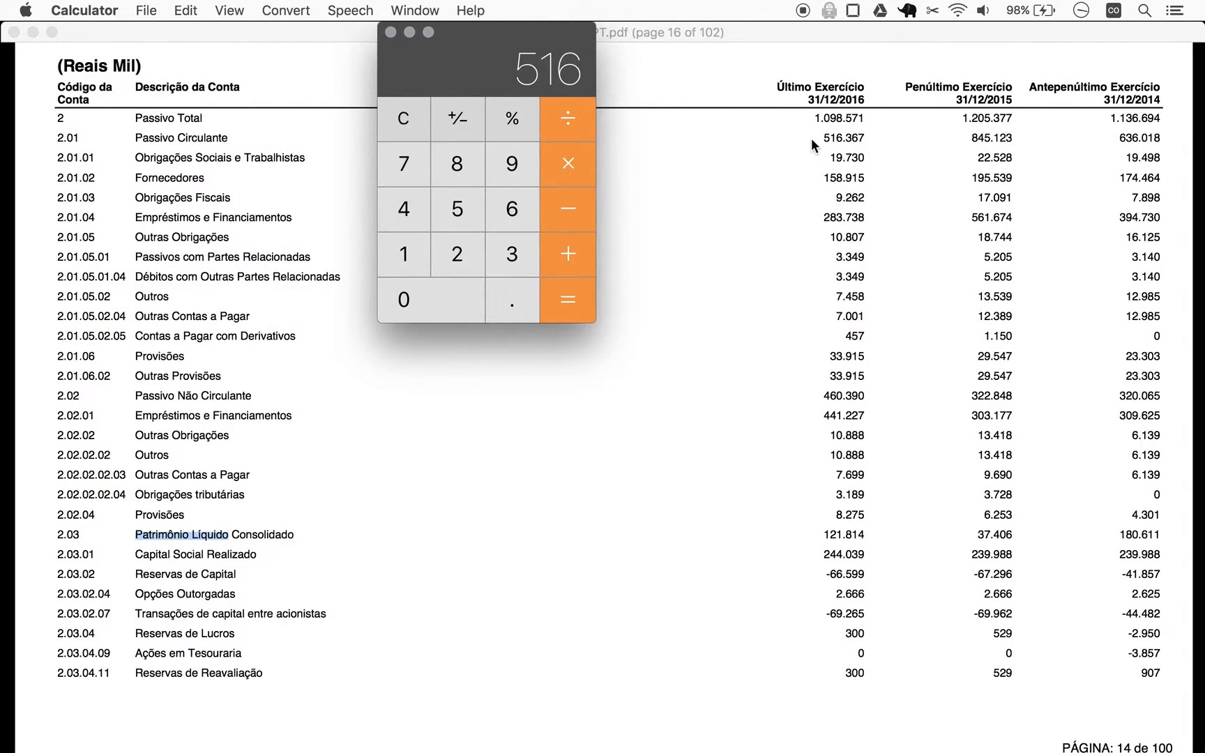
{"action": "mouse_move", "coordinate": [620, 461]}
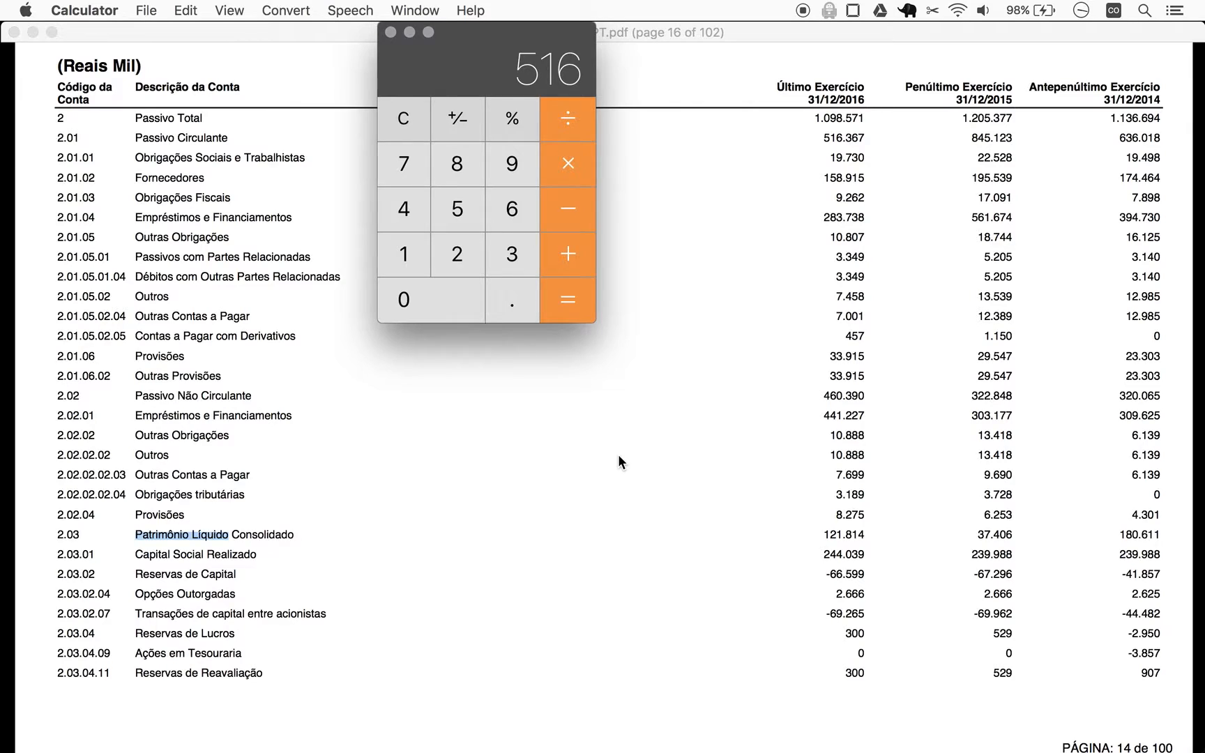
{"action": "mouse_move", "coordinate": [846, 544]}
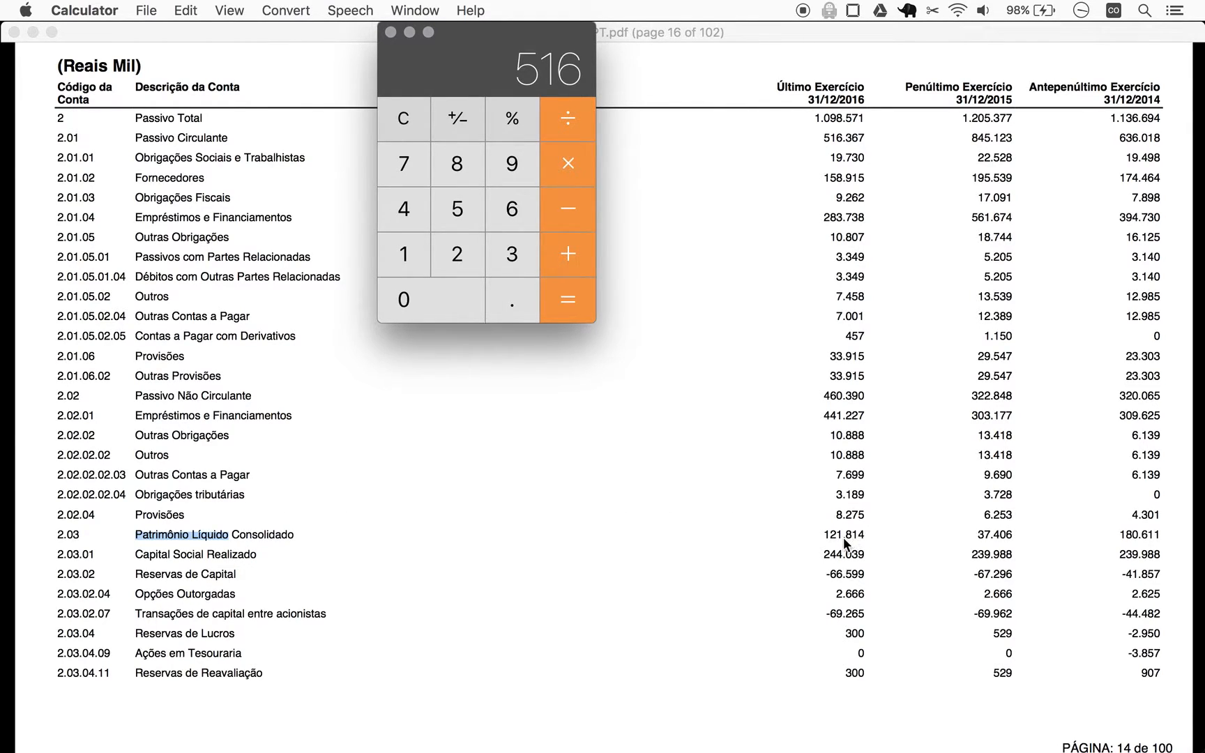
{"action": "mouse_move", "coordinate": [845, 394]}
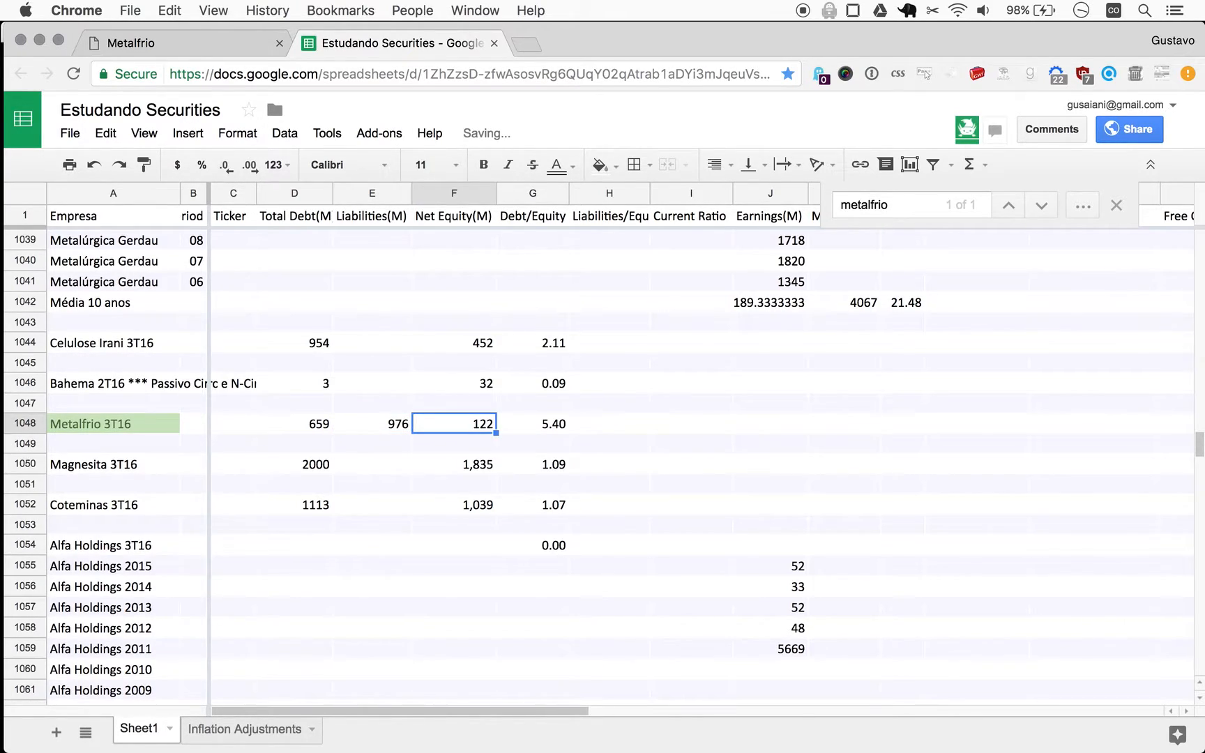
Step: Select Metalfrio 3T16's Liabilities cell to record 976
{"action": "left_click", "coordinate": [371, 423]}
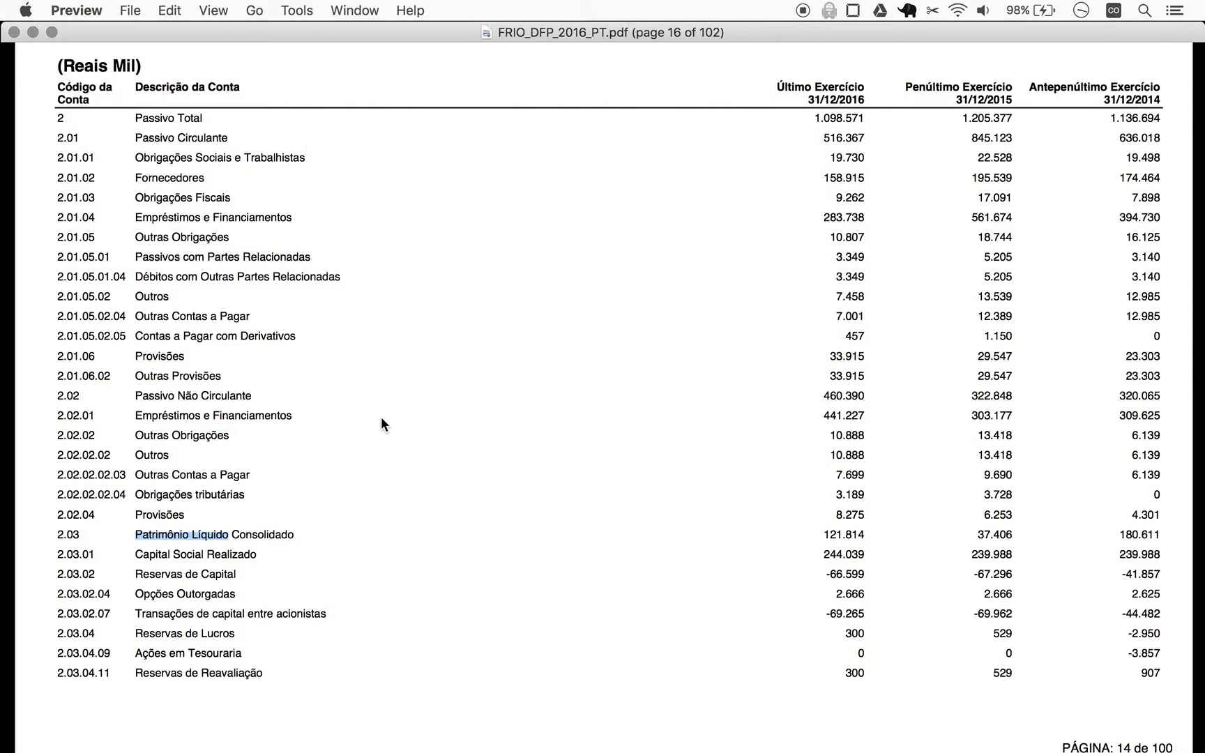
{"action": "mouse_move", "coordinate": [453, 380]}
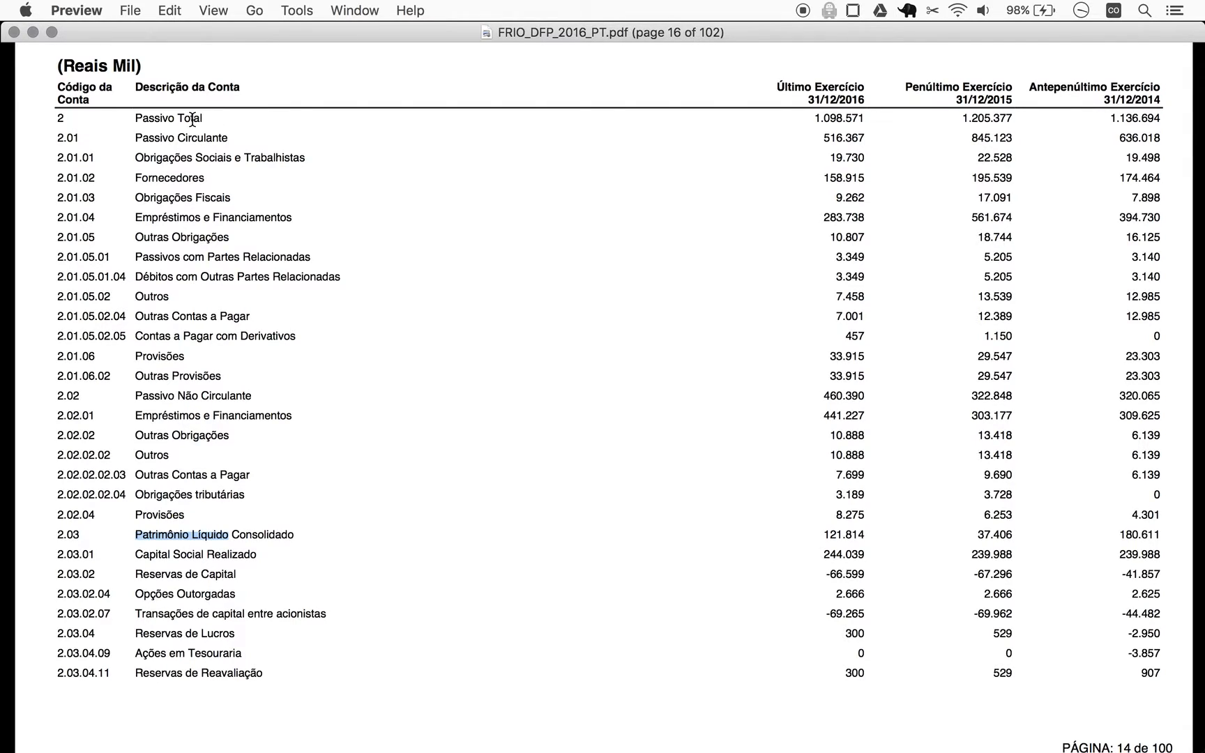
{"action": "mouse_move", "coordinate": [232, 221]}
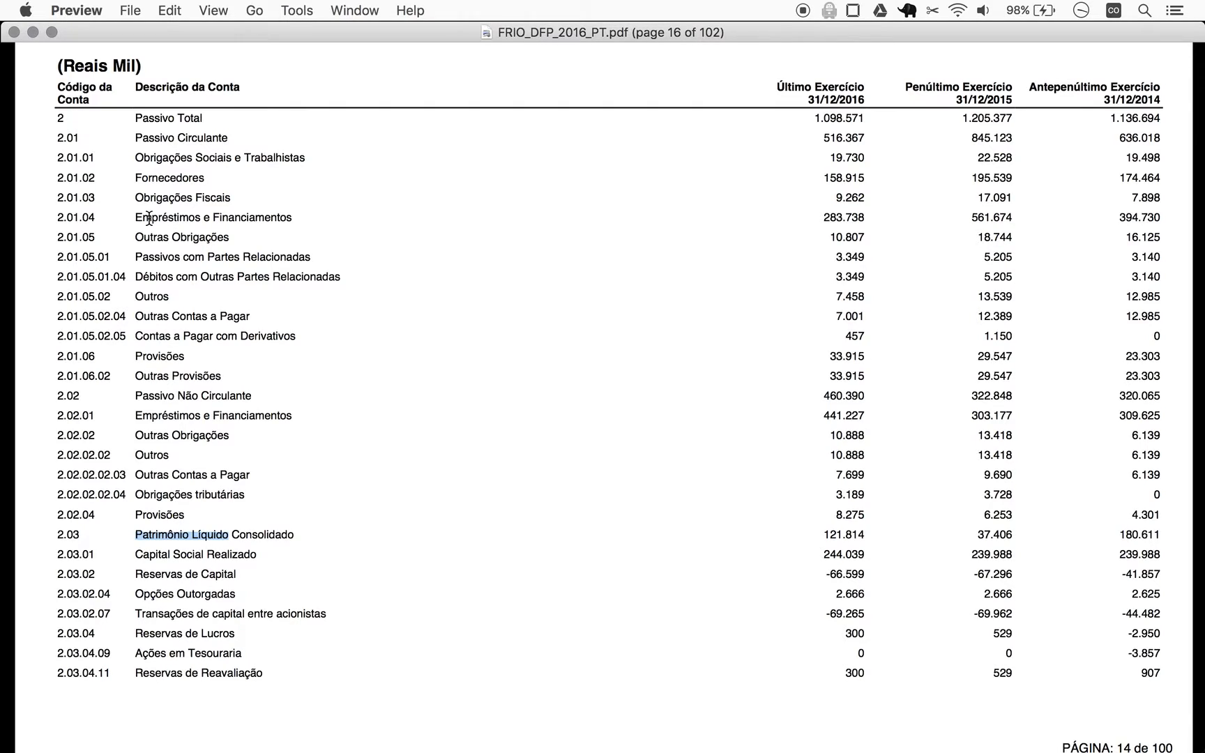
{"action": "mouse_move", "coordinate": [212, 188]}
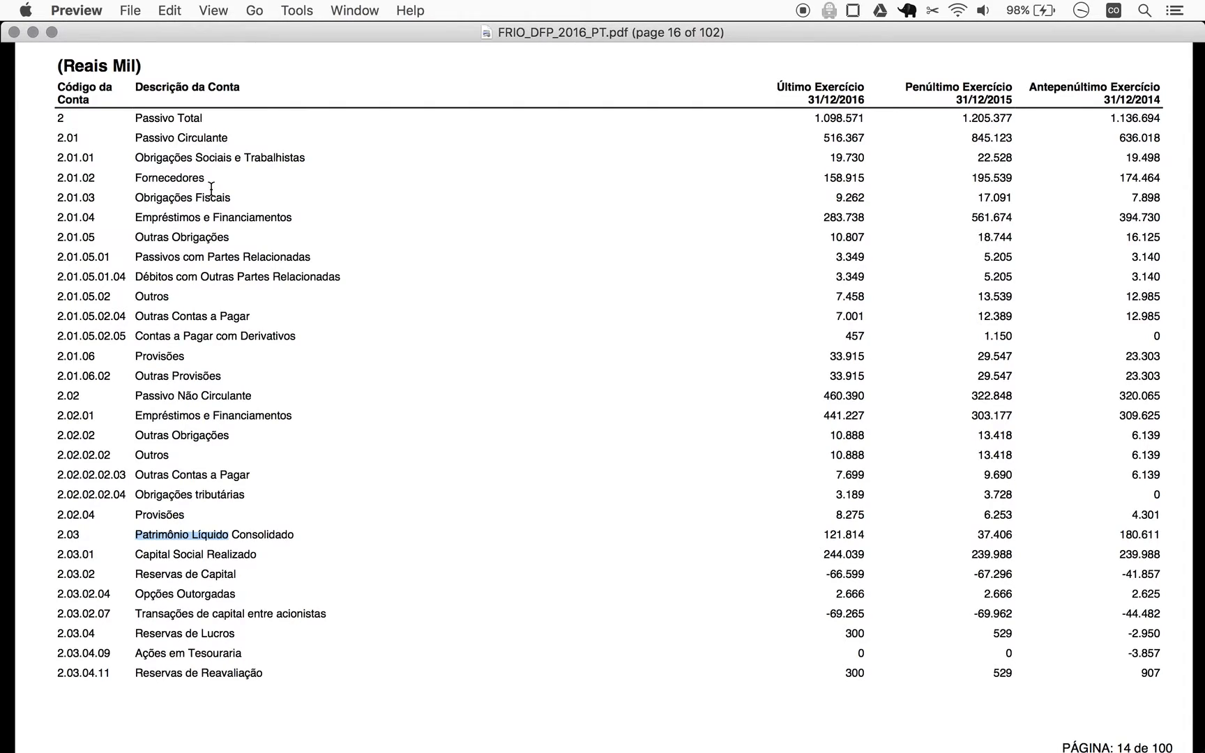
{"action": "mouse_move", "coordinate": [321, 233]}
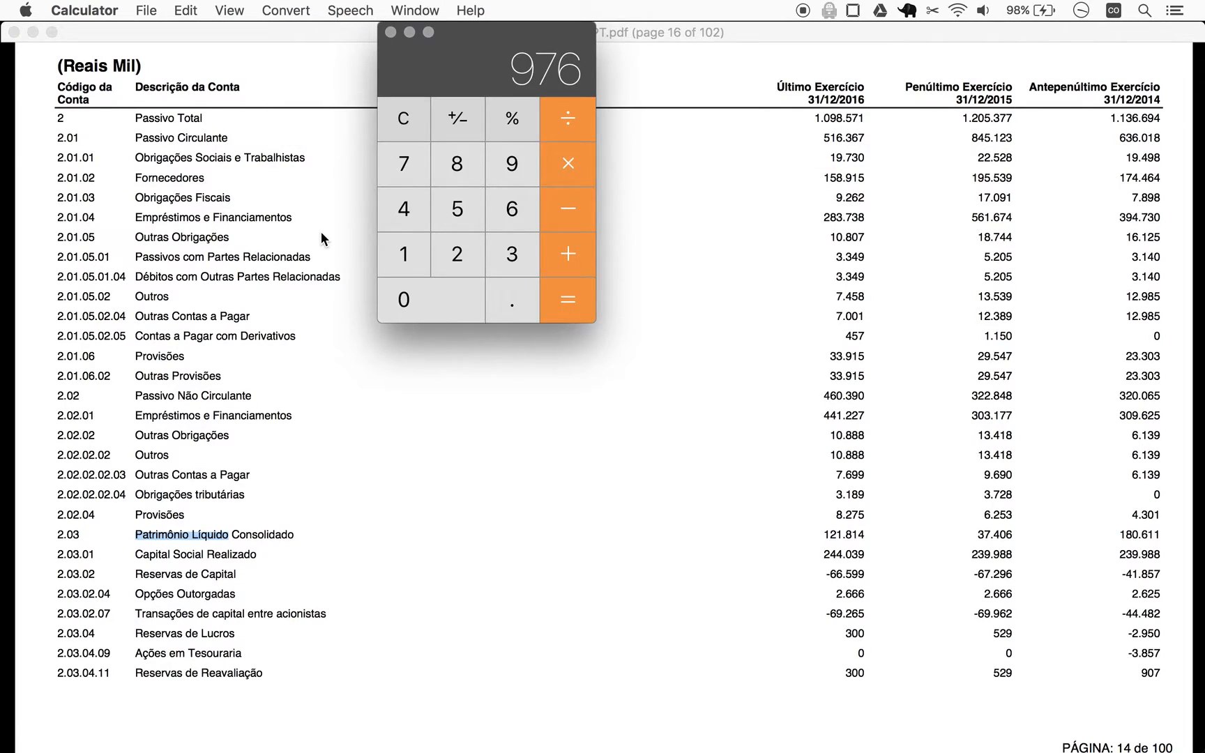
{"action": "mouse_move", "coordinate": [821, 207]}
{"action": "type", "text": "284"}
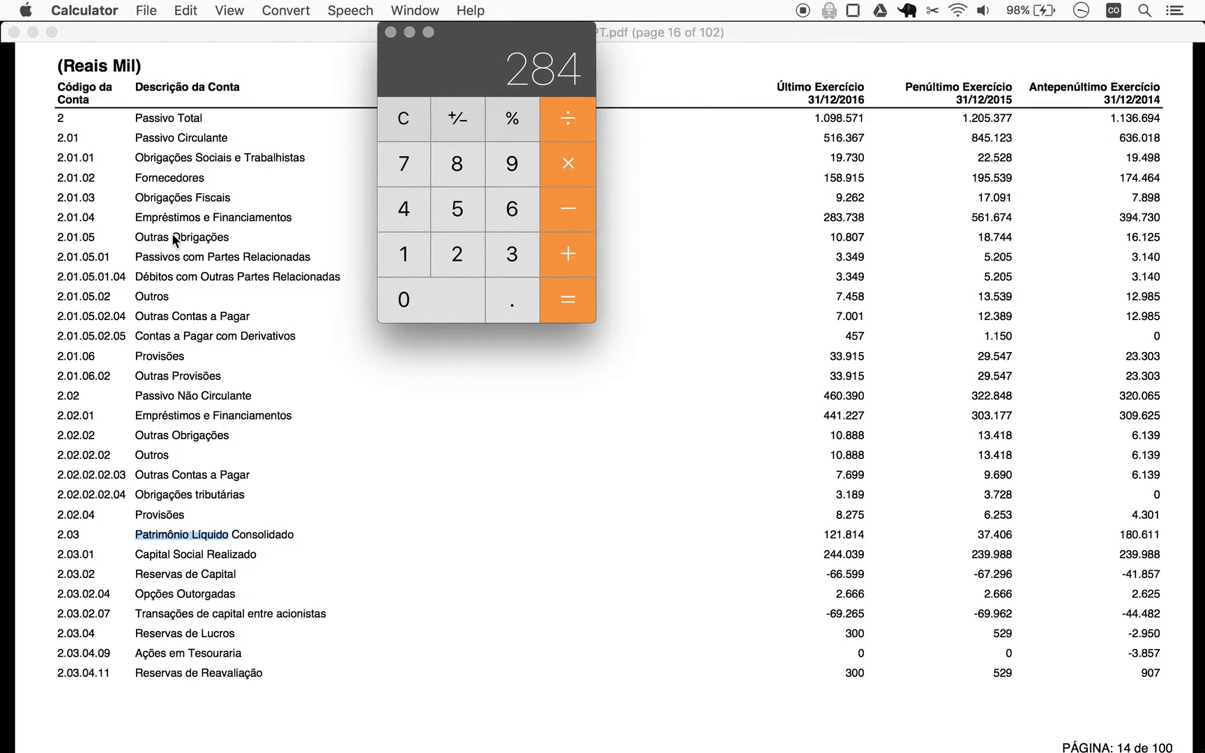
{"action": "mouse_move", "coordinate": [269, 438]}
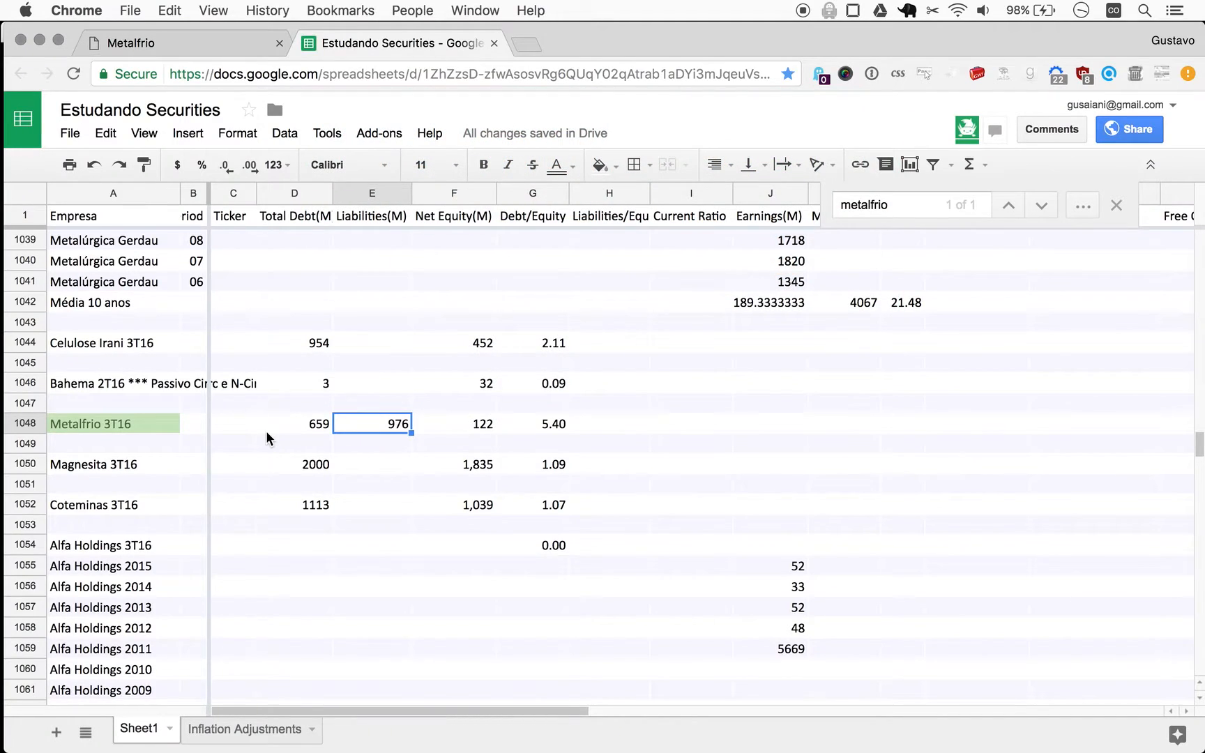
Step: Enter =sum(E1048/F1048) as Metalfrio's liabilities-to-equity ratio, giving 8.00
{"action": "left_click", "coordinate": [294, 423]}
{"action": "type", "text": "725"}
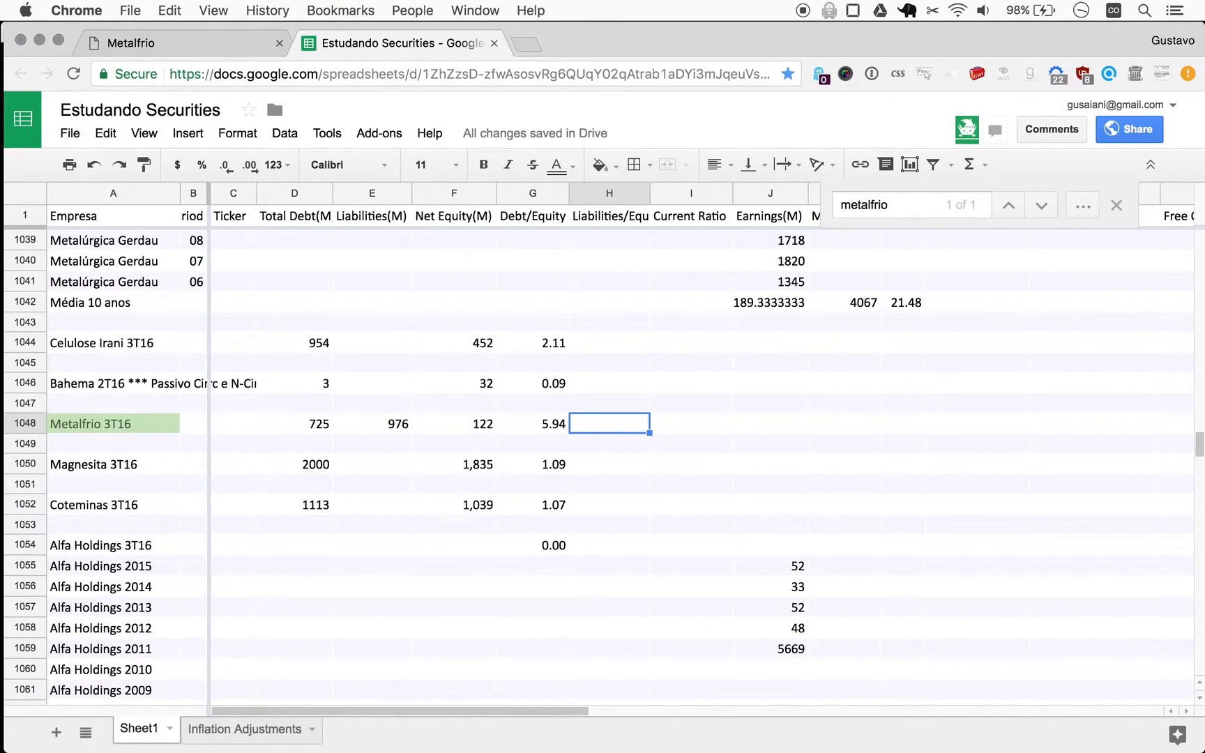
{"action": "left_click", "coordinate": [532, 424]}
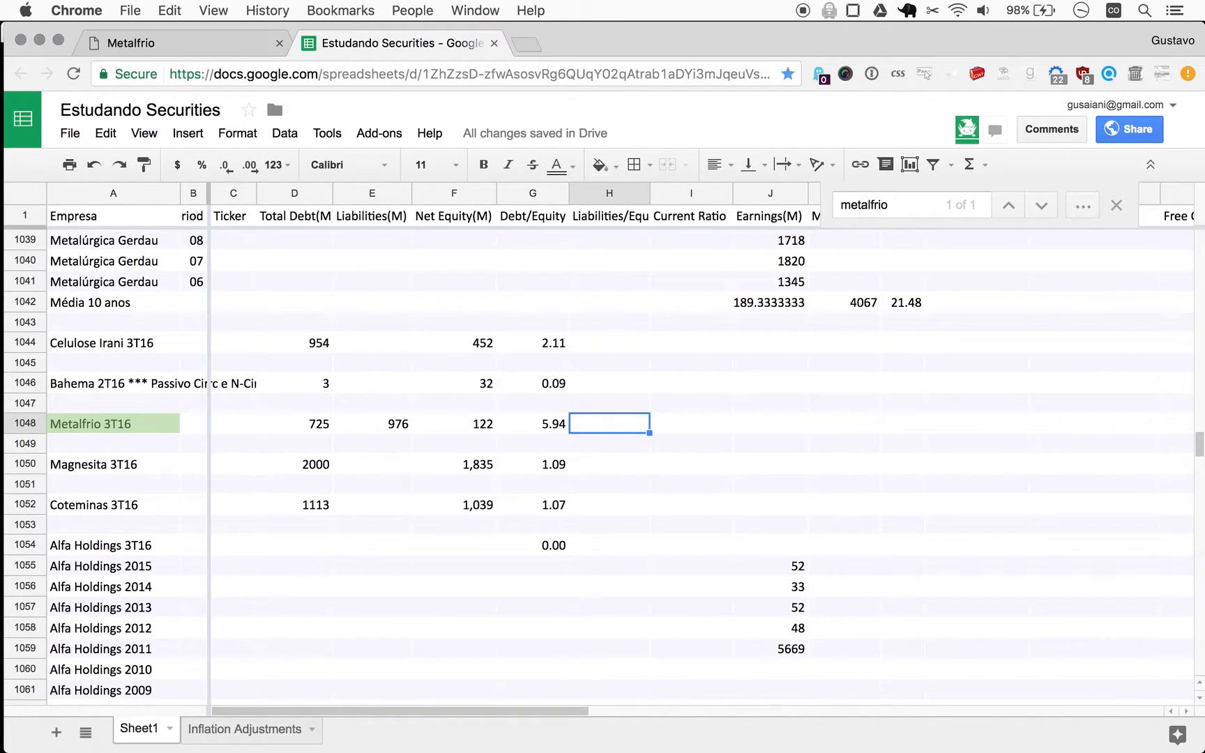
{"action": "type", "text": "=sum("}
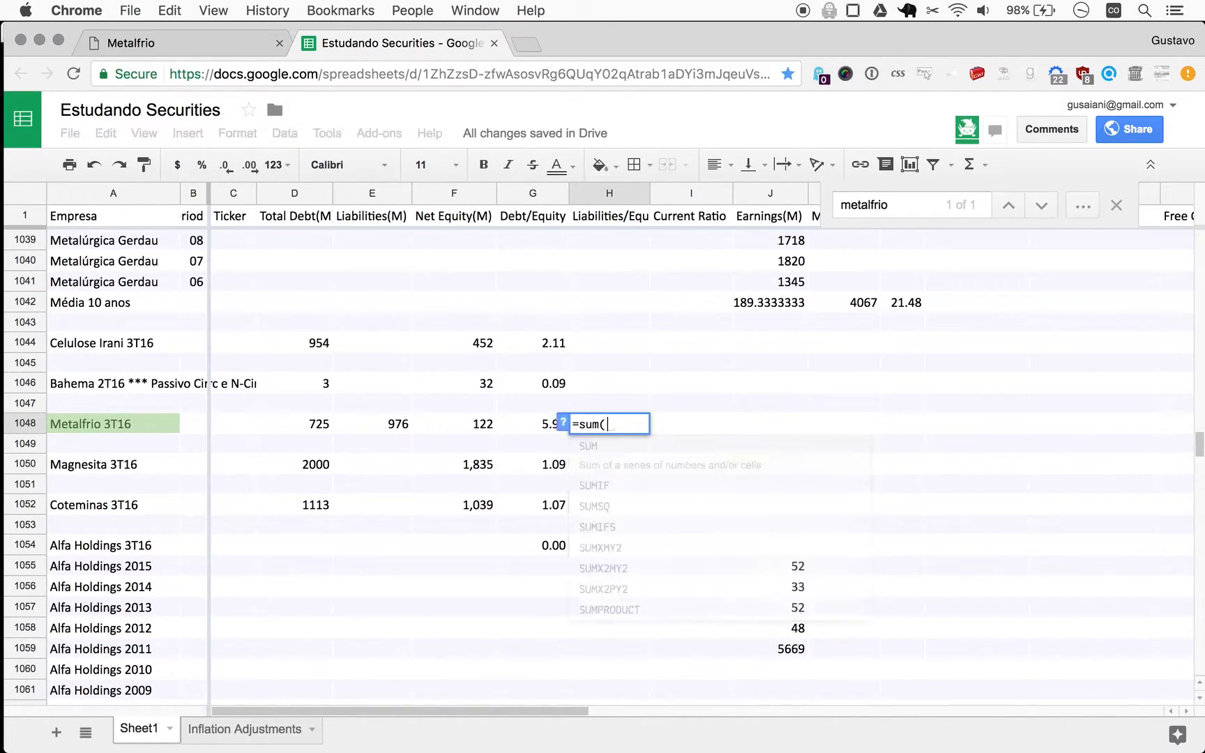
{"action": "type", "text": "E1048/"}
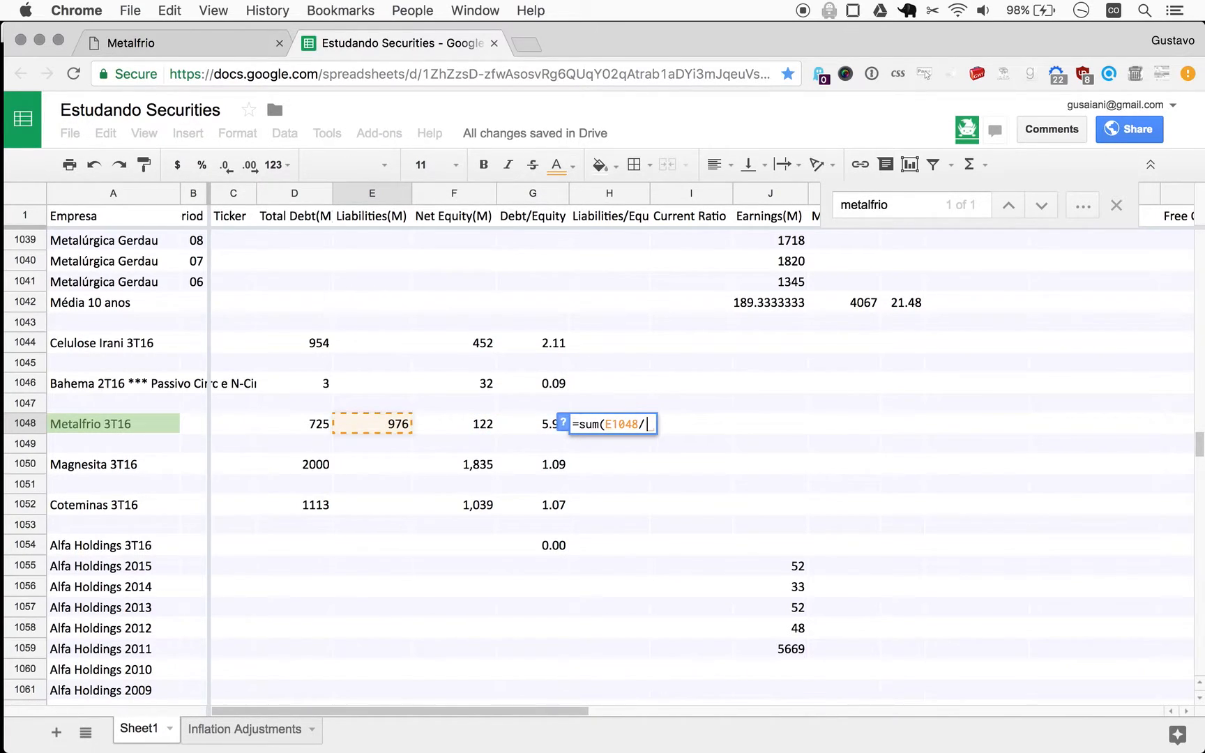
{"action": "key", "text": "Return"}
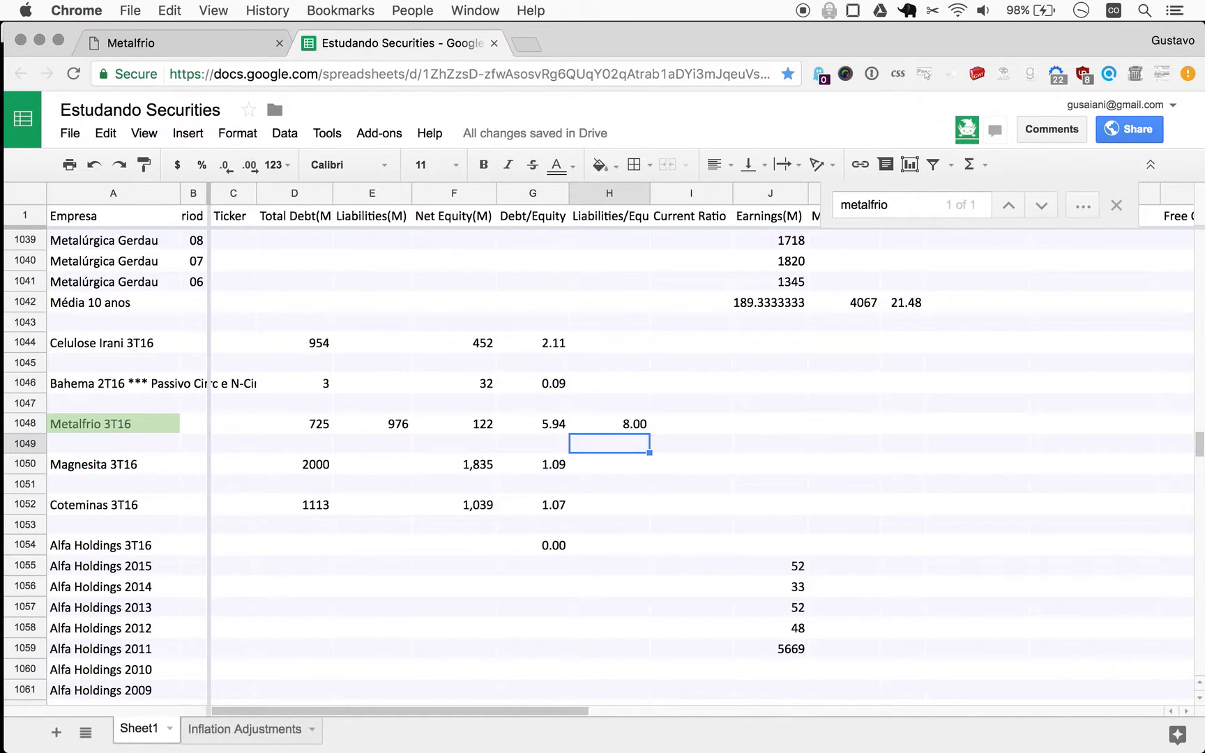
{"action": "mouse_move", "coordinate": [361, 490]}
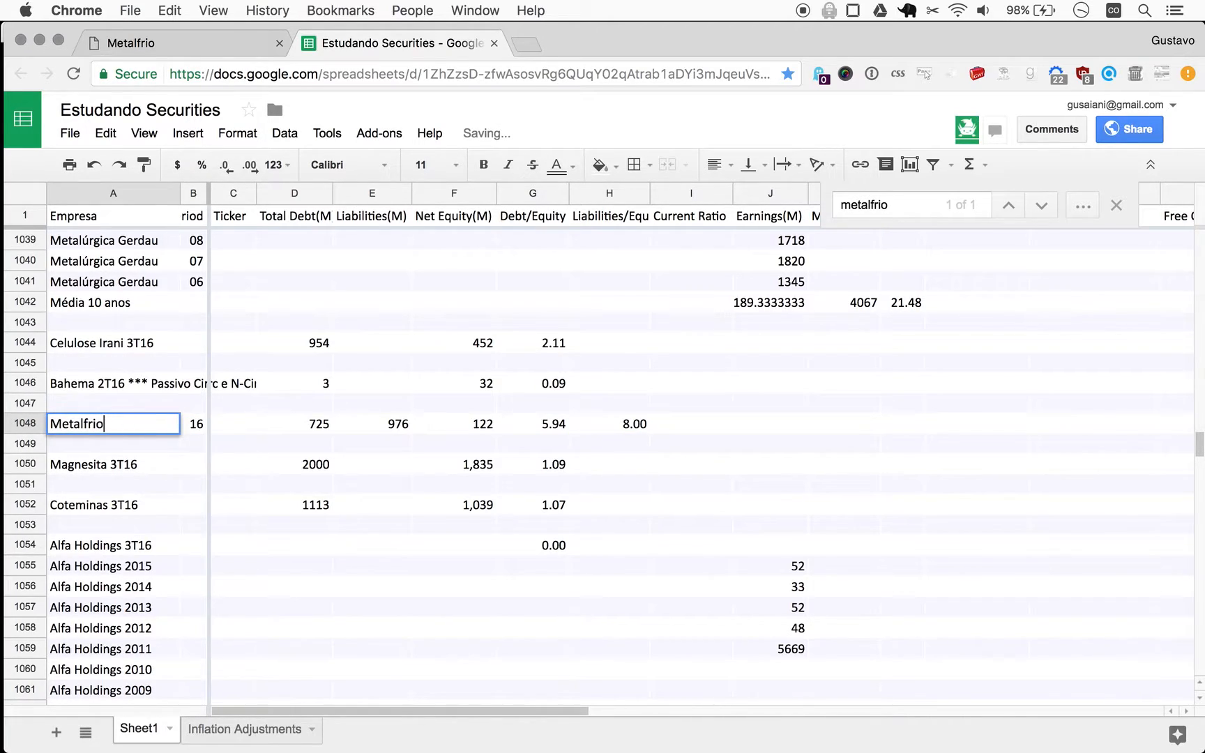
Step: Confirm the 'Metalfrio' row label and dismiss the metalfrio search bar
{"action": "key", "text": "Return"}
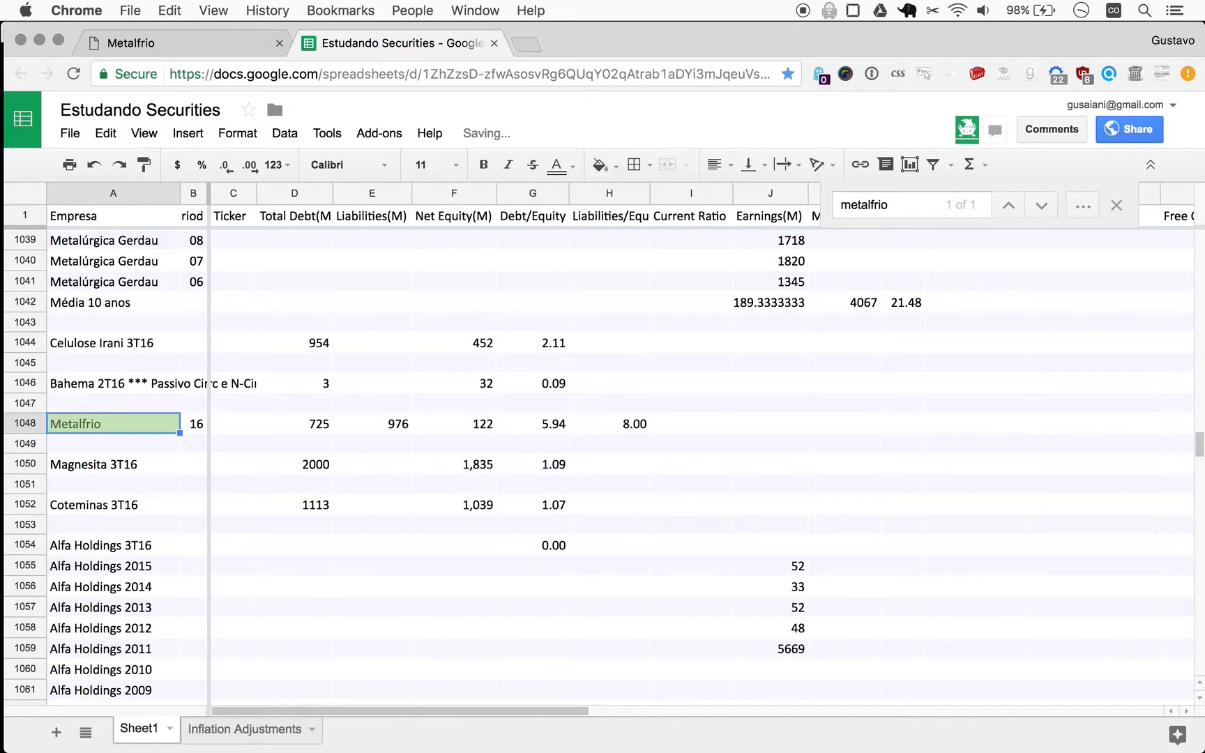
{"action": "left_click", "coordinate": [1115, 205]}
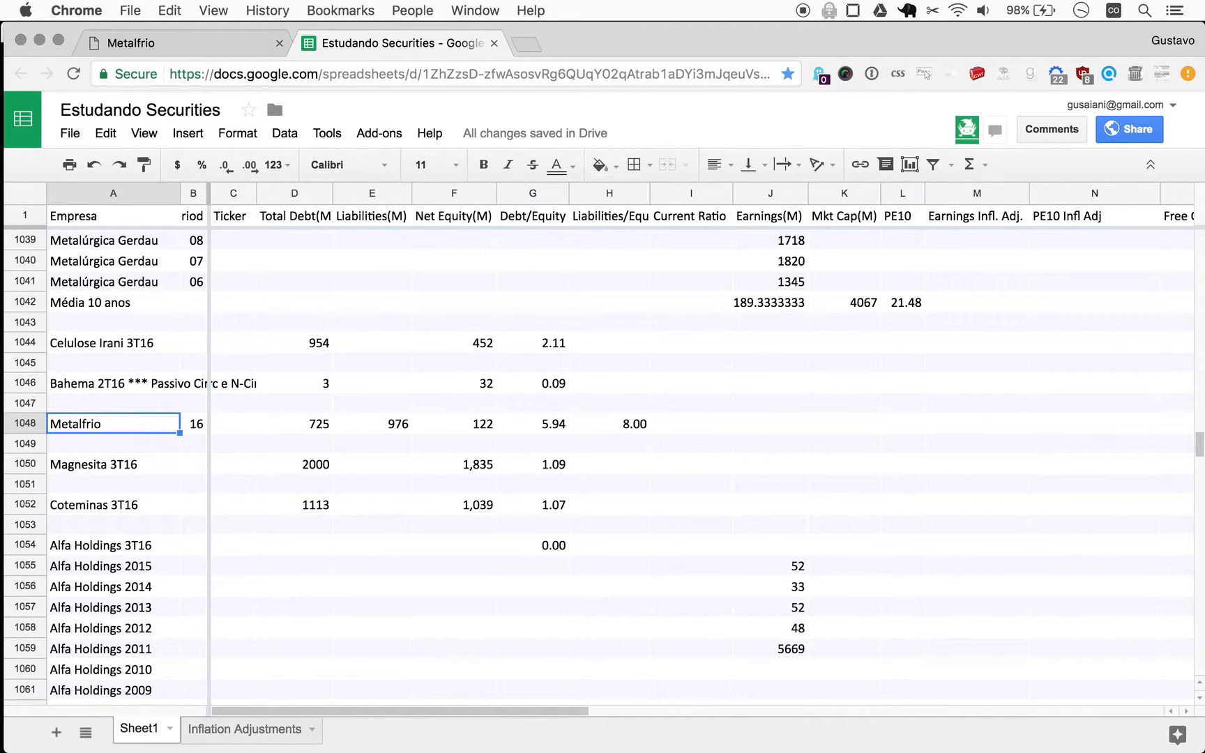
{"action": "mouse_move", "coordinate": [227, 424]}
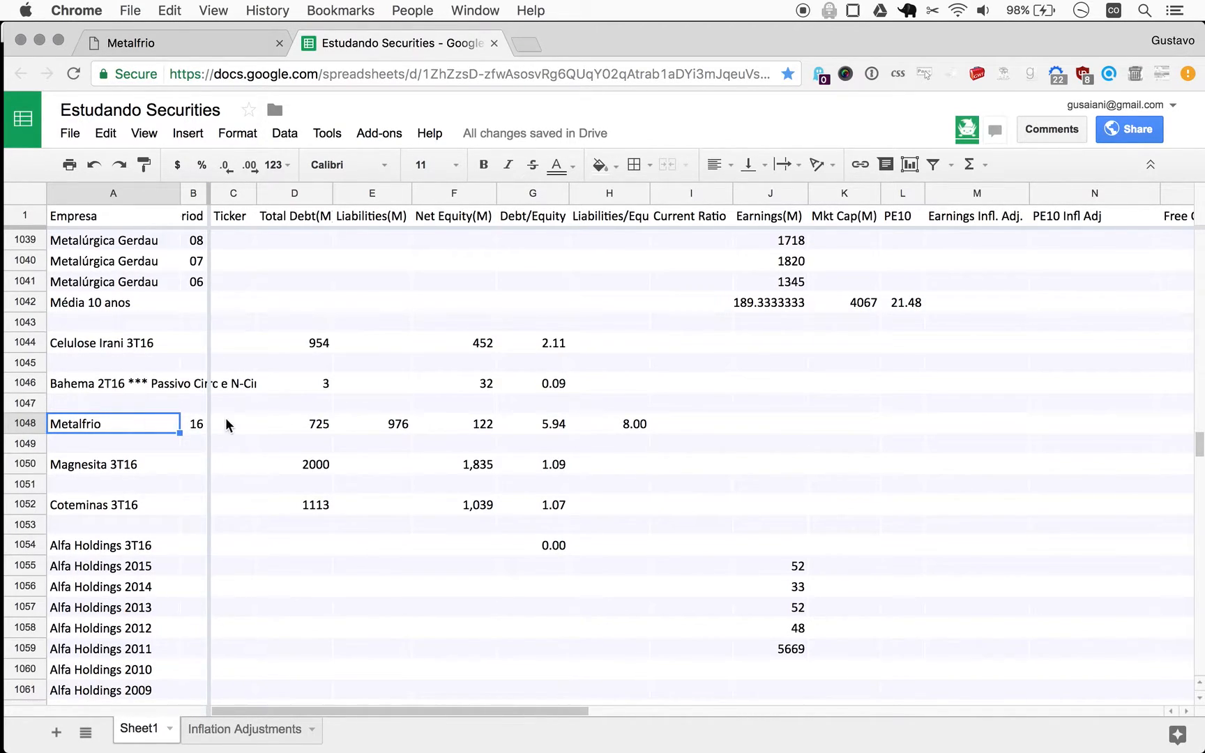
{"action": "mouse_move", "coordinate": [648, 429]}
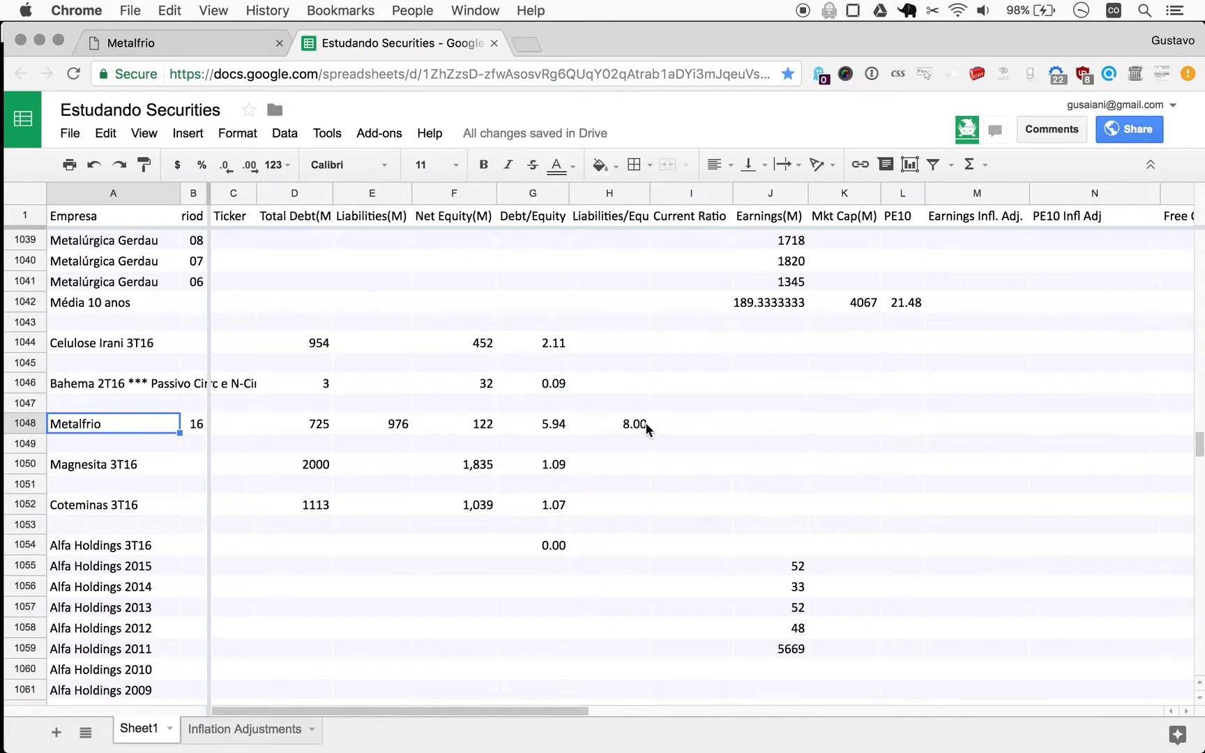
{"action": "mouse_move", "coordinate": [822, 434]}
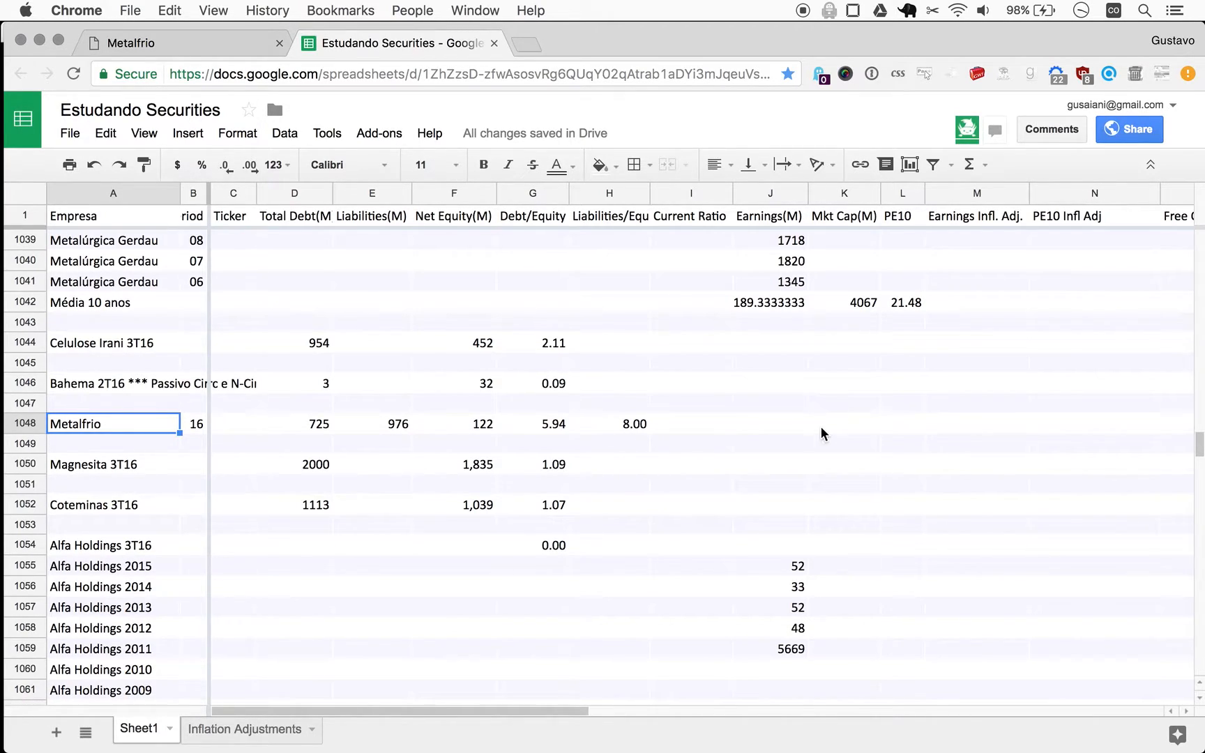
{"action": "mouse_move", "coordinate": [600, 424]}
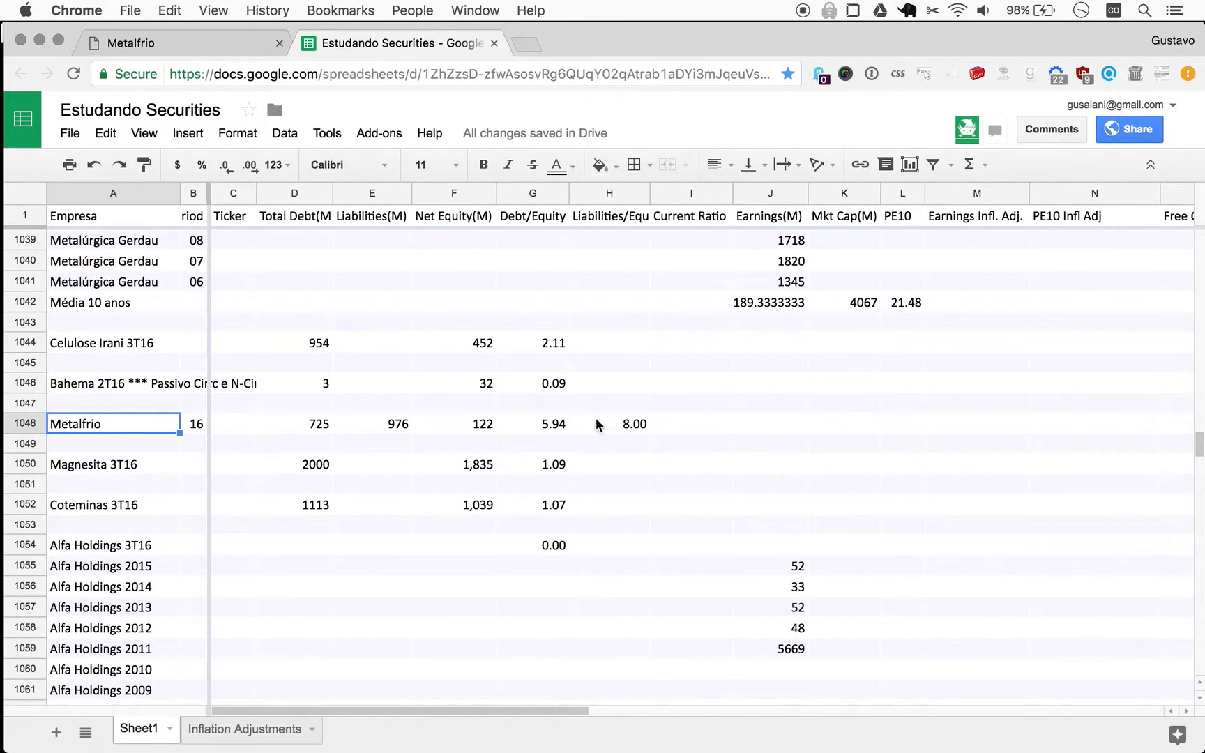
{"action": "mouse_move", "coordinate": [601, 486]}
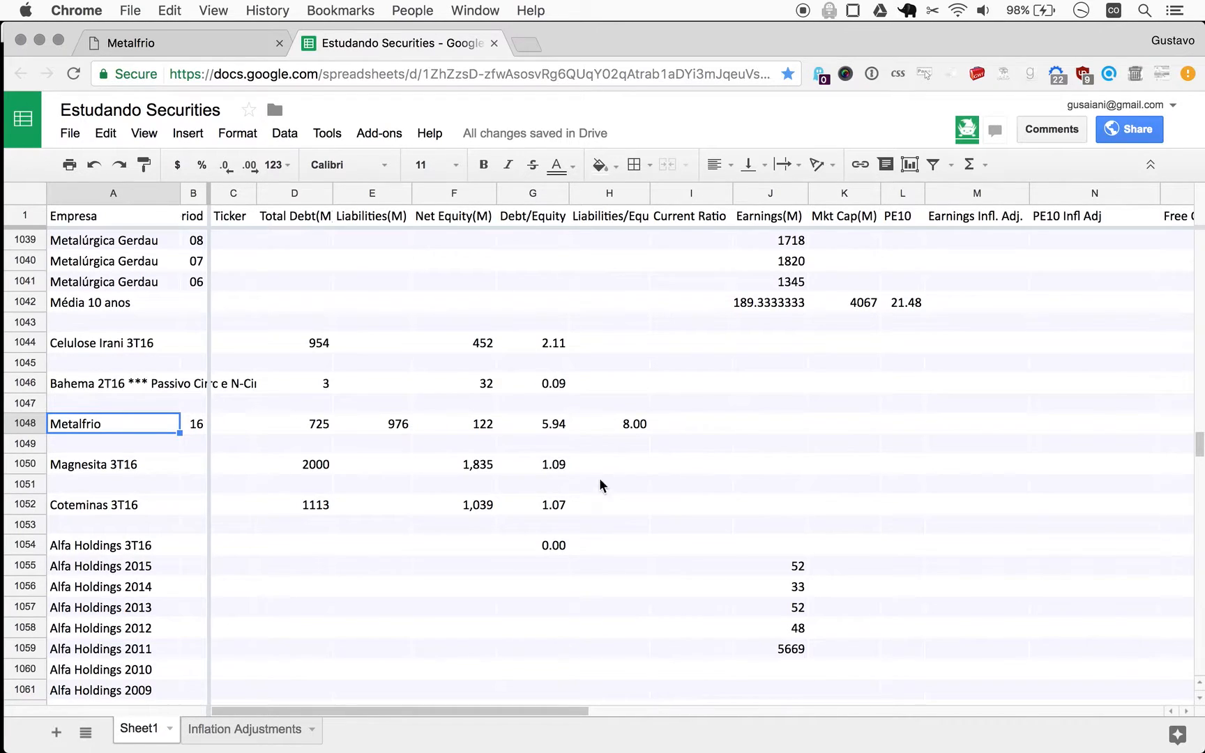
{"action": "mouse_move", "coordinate": [619, 433]}
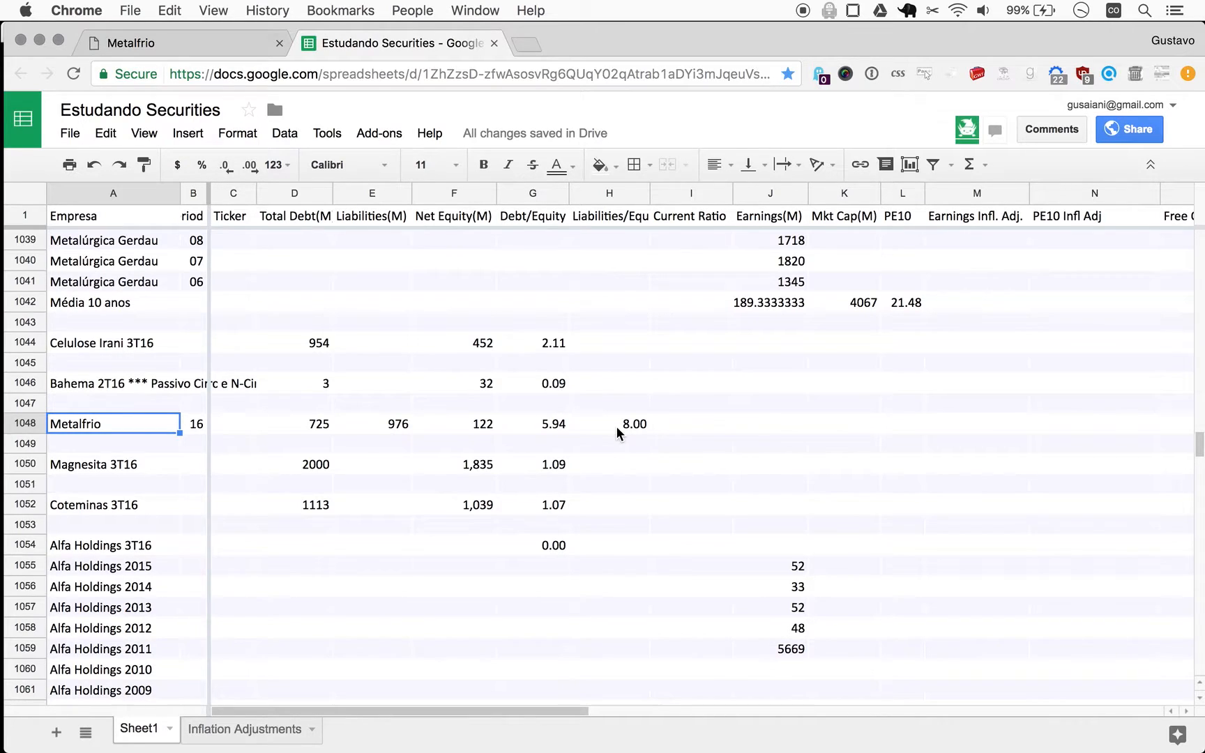
{"action": "mouse_move", "coordinate": [525, 420]}
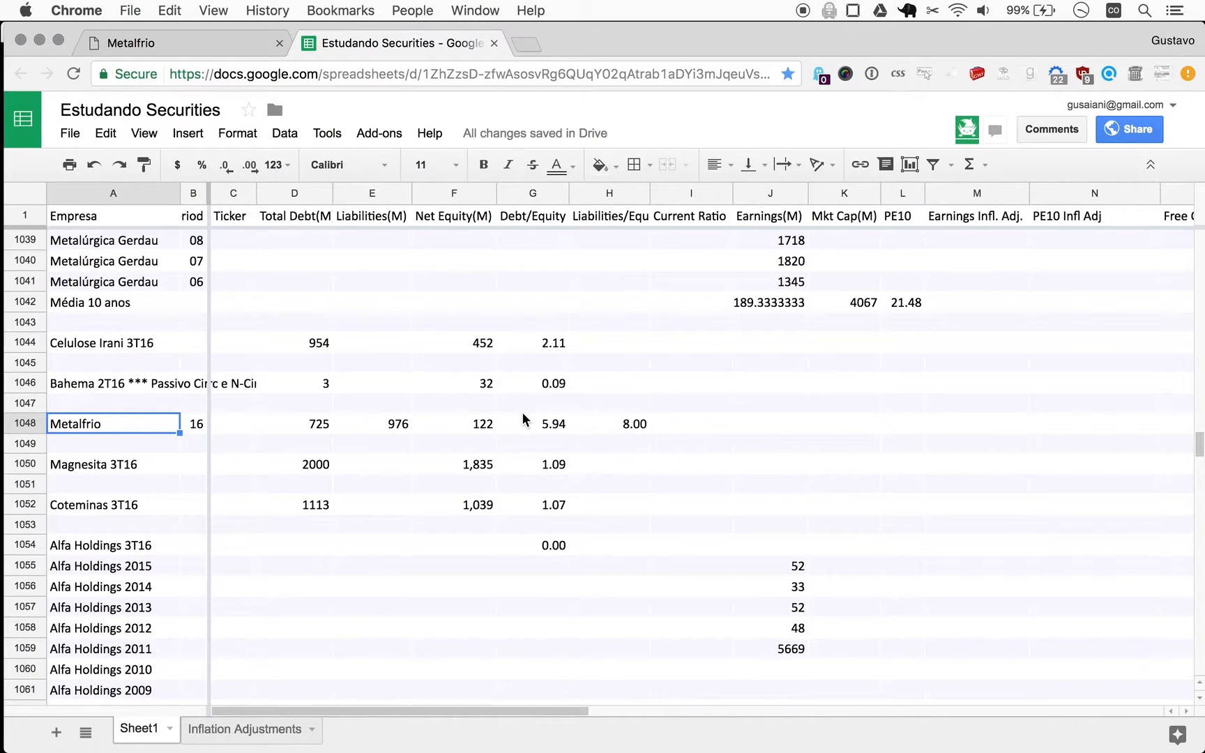
{"action": "mouse_move", "coordinate": [452, 415]}
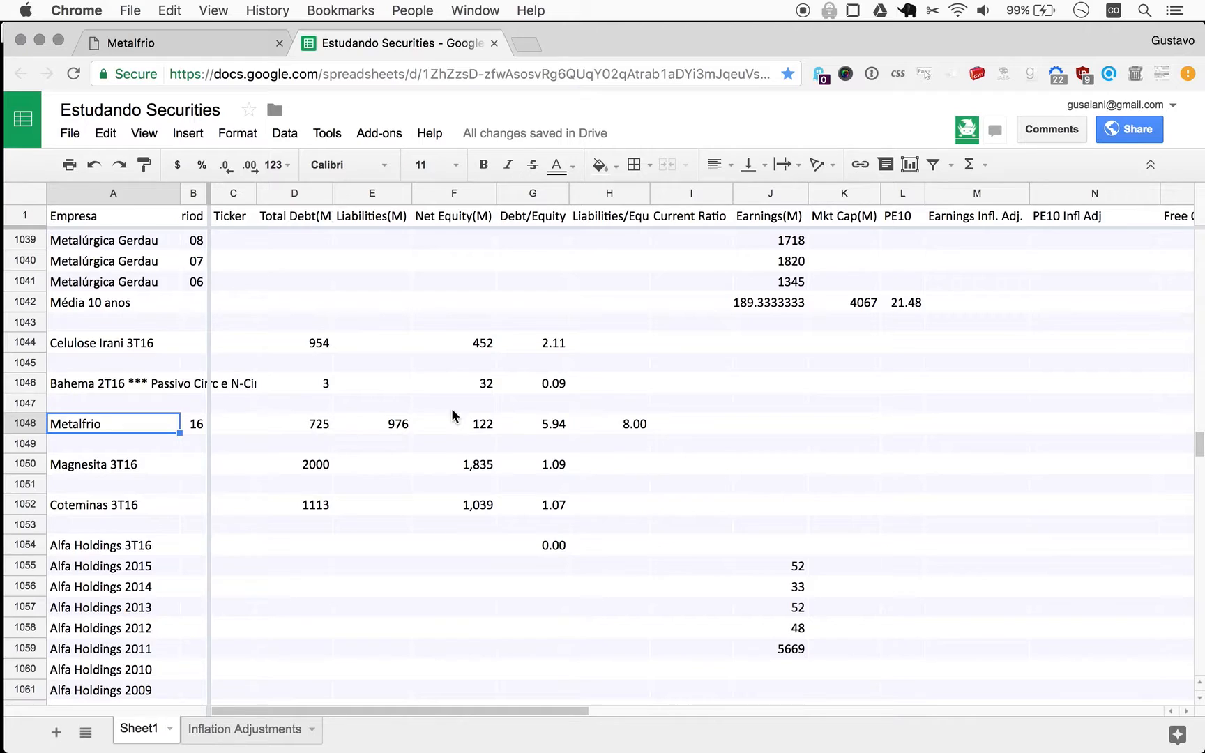
{"action": "mouse_move", "coordinate": [447, 419]}
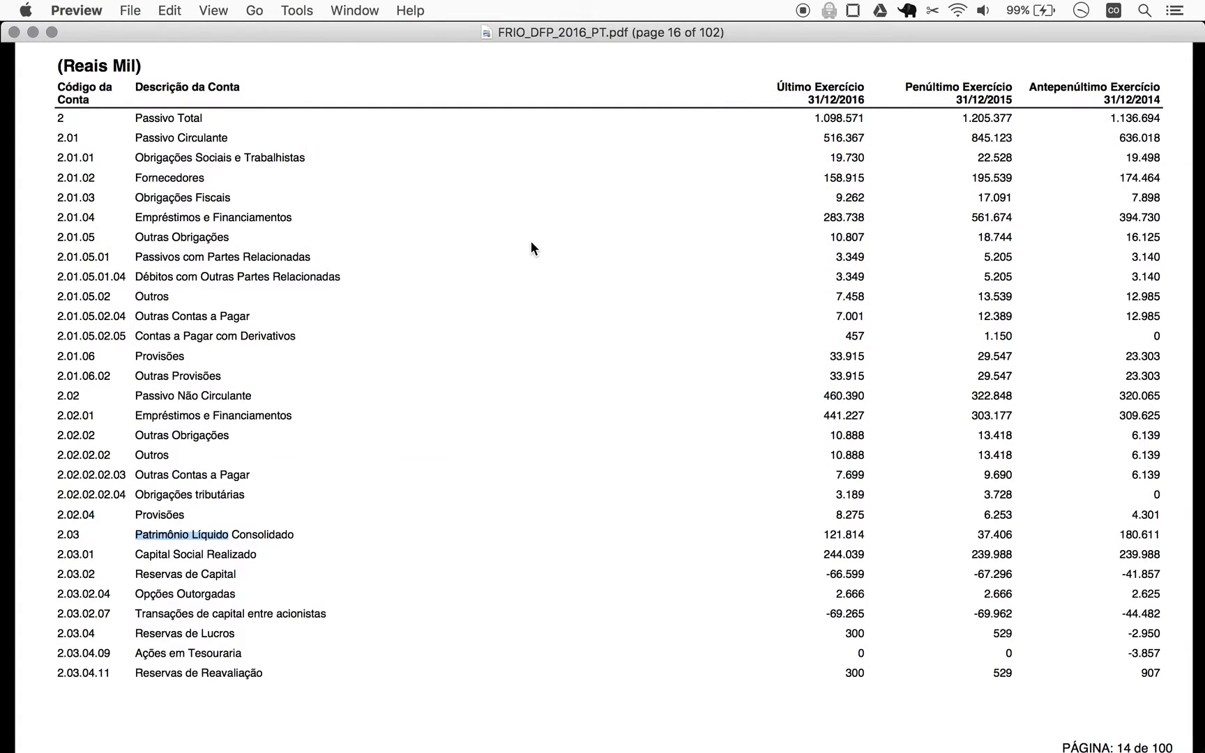
Step: Check current assets of 703 on the assets page and return to the spreadsheet
{"action": "scroll", "scroll_direction": "up", "scroll_amount": 3}
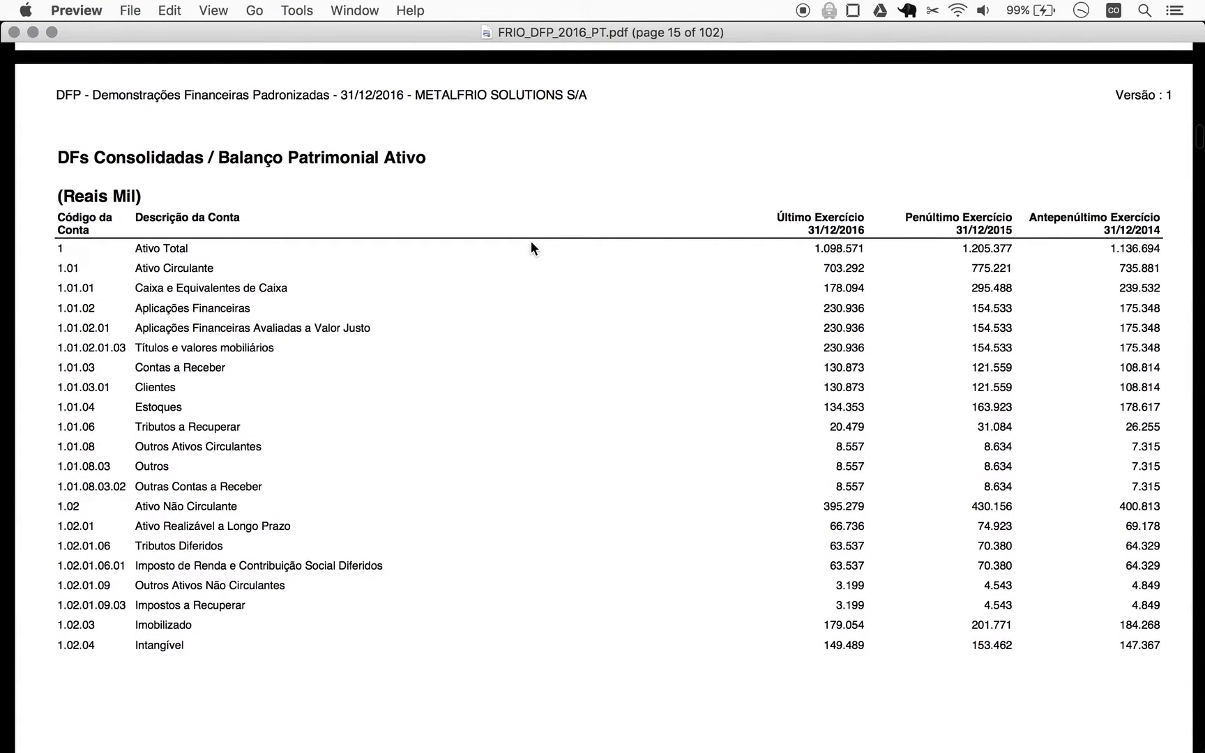
{"action": "mouse_move", "coordinate": [235, 270]}
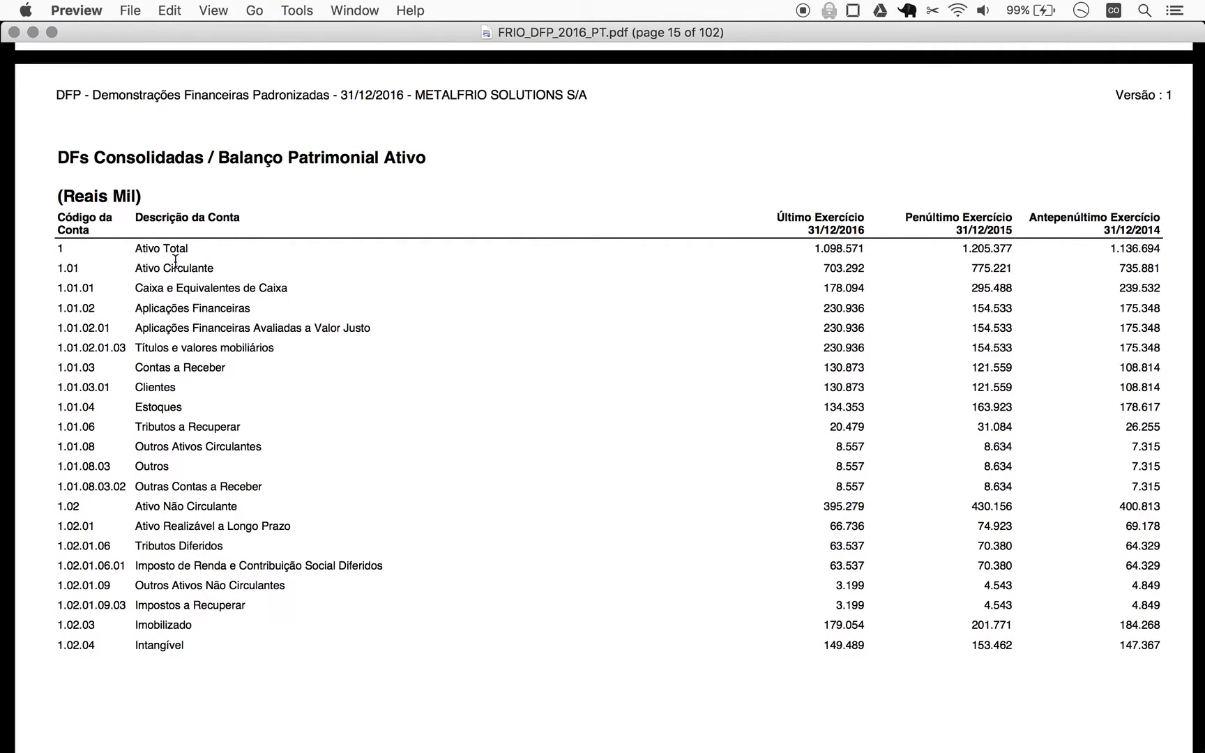
{"action": "mouse_move", "coordinate": [649, 360]}
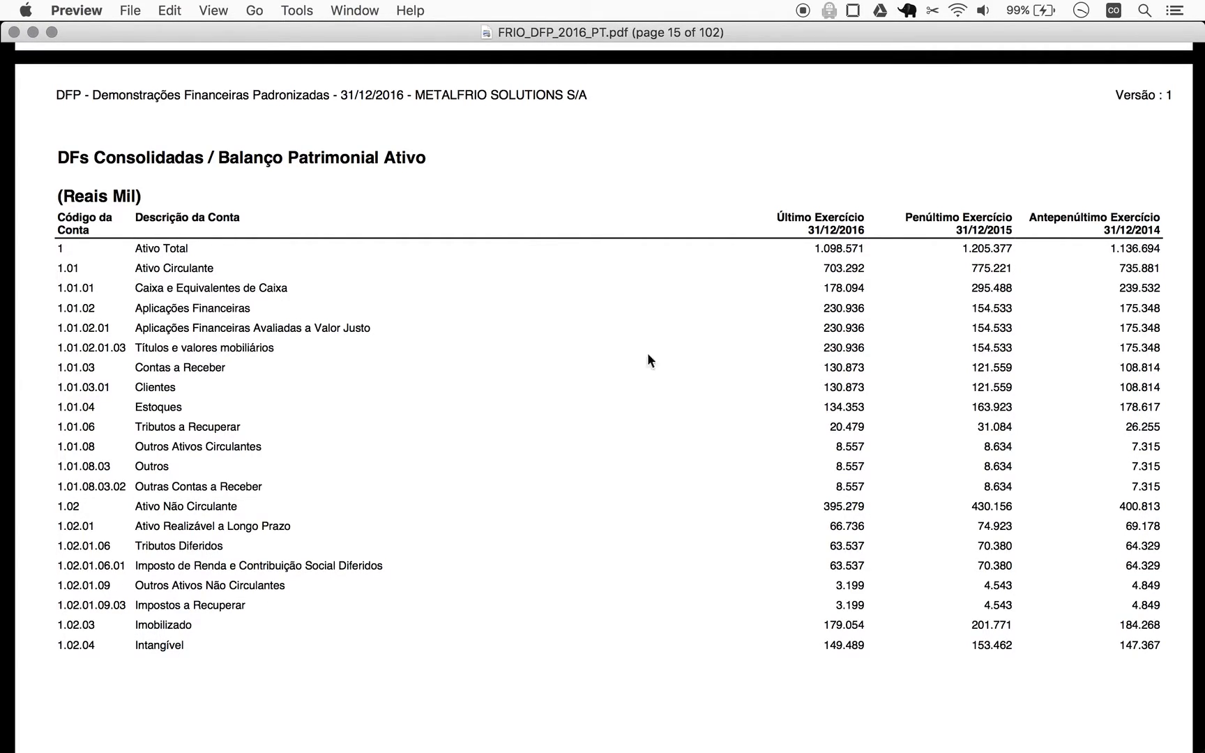
{"action": "mouse_move", "coordinate": [739, 341]}
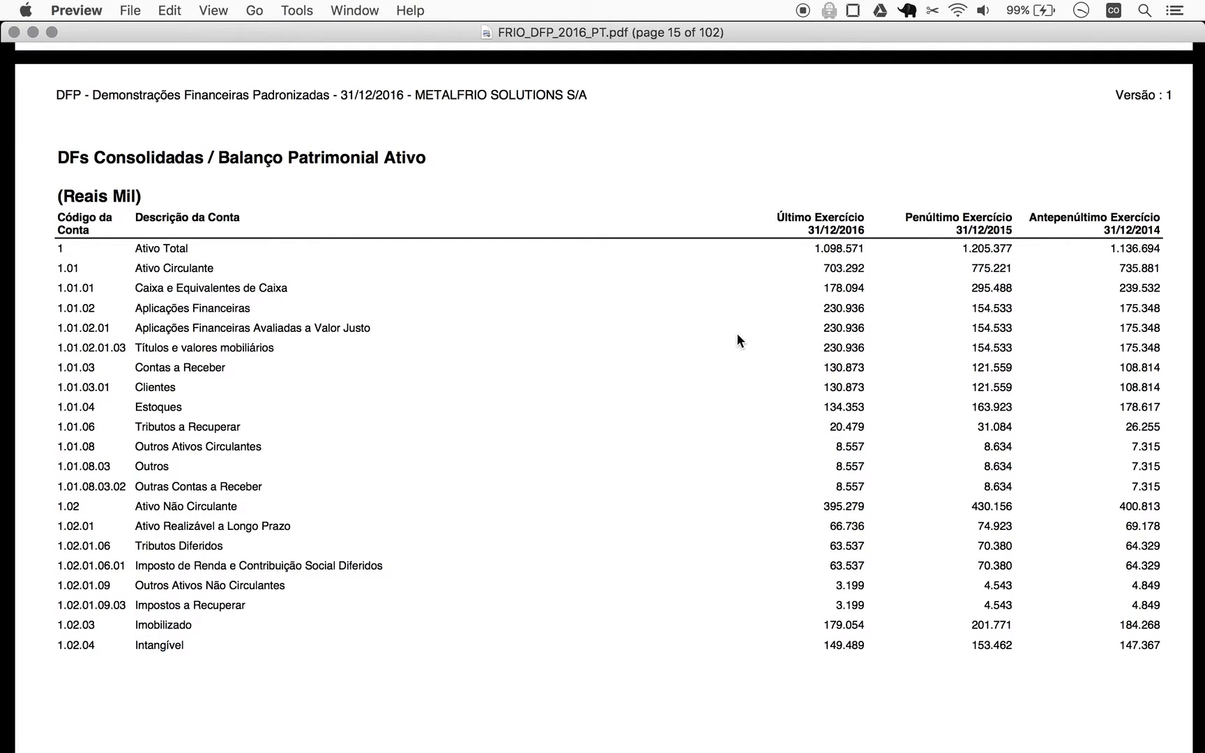
{"action": "scroll", "scroll_direction": "down", "scroll_amount": 3}
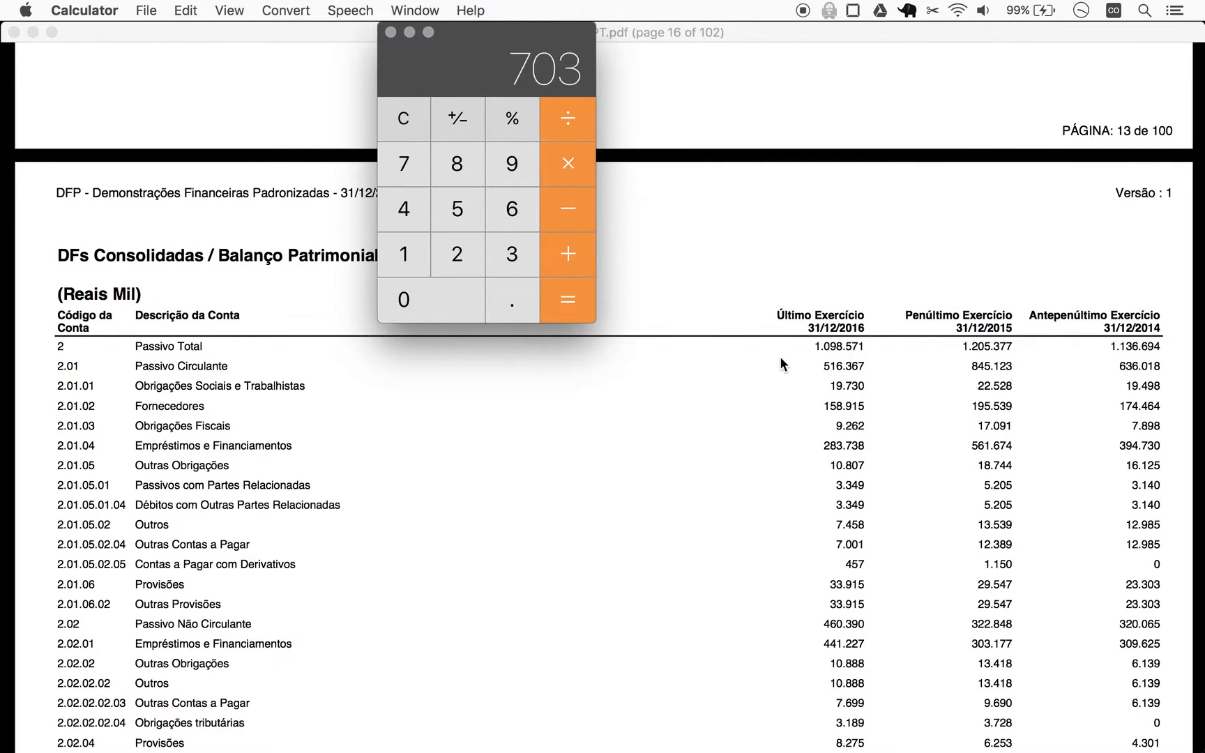
{"action": "left_click", "coordinate": [567, 300]}
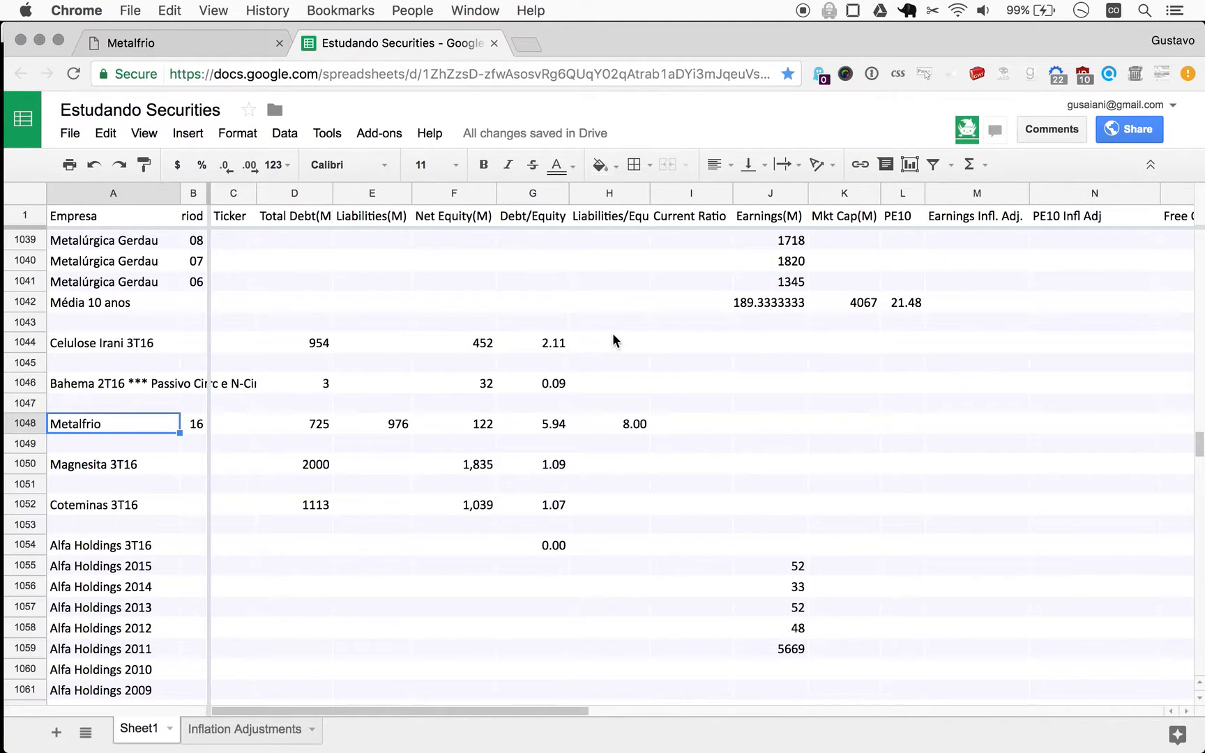
Step: Enter 1.336 as Metalfrio's Current Ratio, shown as 1.36, discarding a stray entry
{"action": "left_click", "coordinate": [689, 423]}
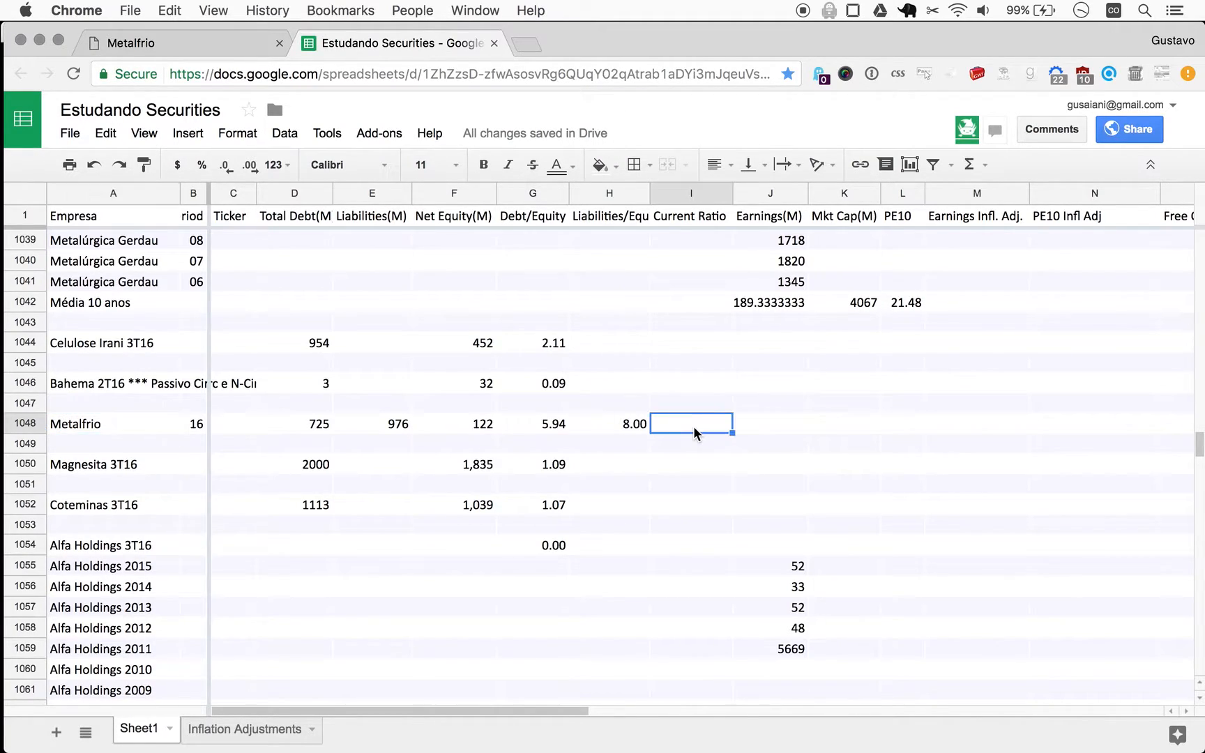
{"action": "type", "text": "1.336"}
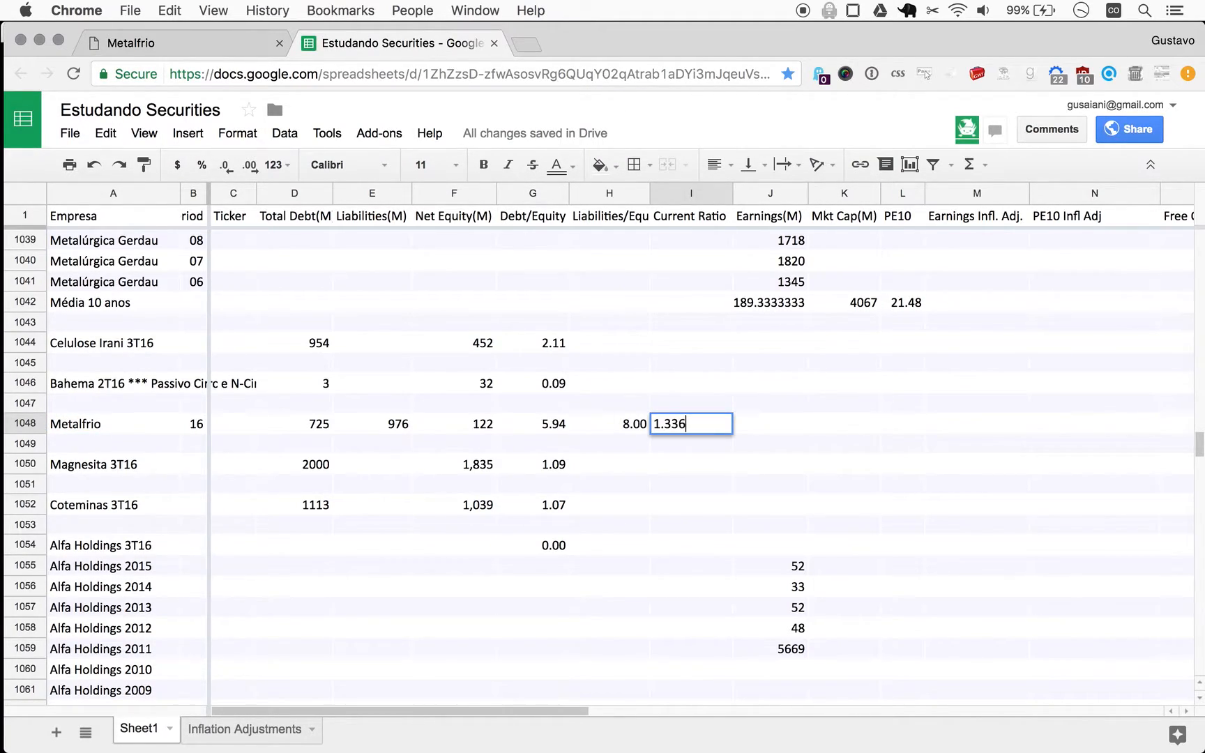
{"action": "key", "text": "Return"}
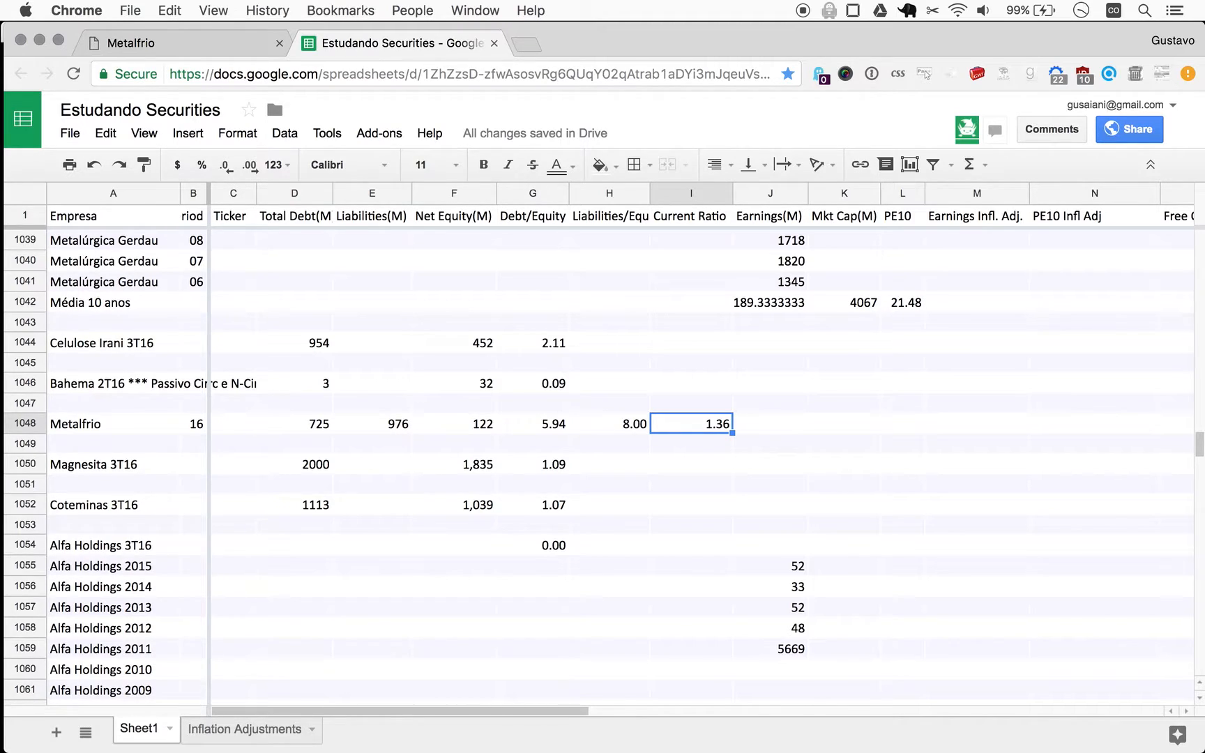
{"action": "type", "text": "s"}
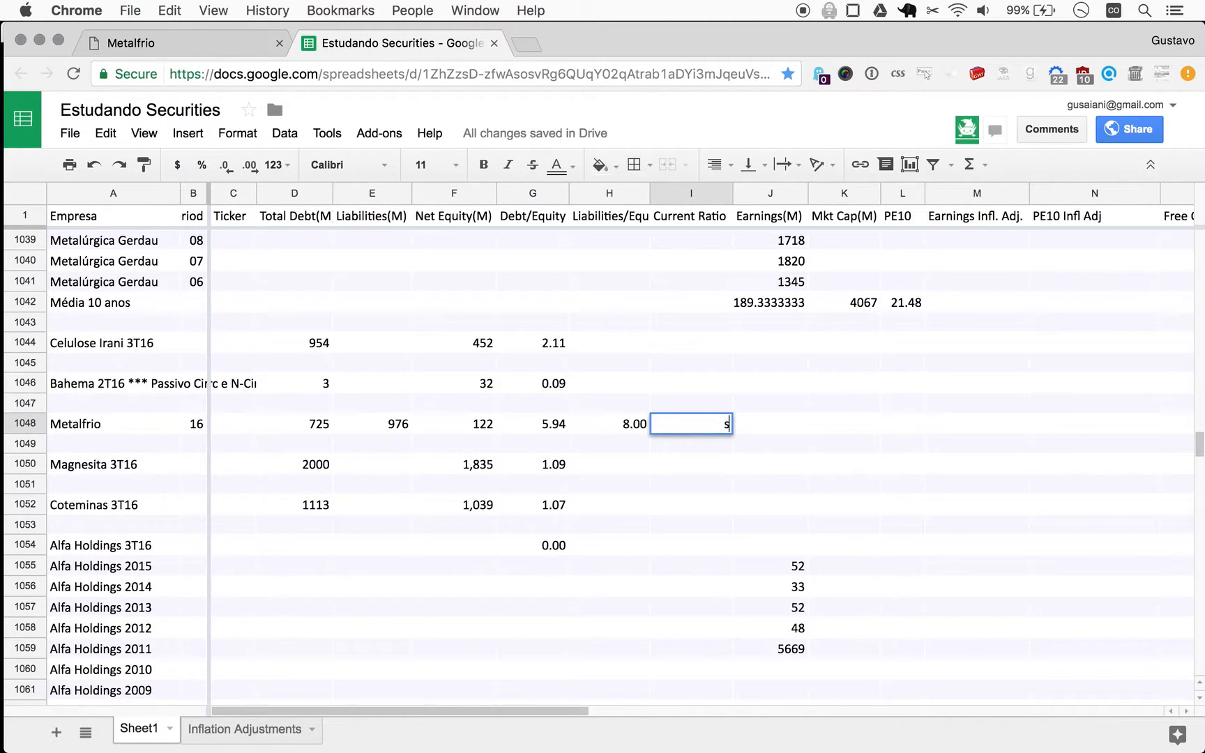
{"action": "key", "text": "Return"}
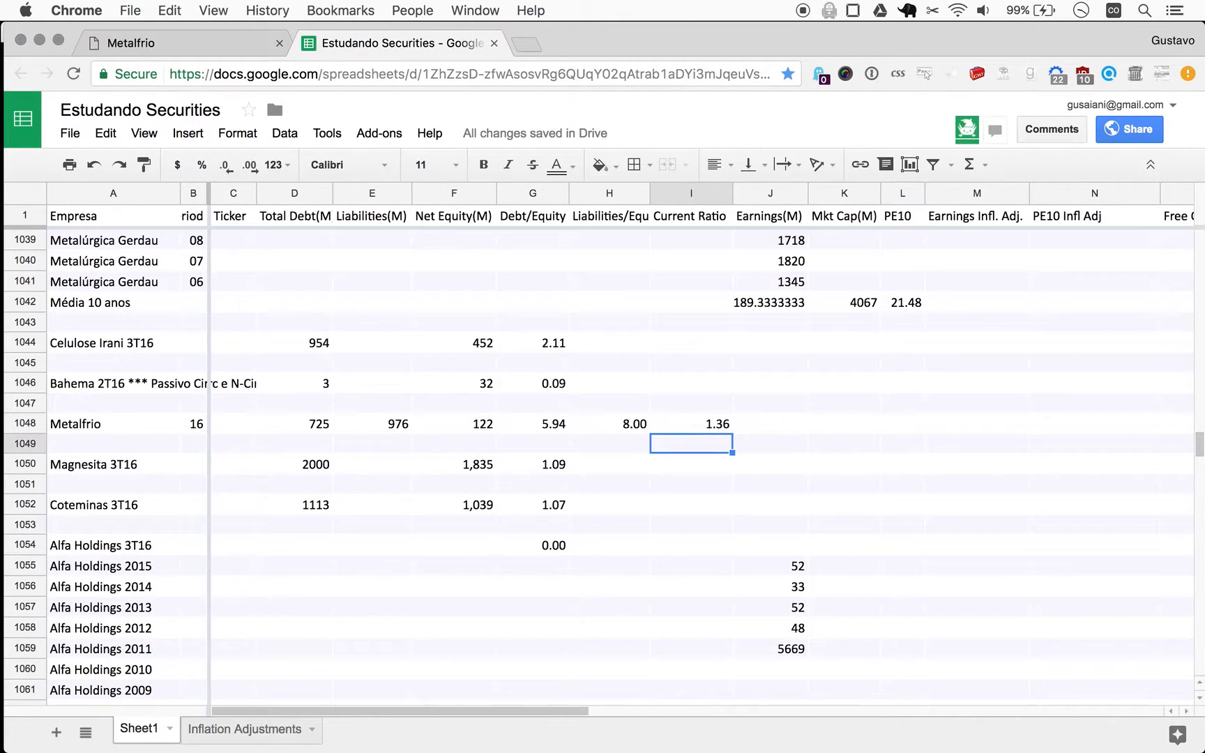
{"action": "left_click", "coordinate": [691, 423]}
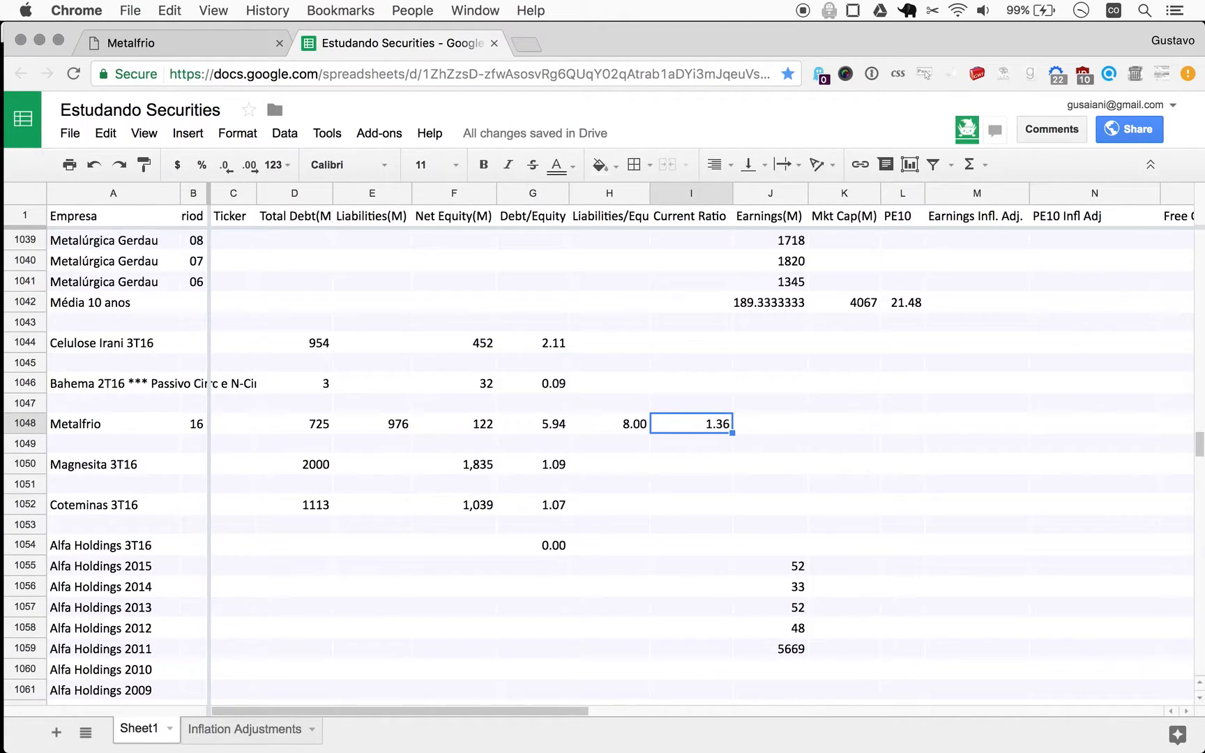
{"action": "mouse_move", "coordinate": [770, 451]}
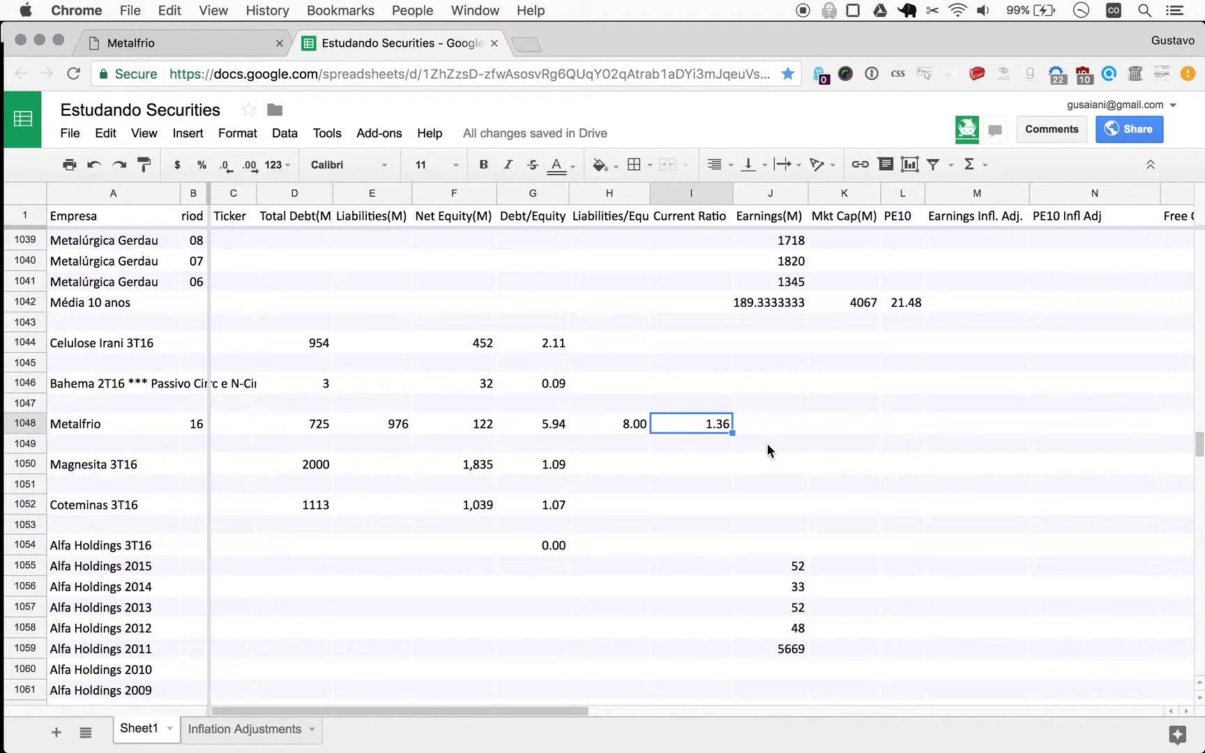
{"action": "mouse_move", "coordinate": [562, 424]}
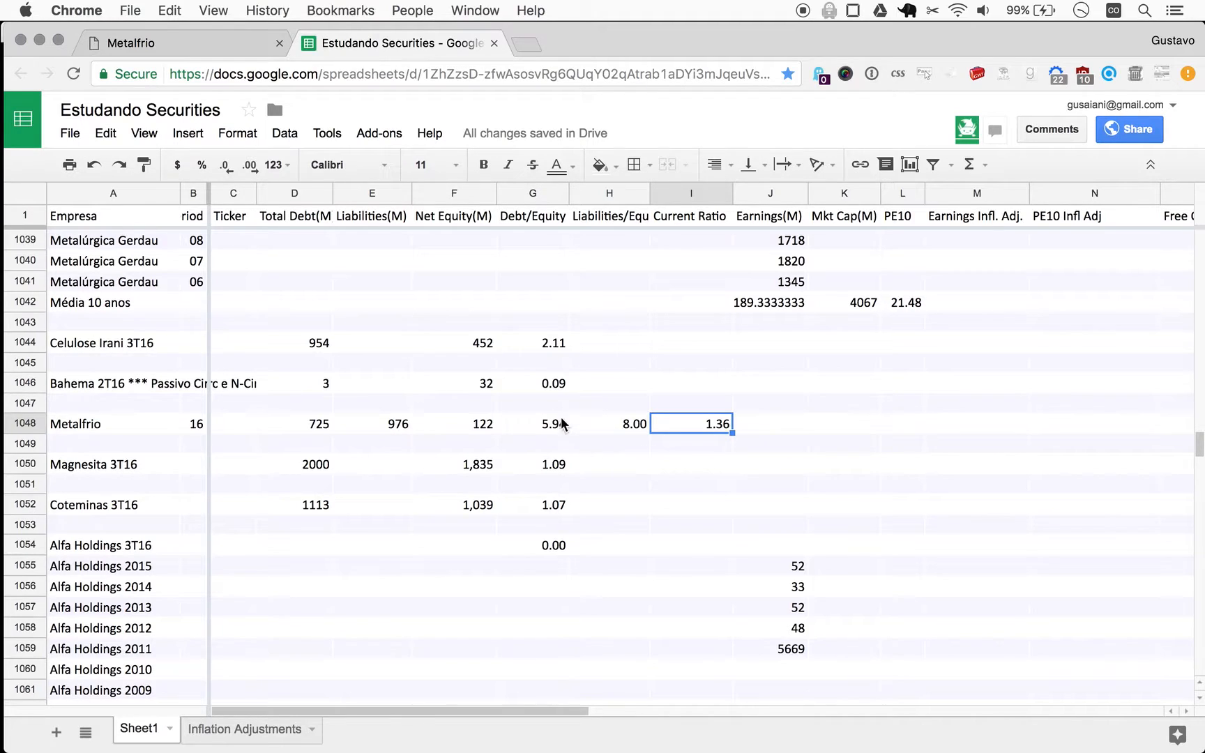
{"action": "mouse_move", "coordinate": [635, 428]}
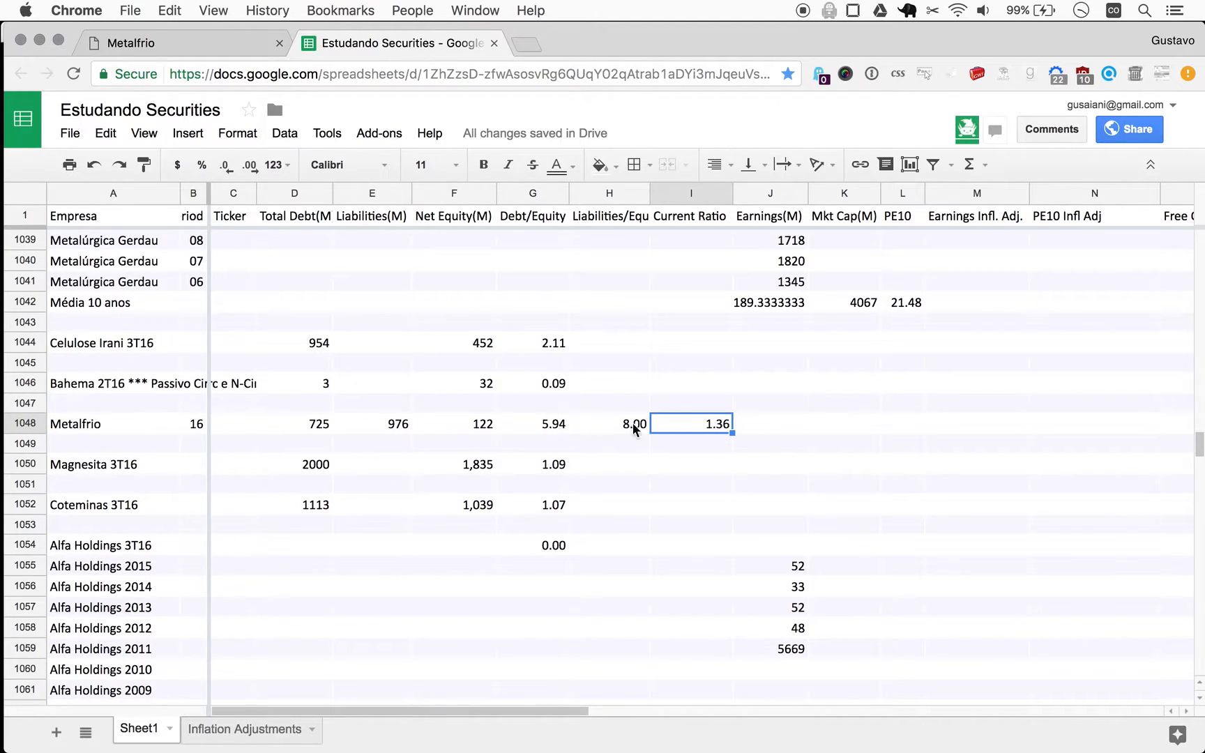
{"action": "mouse_move", "coordinate": [728, 423]}
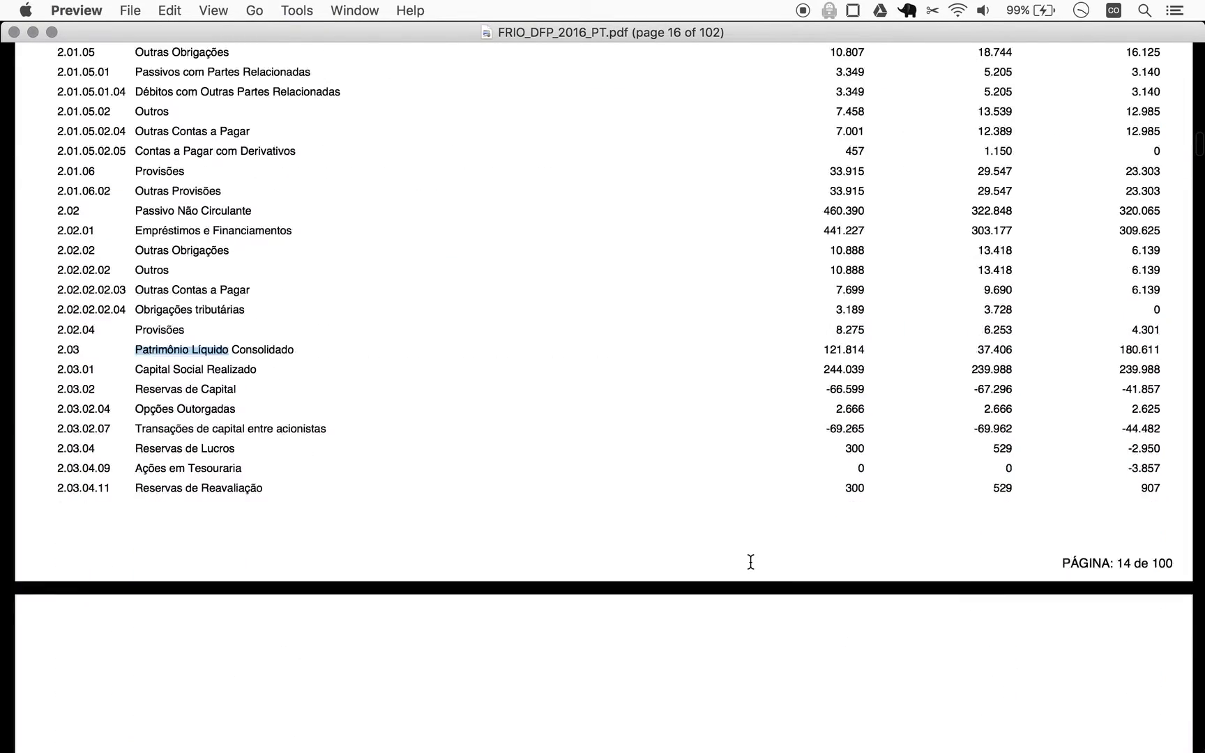
Step: Scroll to the page 18 consolidated income statement showing 2016 net income 30.548
{"action": "scroll", "scroll_direction": "down", "scroll_amount": 3}
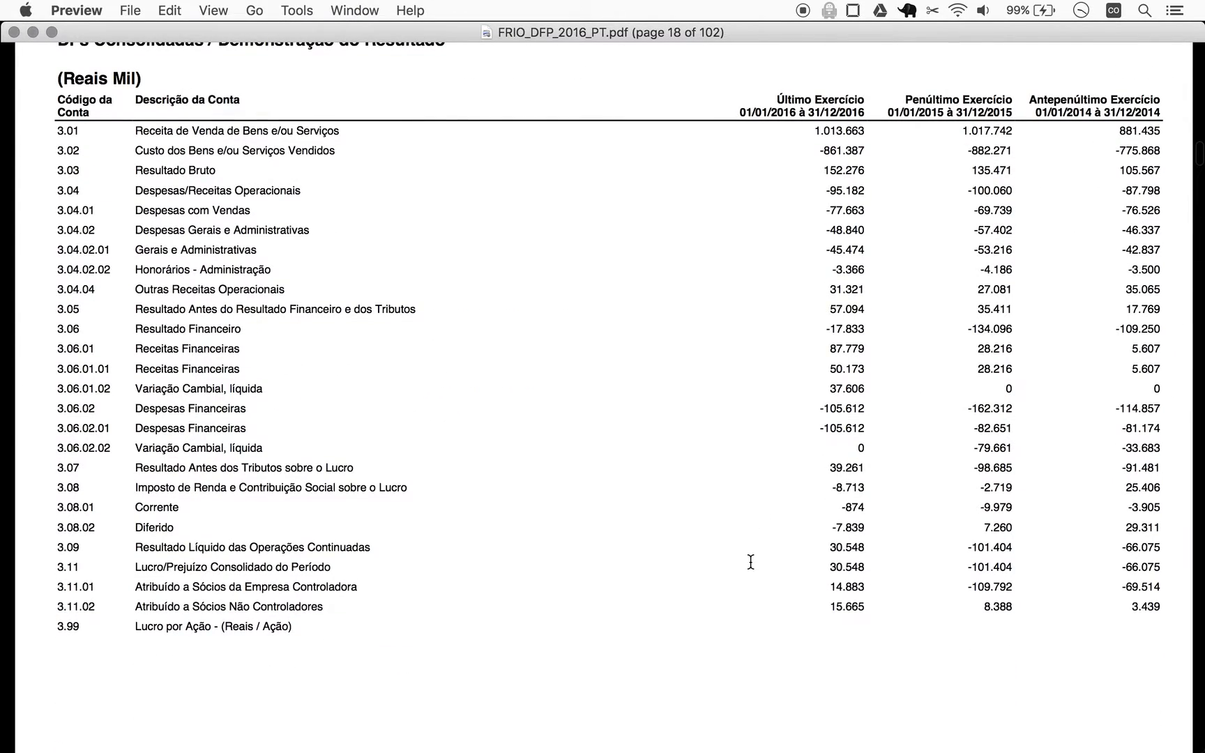
{"action": "mouse_move", "coordinate": [868, 573]}
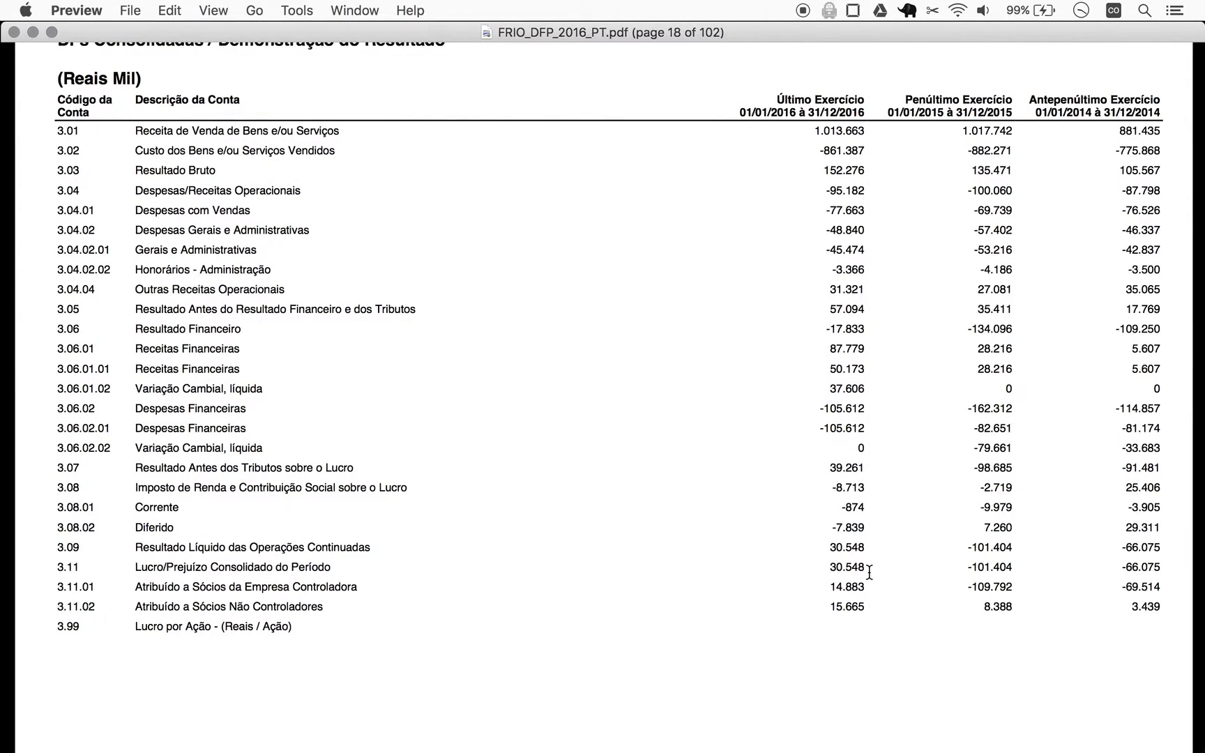
{"action": "mouse_move", "coordinate": [827, 567]}
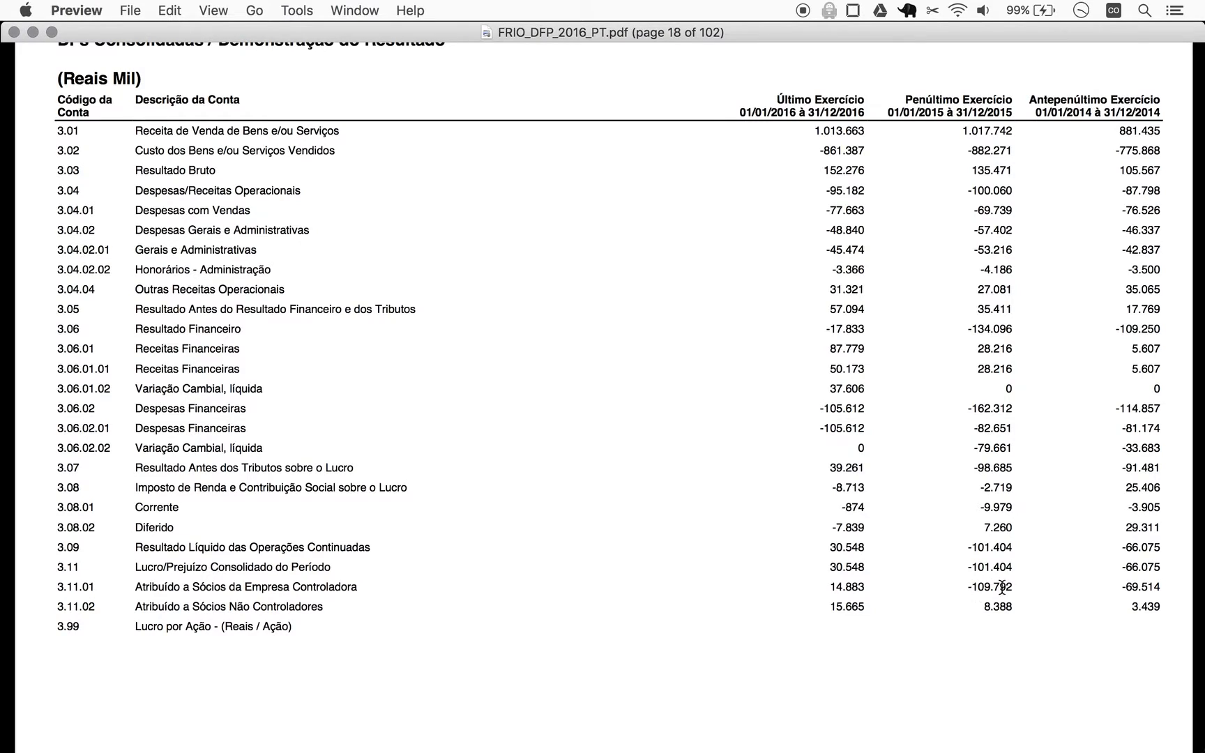
{"action": "mouse_move", "coordinate": [1099, 594]}
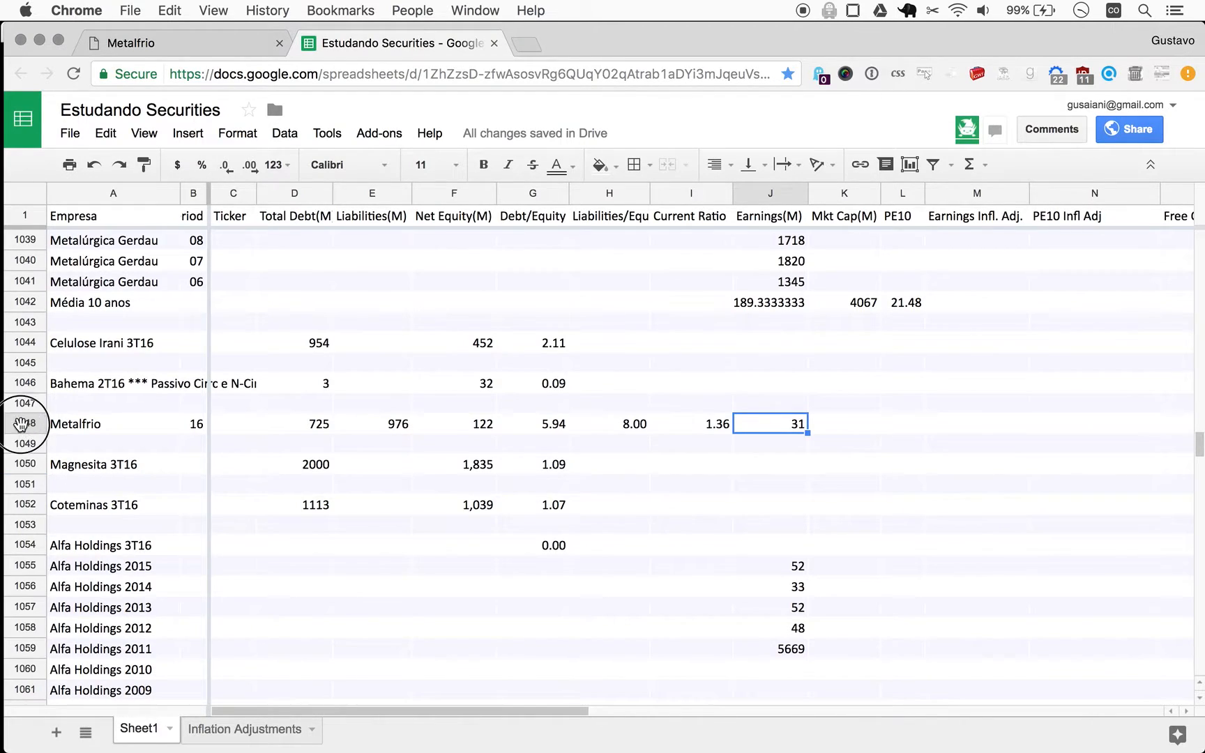
Step: Insert two empty rows below the Metalfrio row
{"action": "left_click", "coordinate": [25, 384]}
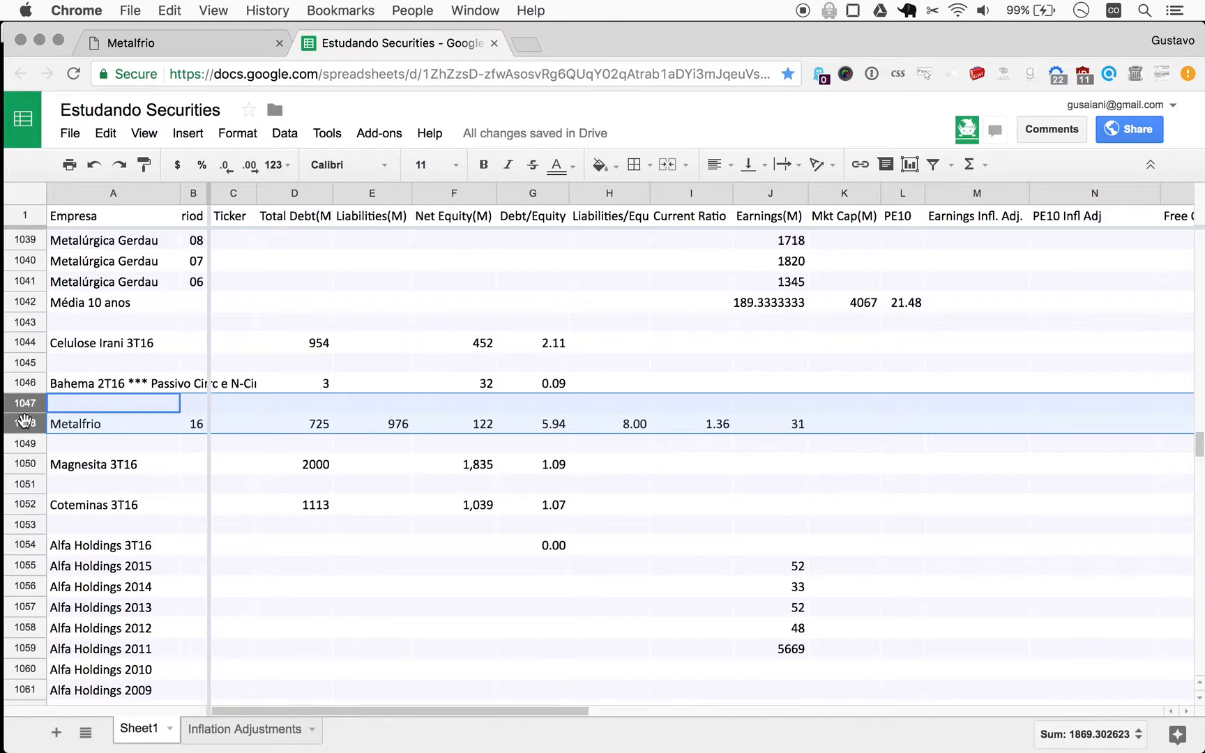
{"action": "right_click", "coordinate": [113, 402]}
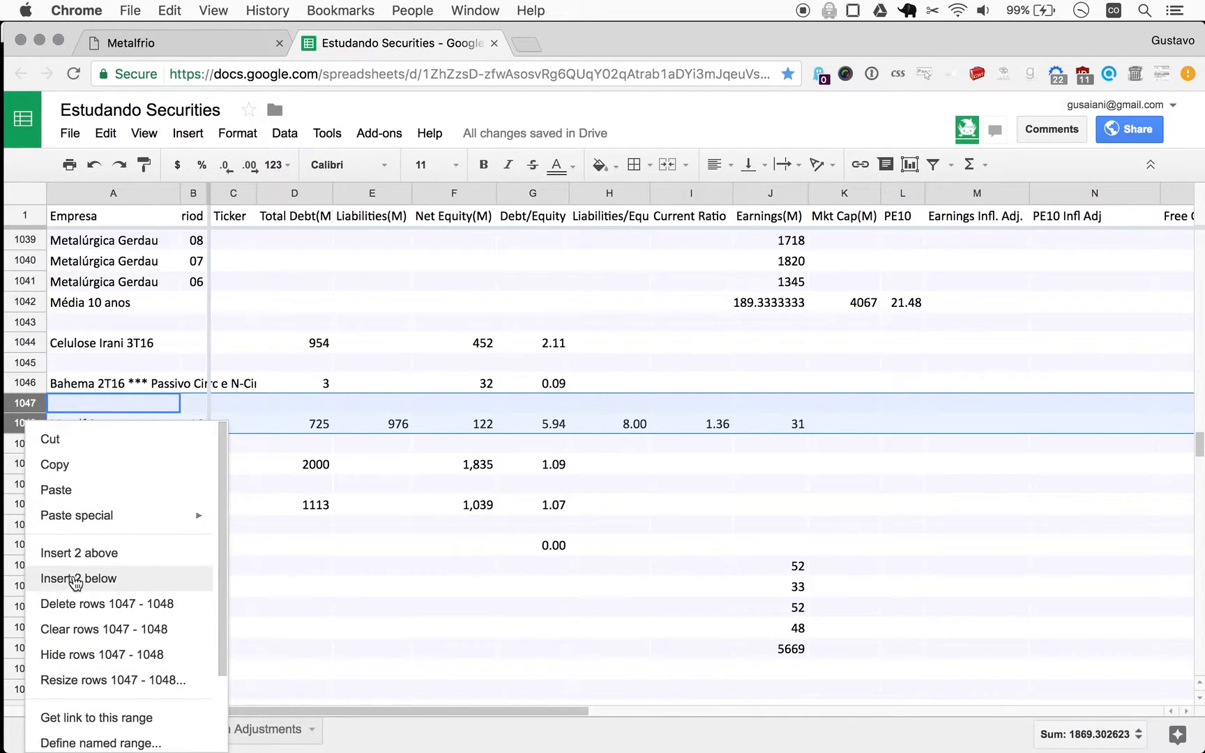
{"action": "mouse_move", "coordinate": [223, 445]}
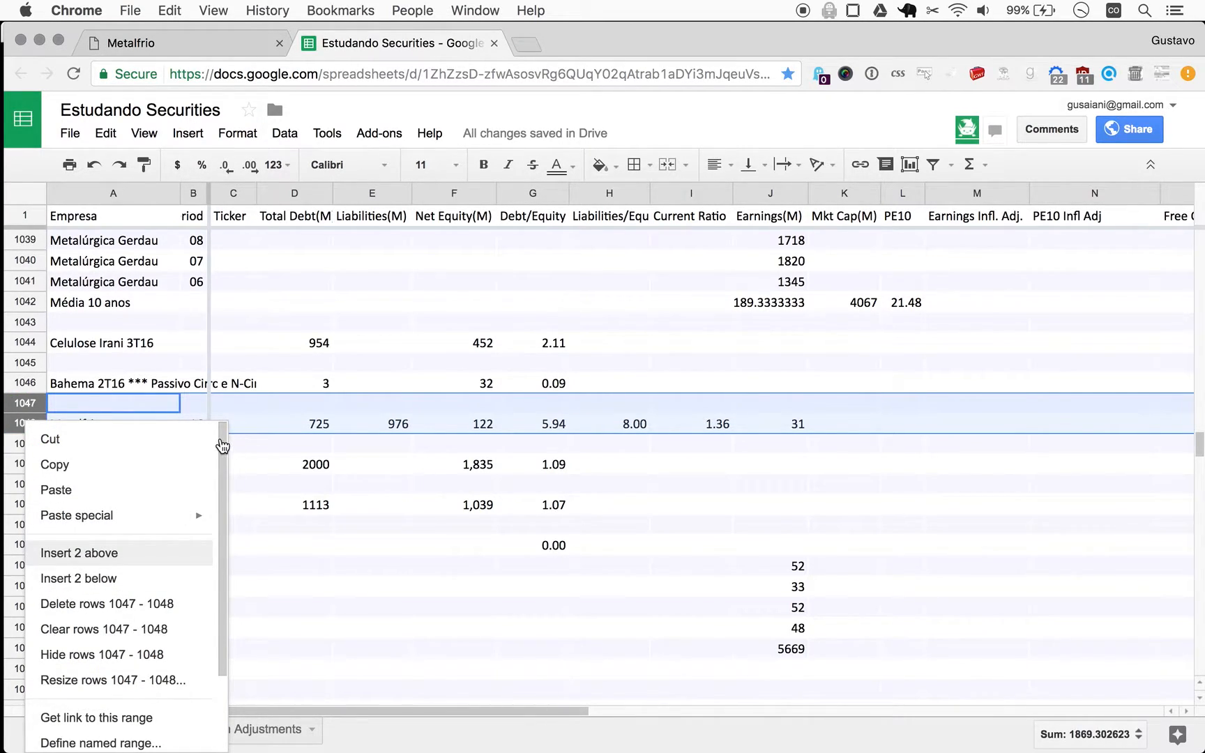
{"action": "left_click", "coordinate": [79, 553]}
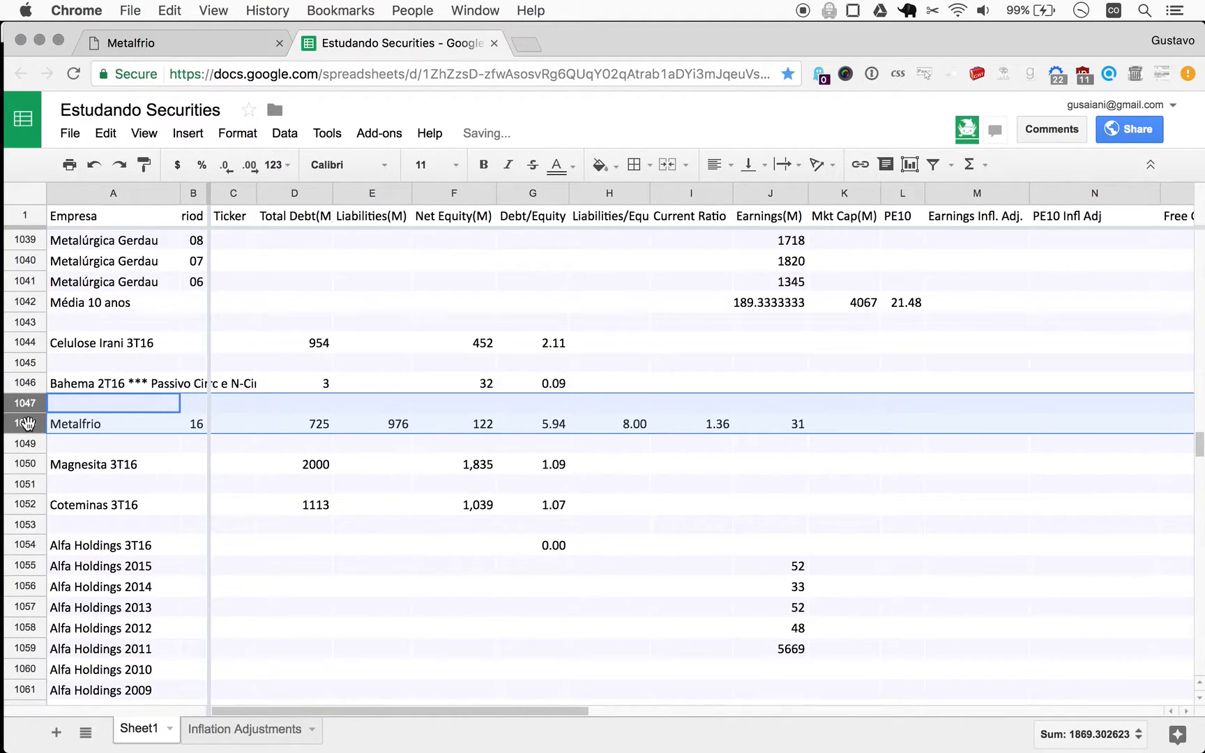
{"action": "right_click", "coordinate": [23, 402]}
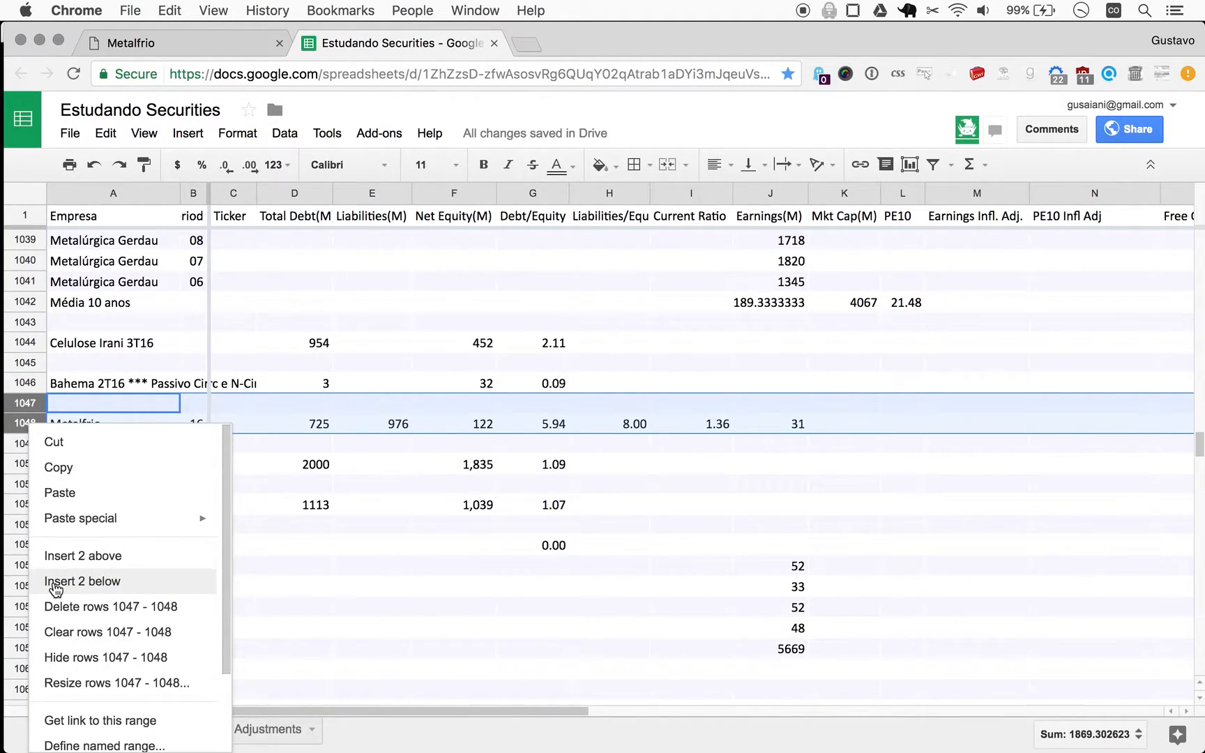
{"action": "left_click", "coordinate": [82, 581]}
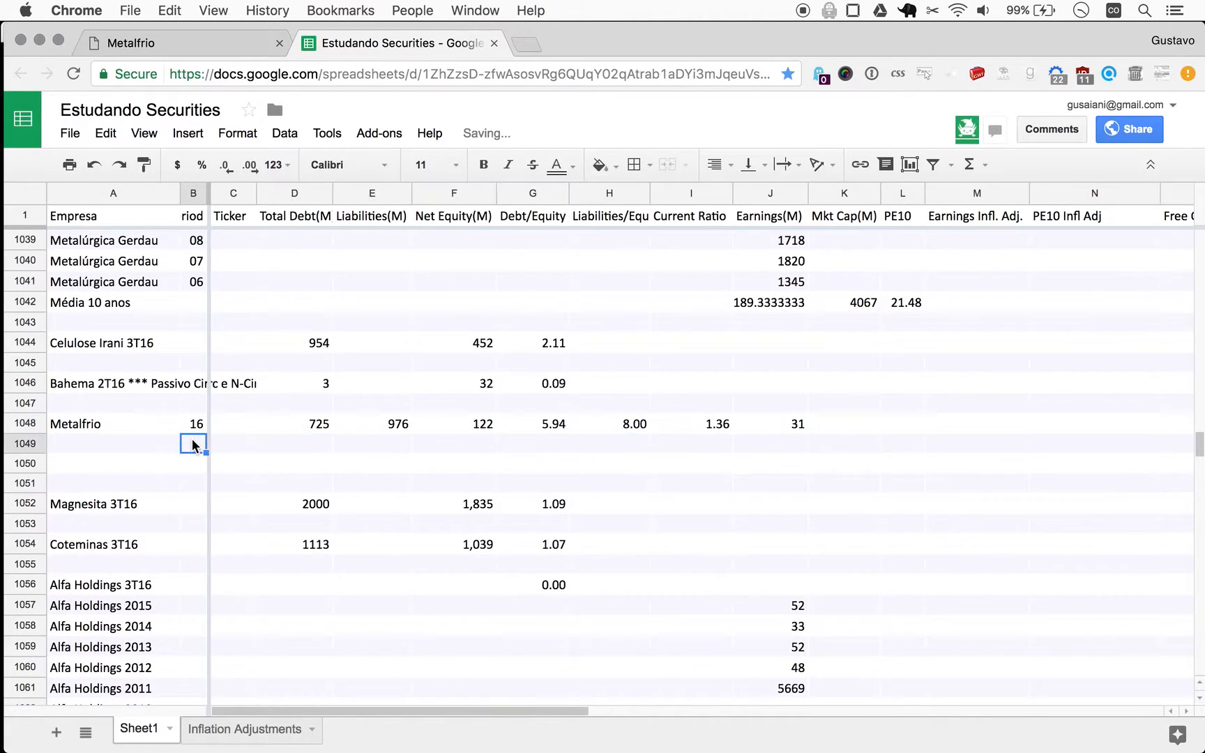
Step: Copy the Metalfrio name into the new rows
{"action": "left_click", "coordinate": [113, 444]}
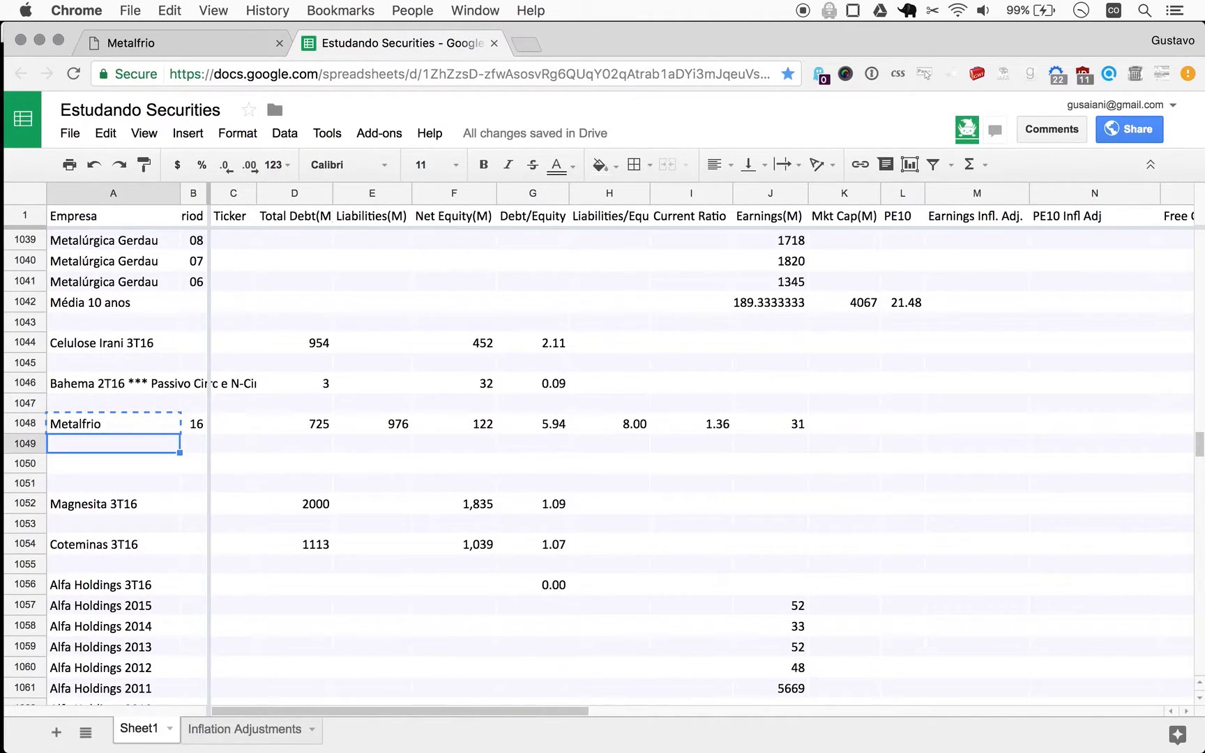
{"action": "left_click", "coordinate": [193, 423]}
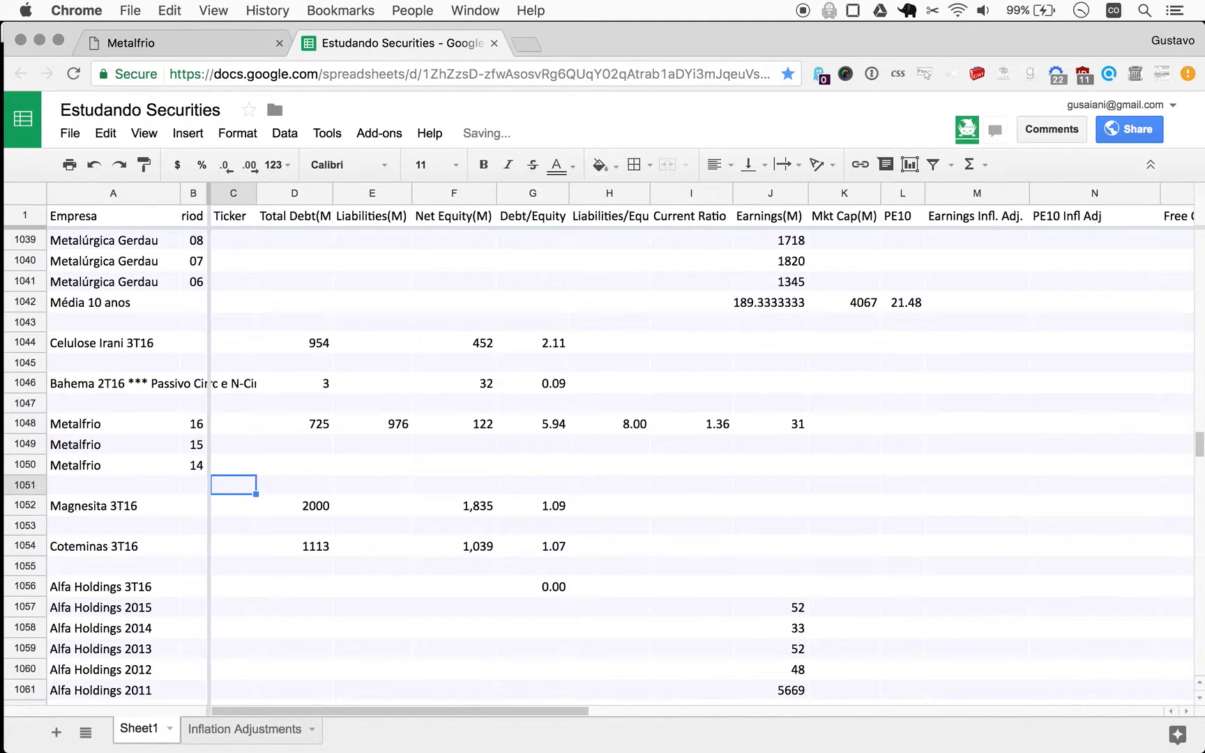
{"action": "left_click", "coordinate": [769, 445]}
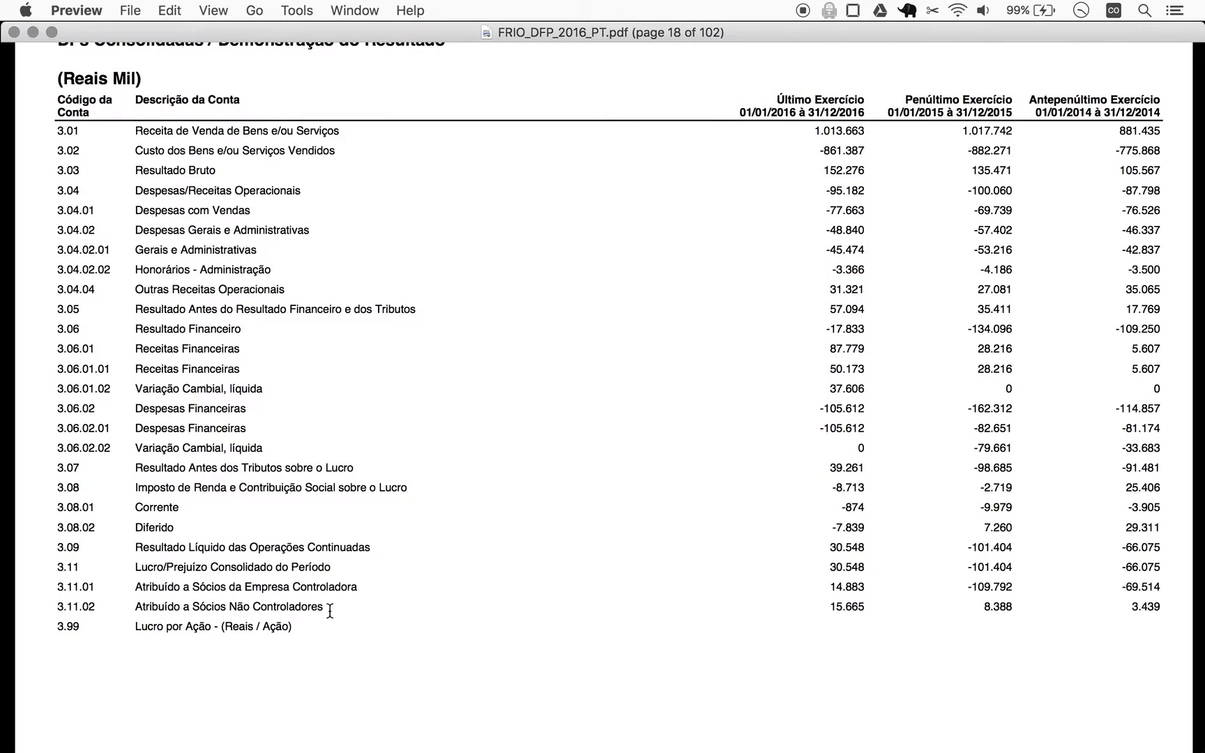
{"action": "mouse_move", "coordinate": [981, 550]}
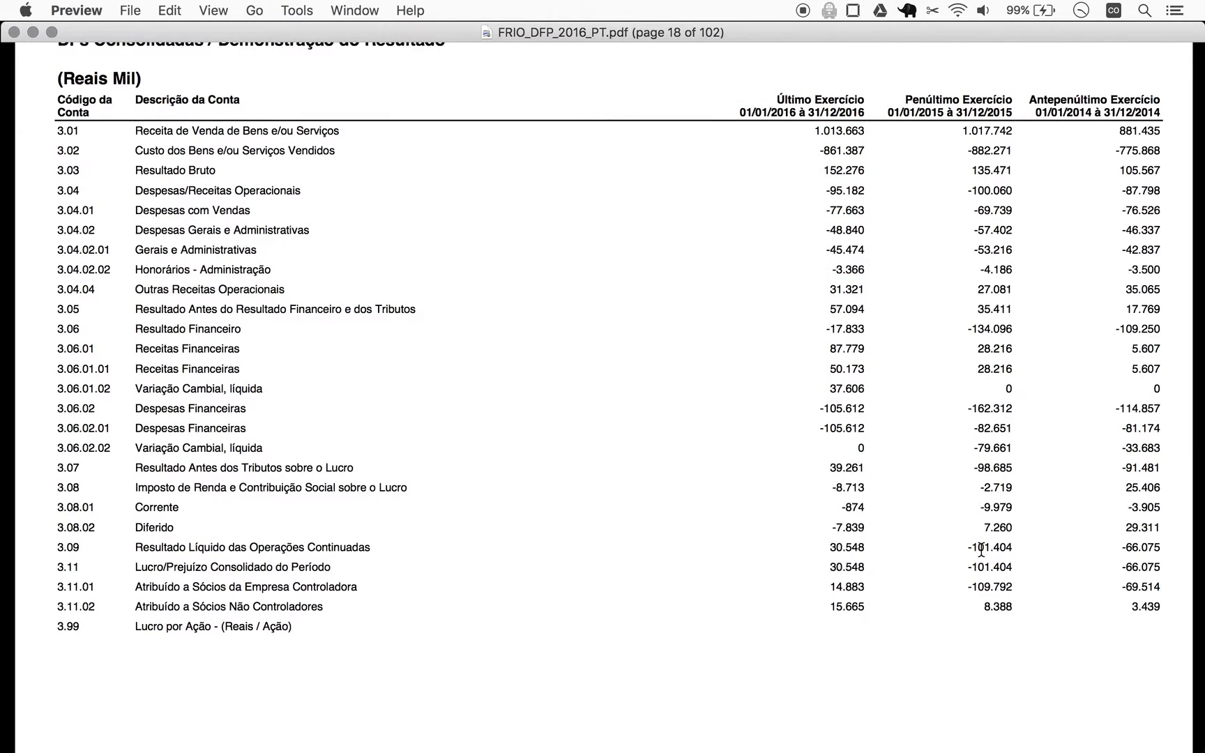
{"action": "mouse_move", "coordinate": [601, 565]}
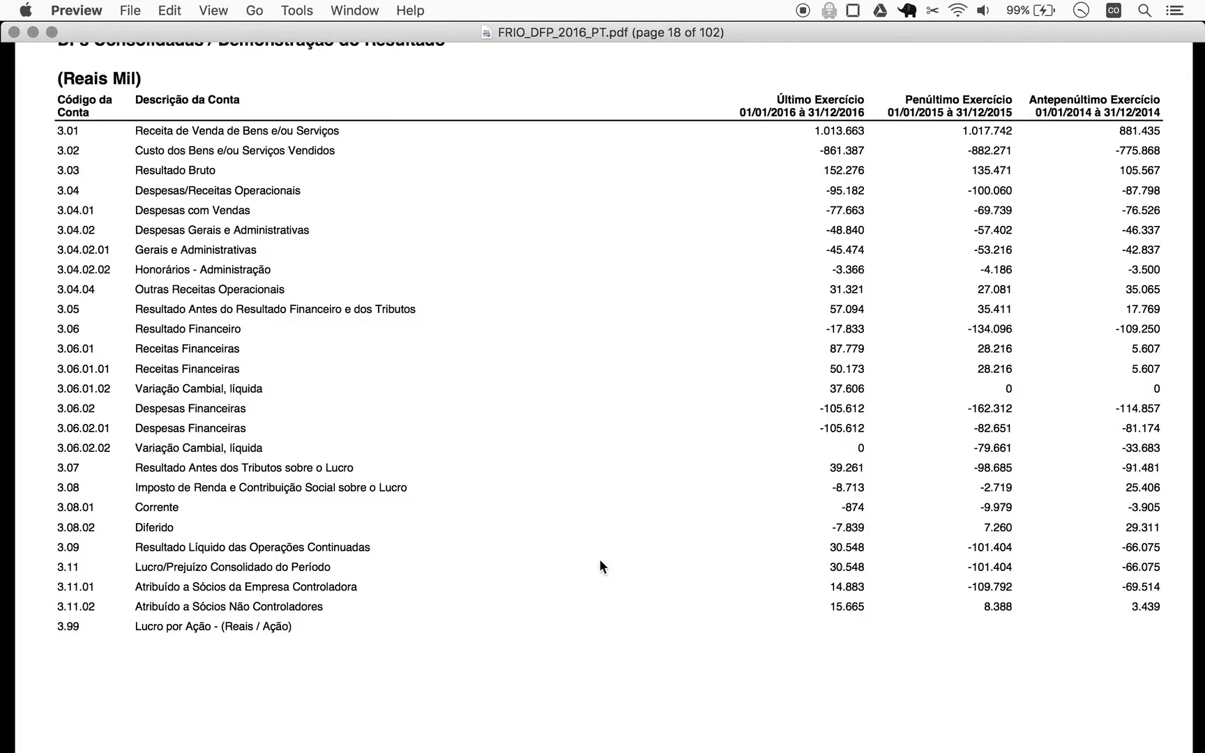
Step: Scroll to PDF page 19 showing the Demonstração do Resultado Abrangente table
{"action": "scroll", "scroll_direction": "down", "scroll_amount": 3}
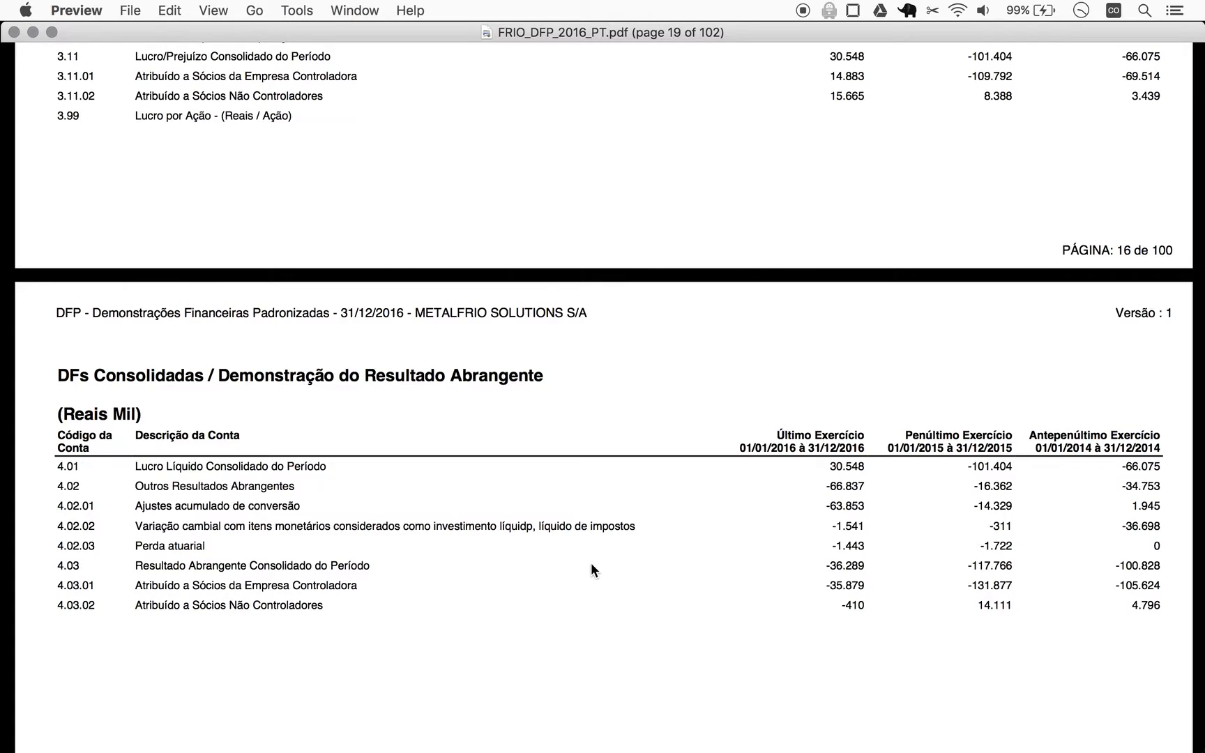
{"action": "mouse_move", "coordinate": [663, 369]}
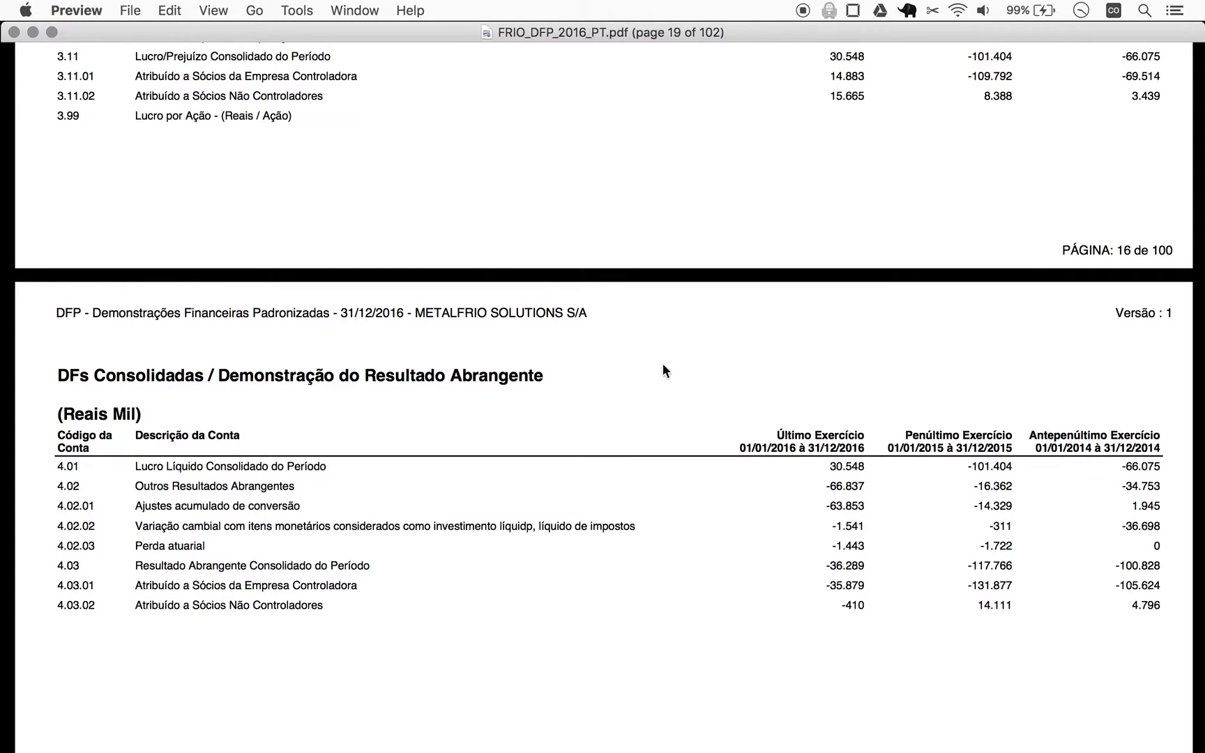
{"action": "mouse_move", "coordinate": [956, 69]}
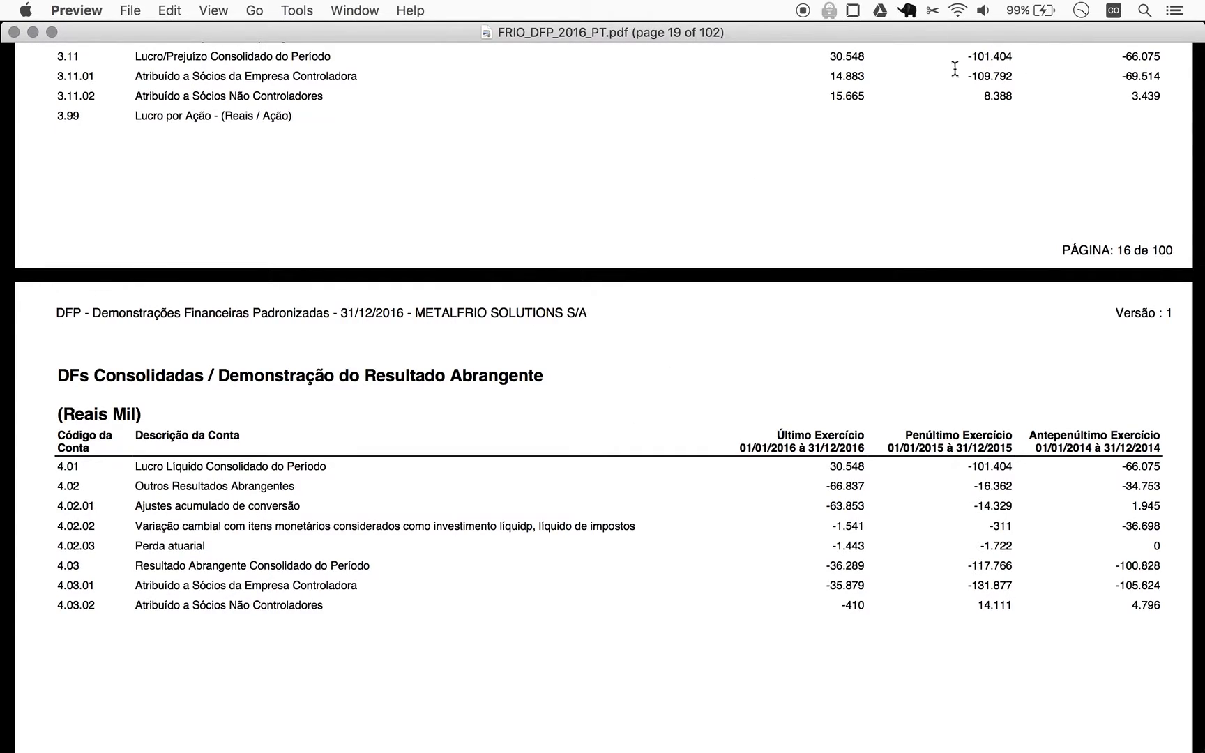
{"action": "mouse_move", "coordinate": [971, 69]}
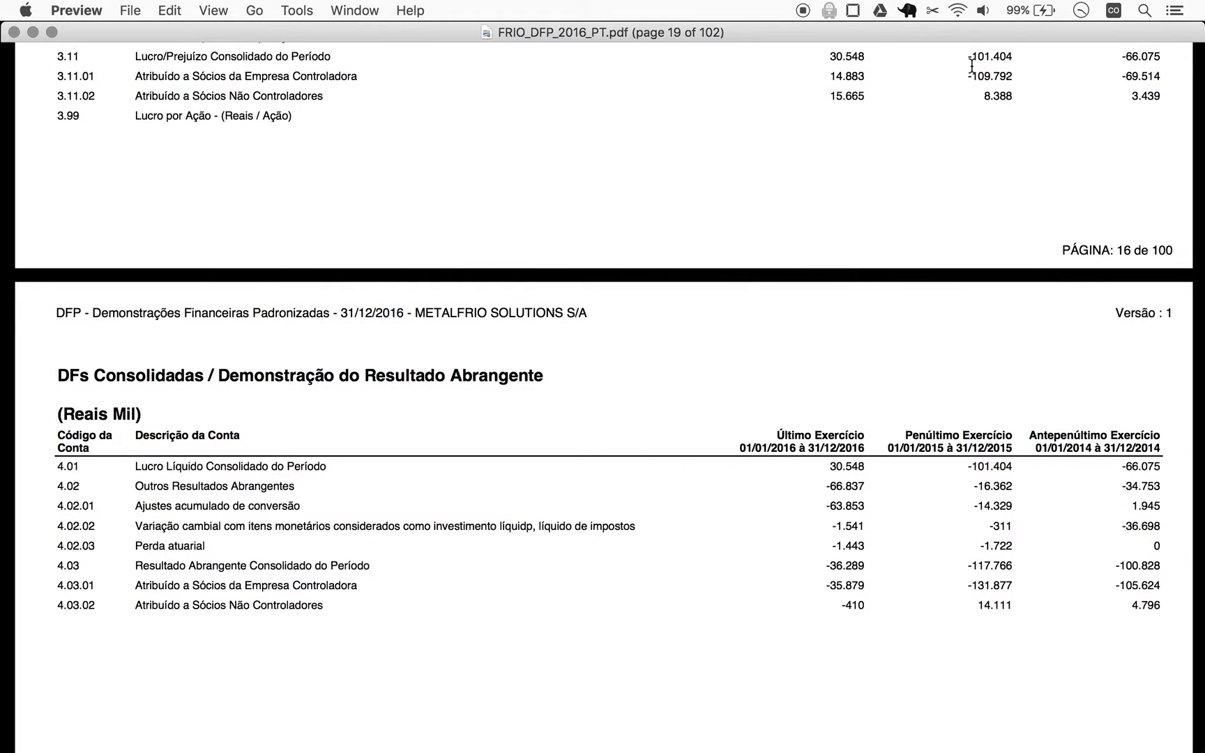
{"action": "scroll", "scroll_direction": "up", "scroll_amount": 3}
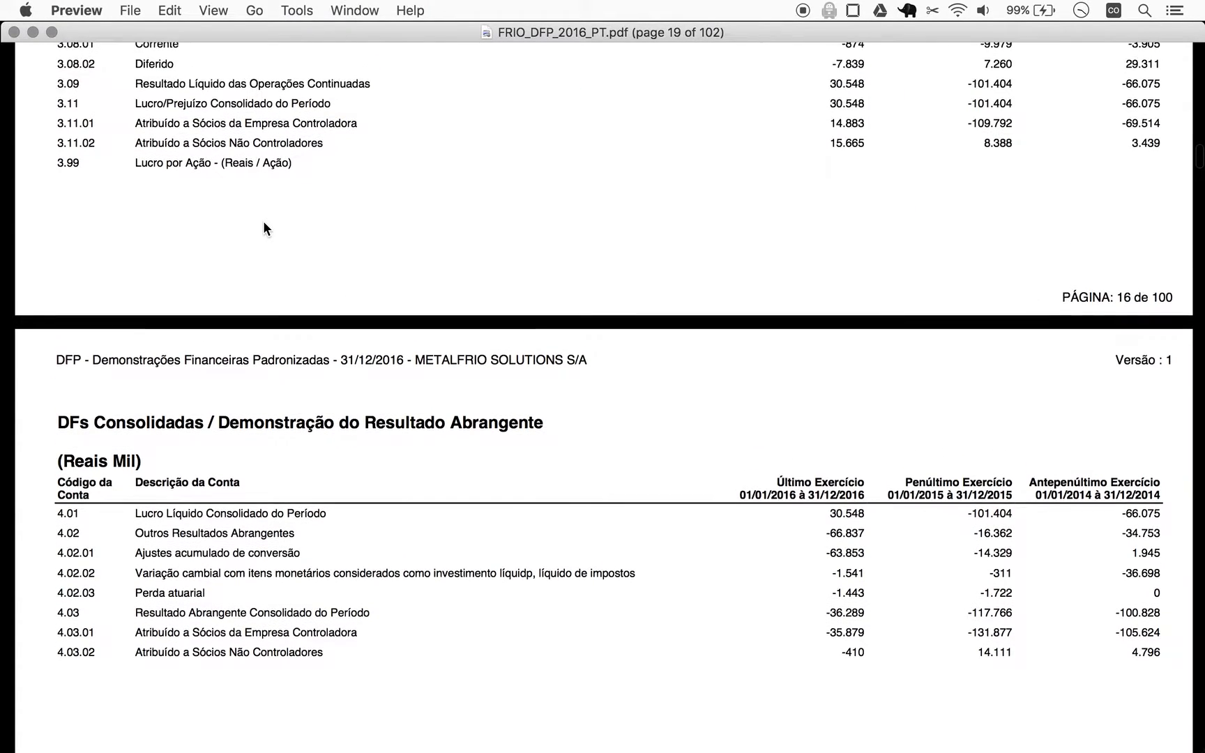
{"action": "scroll", "scroll_direction": "up", "scroll_amount": 3}
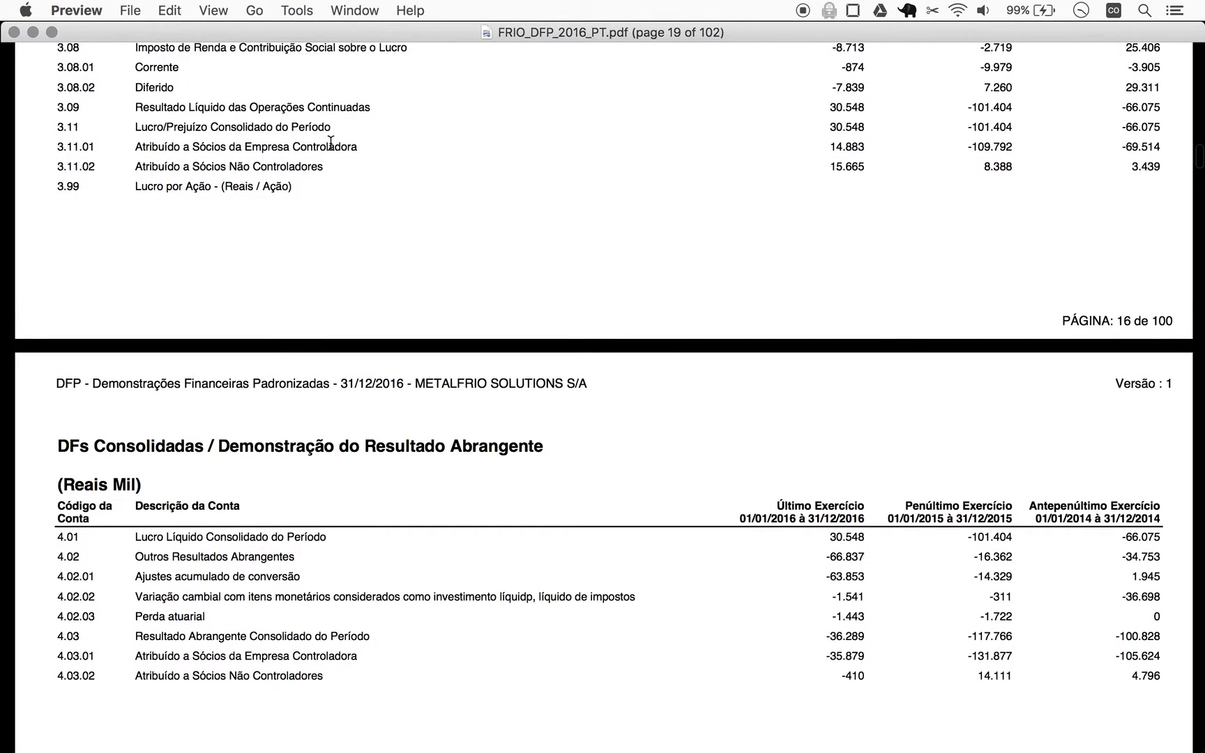
{"action": "scroll", "scroll_direction": "up", "scroll_amount": 3}
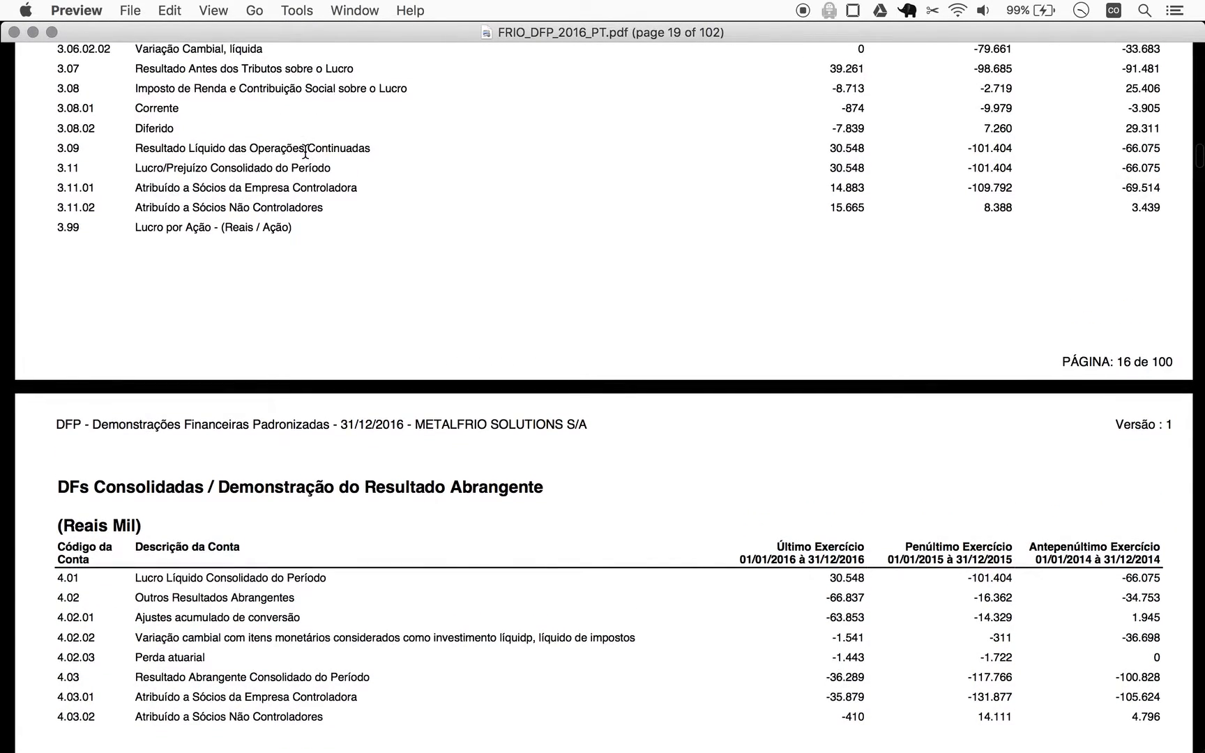
{"action": "mouse_move", "coordinate": [372, 179]}
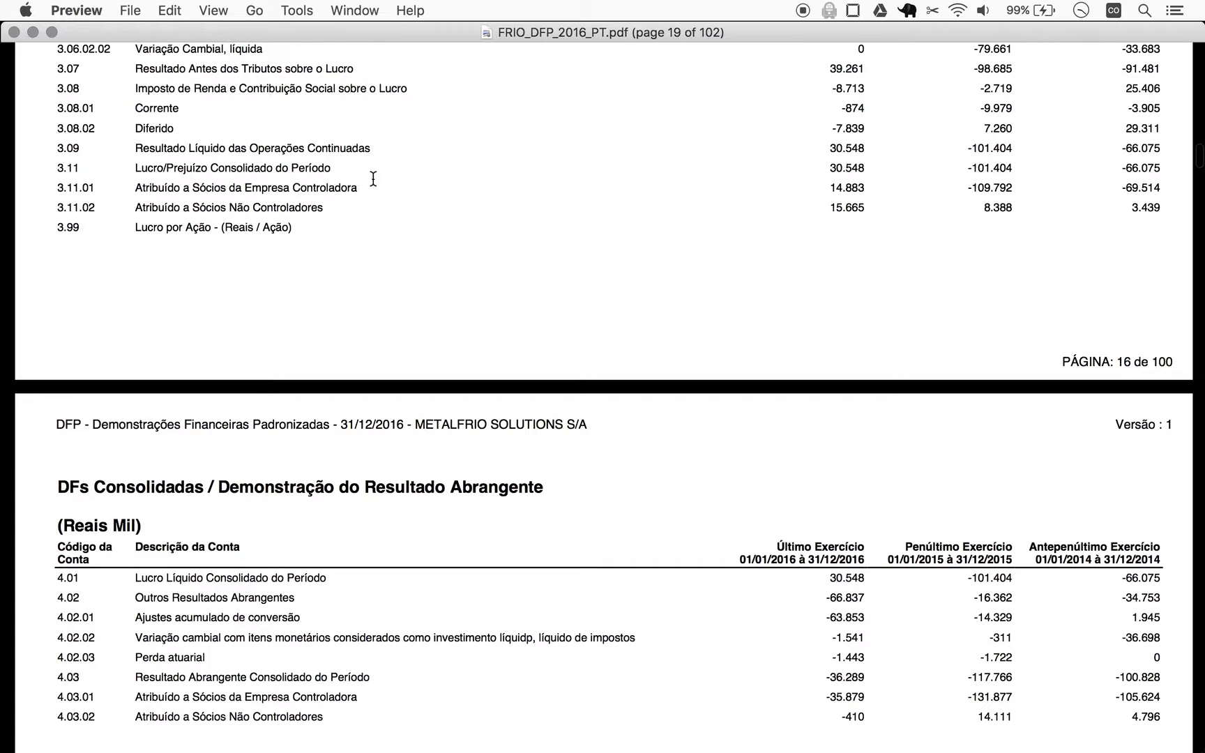
{"action": "mouse_move", "coordinate": [366, 191]}
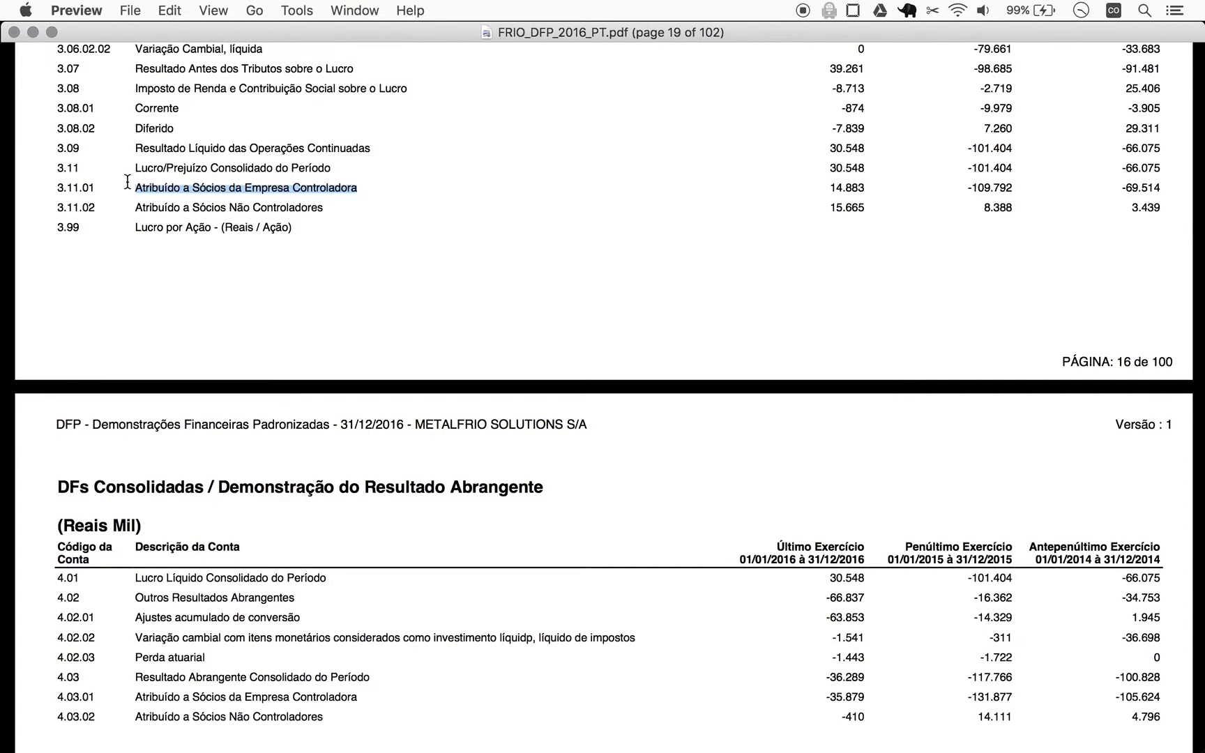
{"action": "mouse_move", "coordinate": [498, 188]}
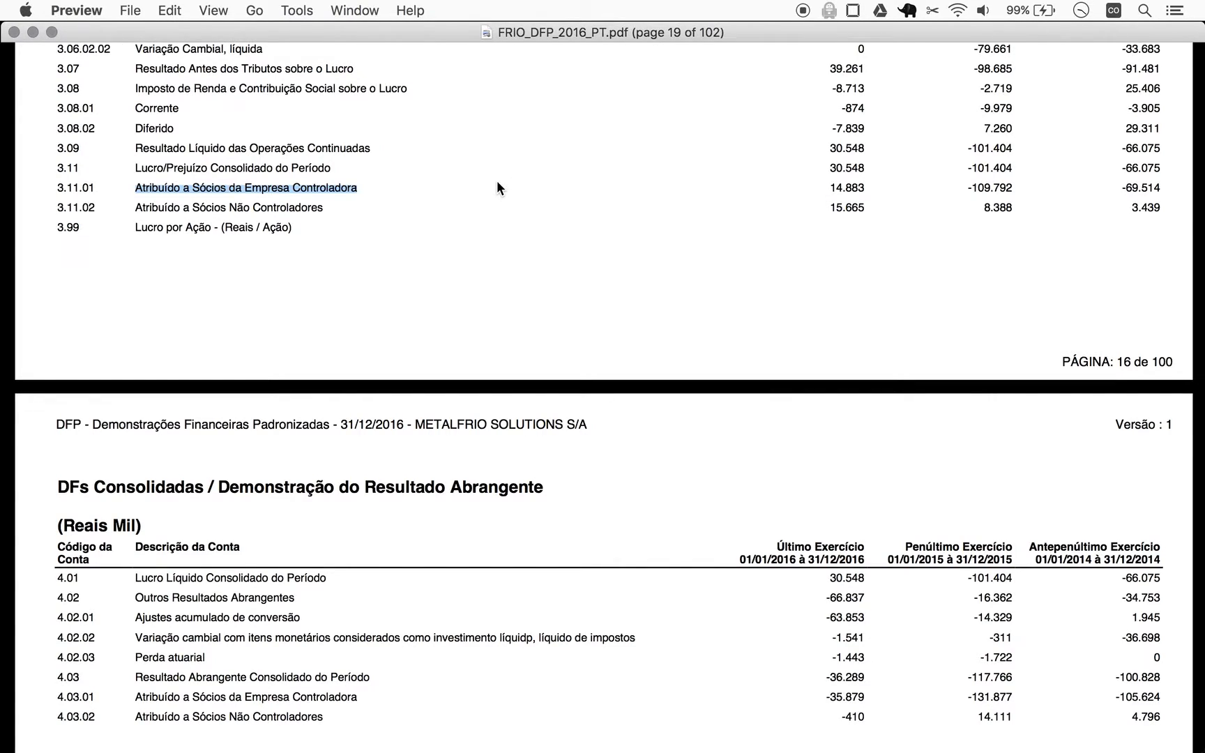
{"action": "mouse_move", "coordinate": [977, 217]}
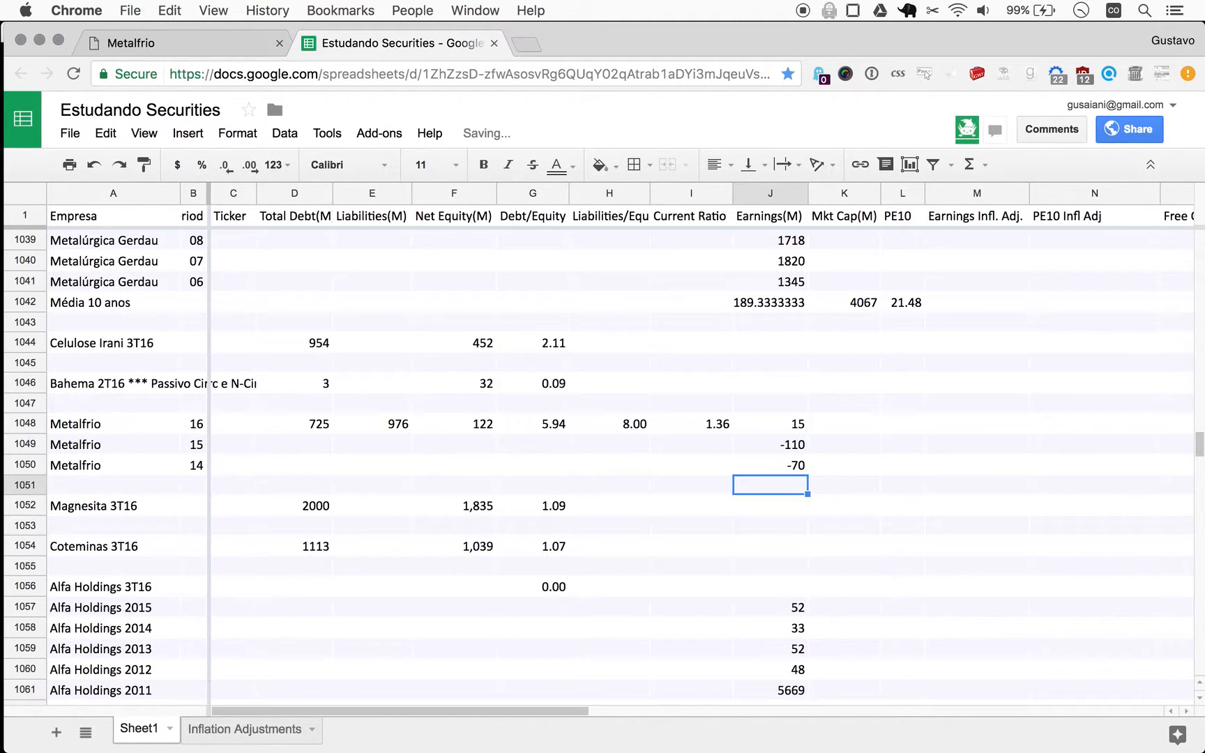
Step: Switch from Chrome to FRIO_DFP_2016_PT.pdf in Preview
{"action": "left_click", "coordinate": [769, 445]}
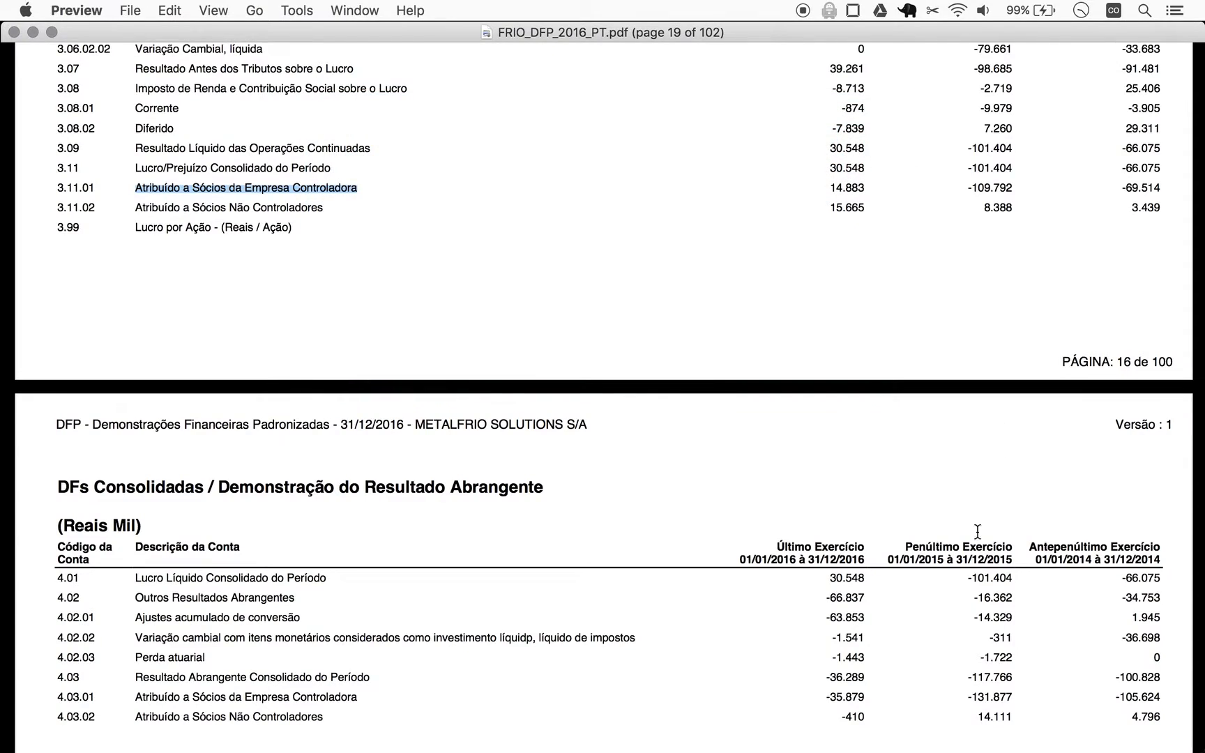
Step: Scroll to the cash flow statement to read operating 95.205 and investing -121.199
{"action": "scroll", "scroll_direction": "down", "scroll_amount": 3}
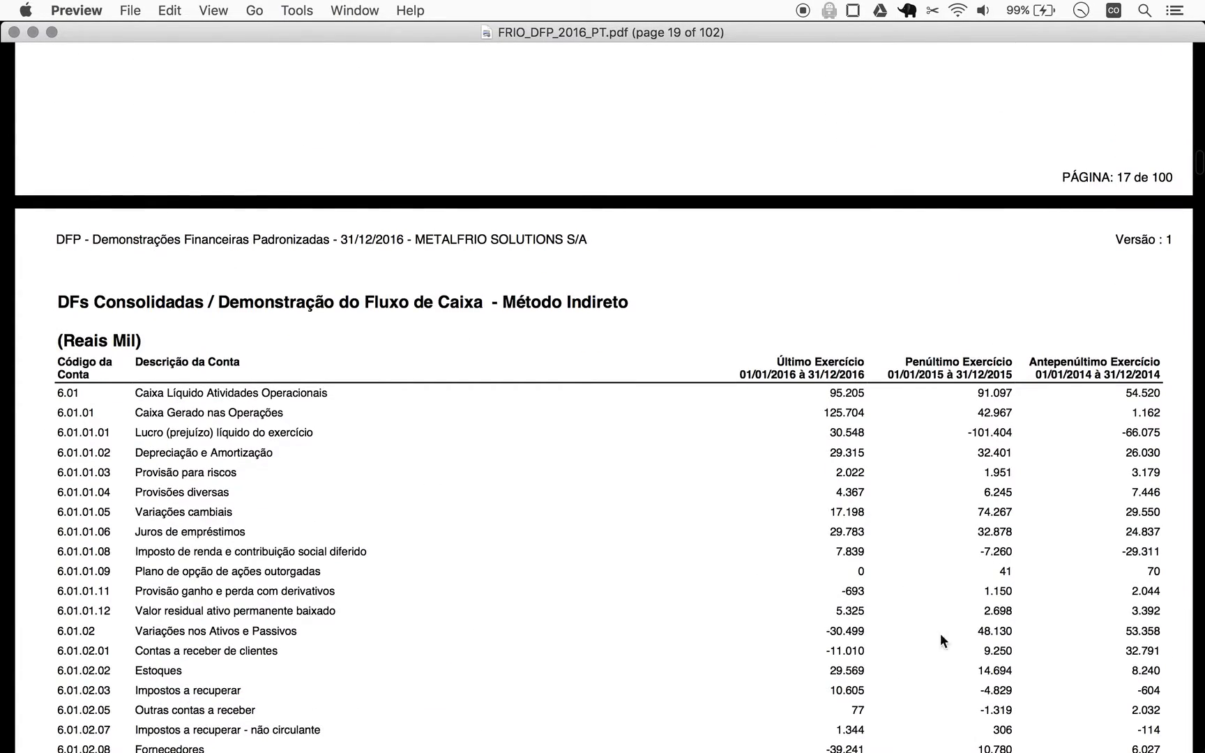
{"action": "scroll", "scroll_direction": "down", "scroll_amount": 3}
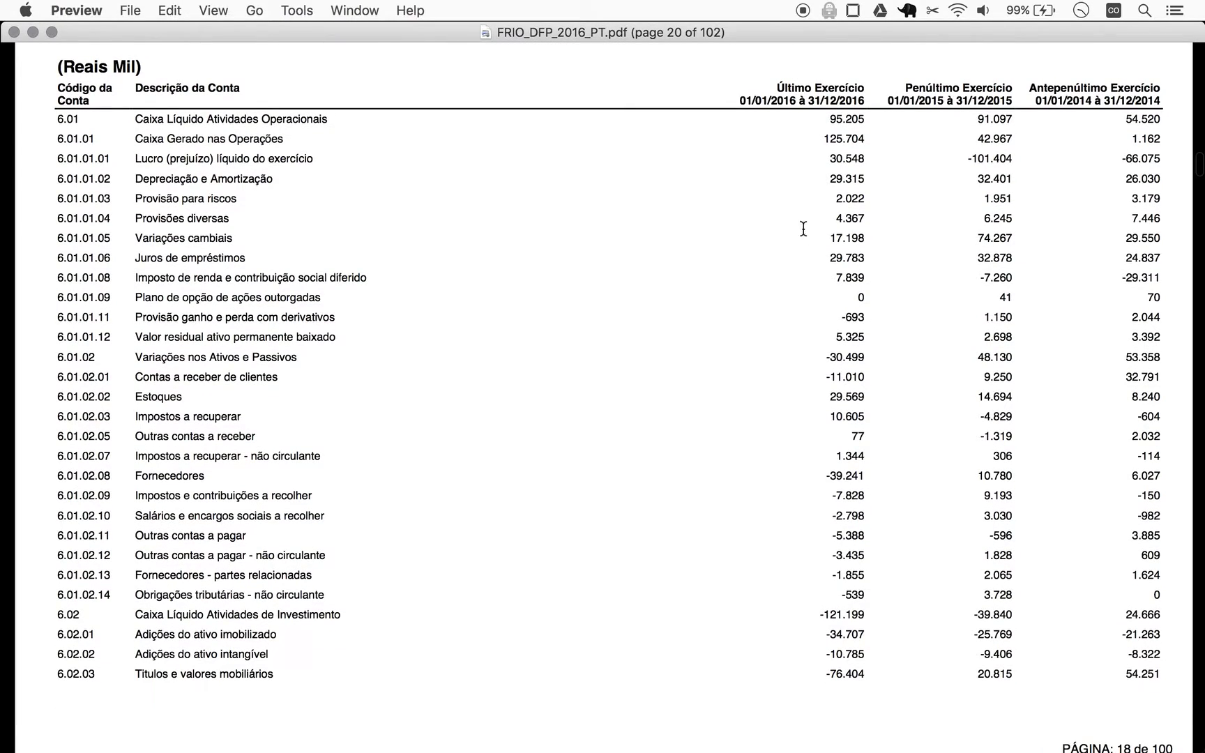
{"action": "mouse_move", "coordinate": [804, 108]}
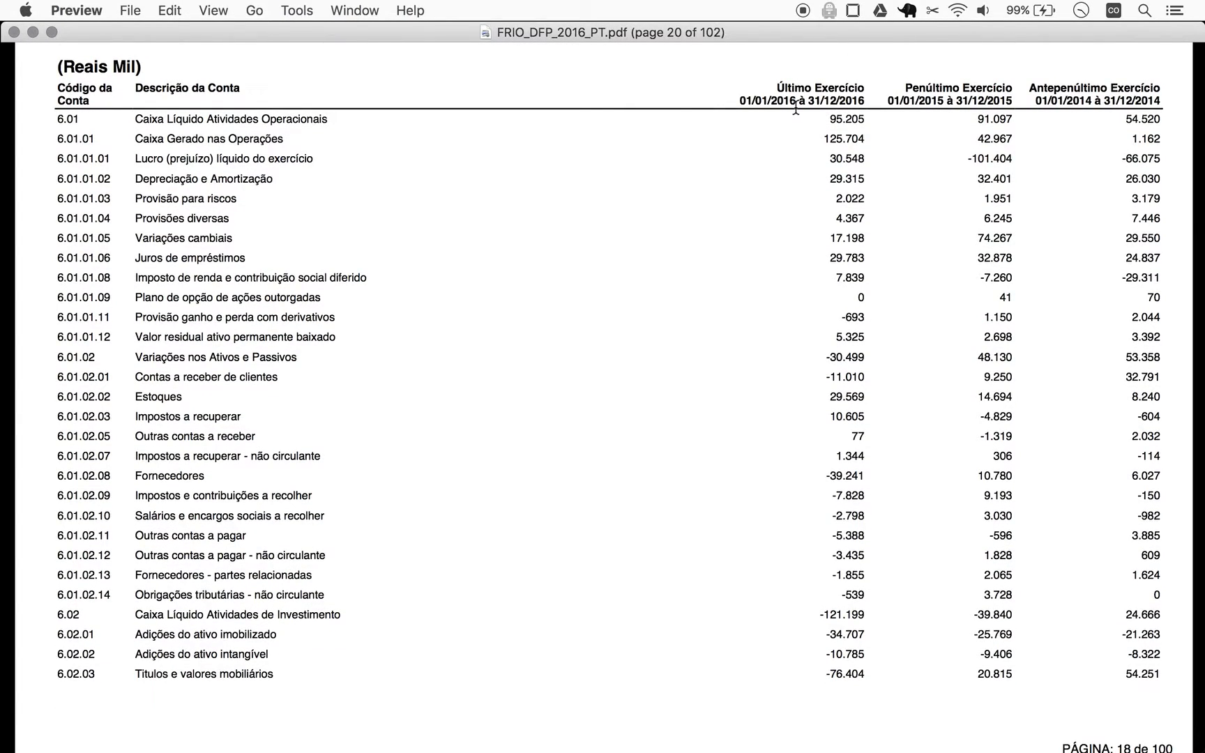
{"action": "mouse_move", "coordinate": [848, 129]}
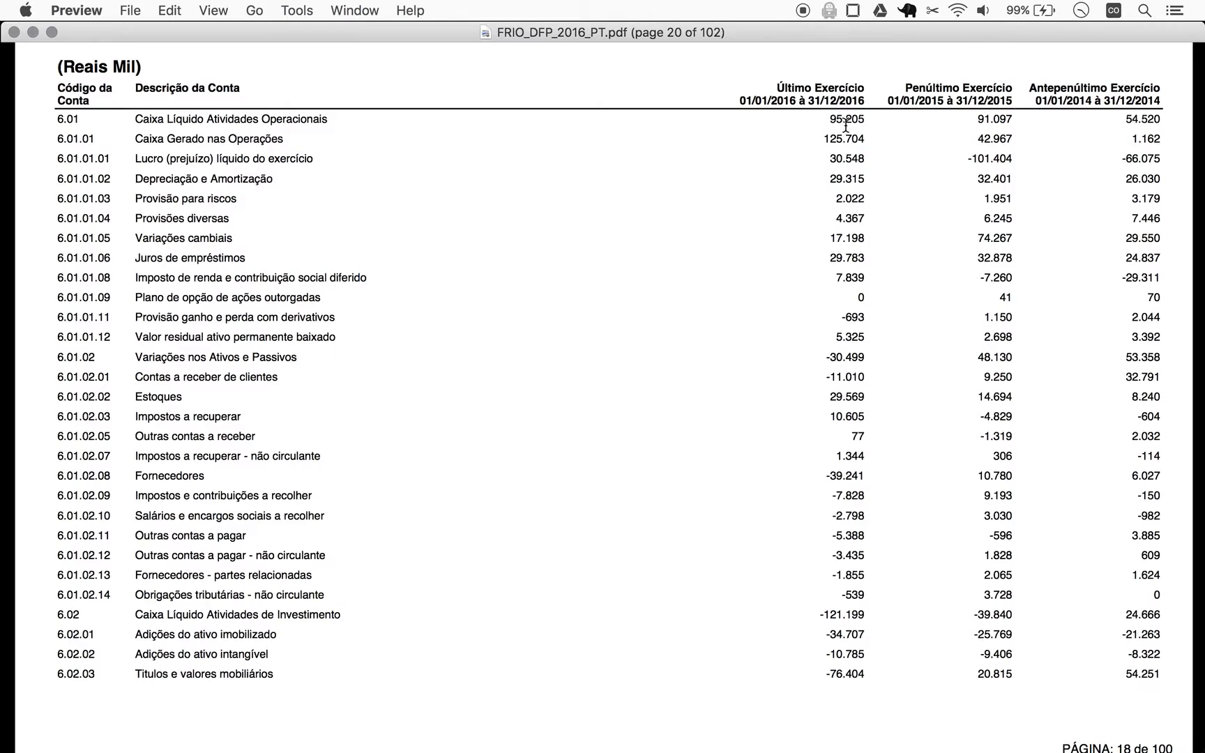
{"action": "scroll", "scroll_direction": "down", "scroll_amount": 3}
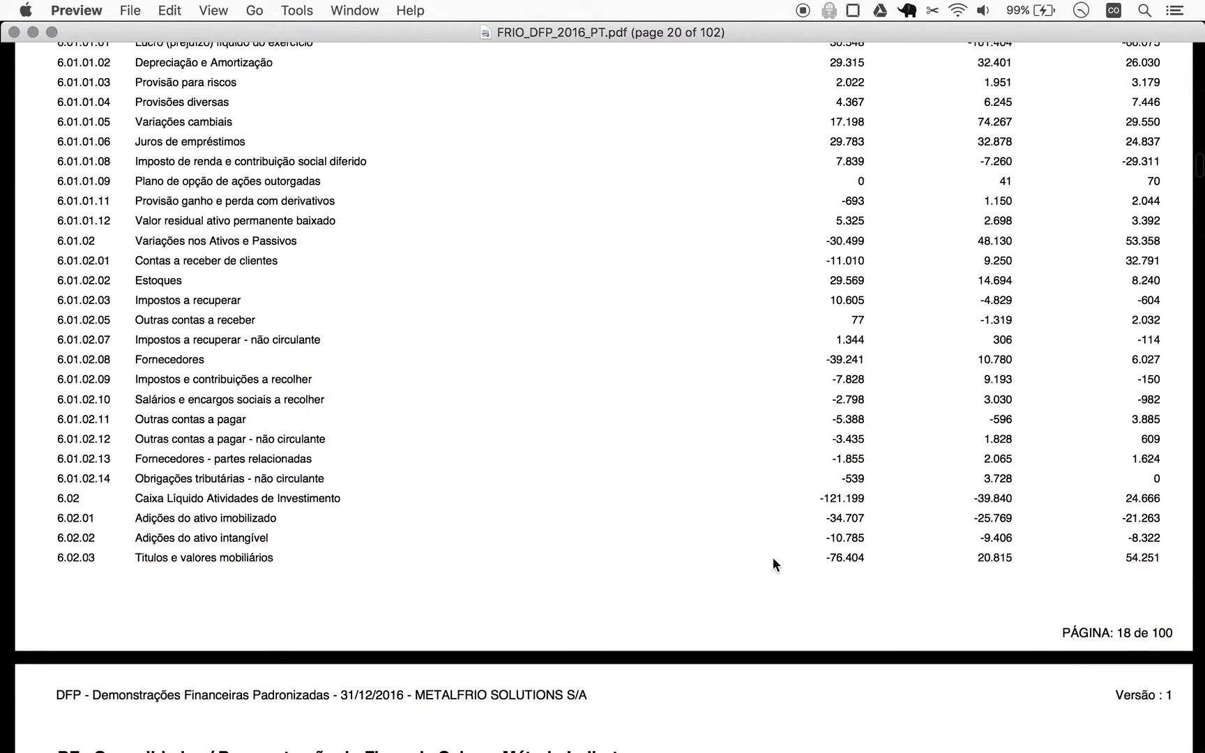
{"action": "mouse_move", "coordinate": [837, 498]}
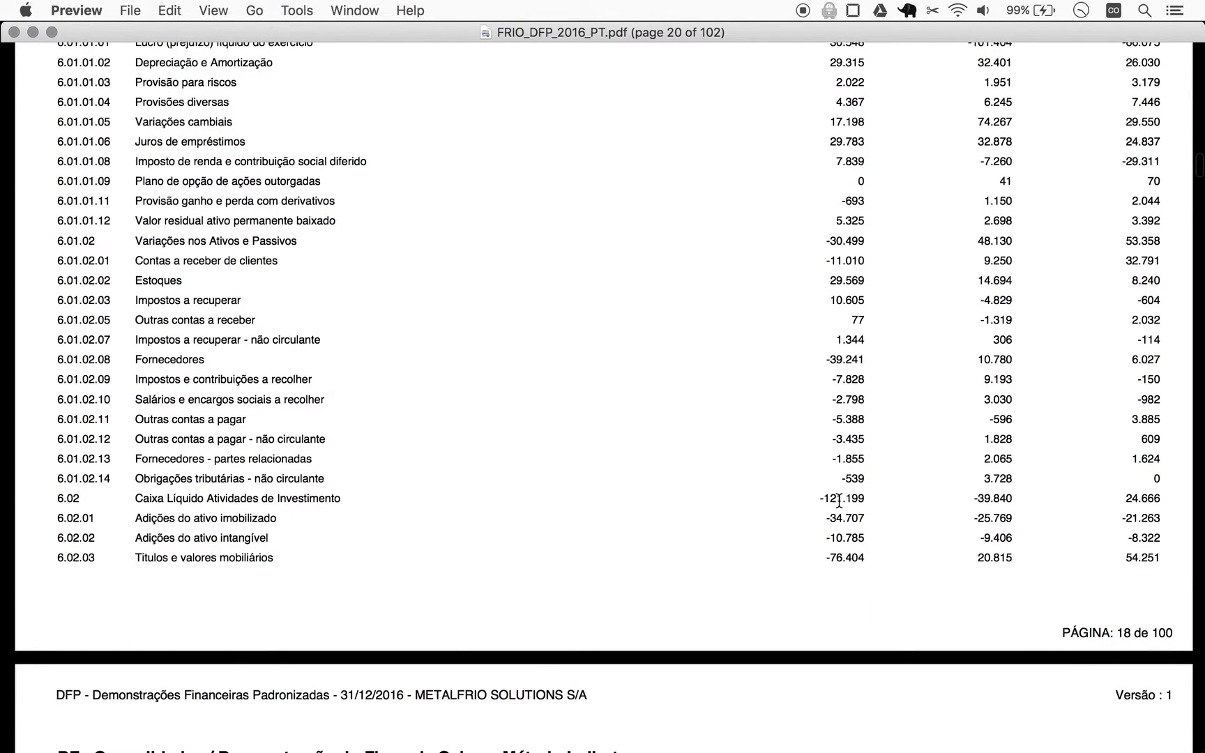
{"action": "mouse_move", "coordinate": [268, 504]}
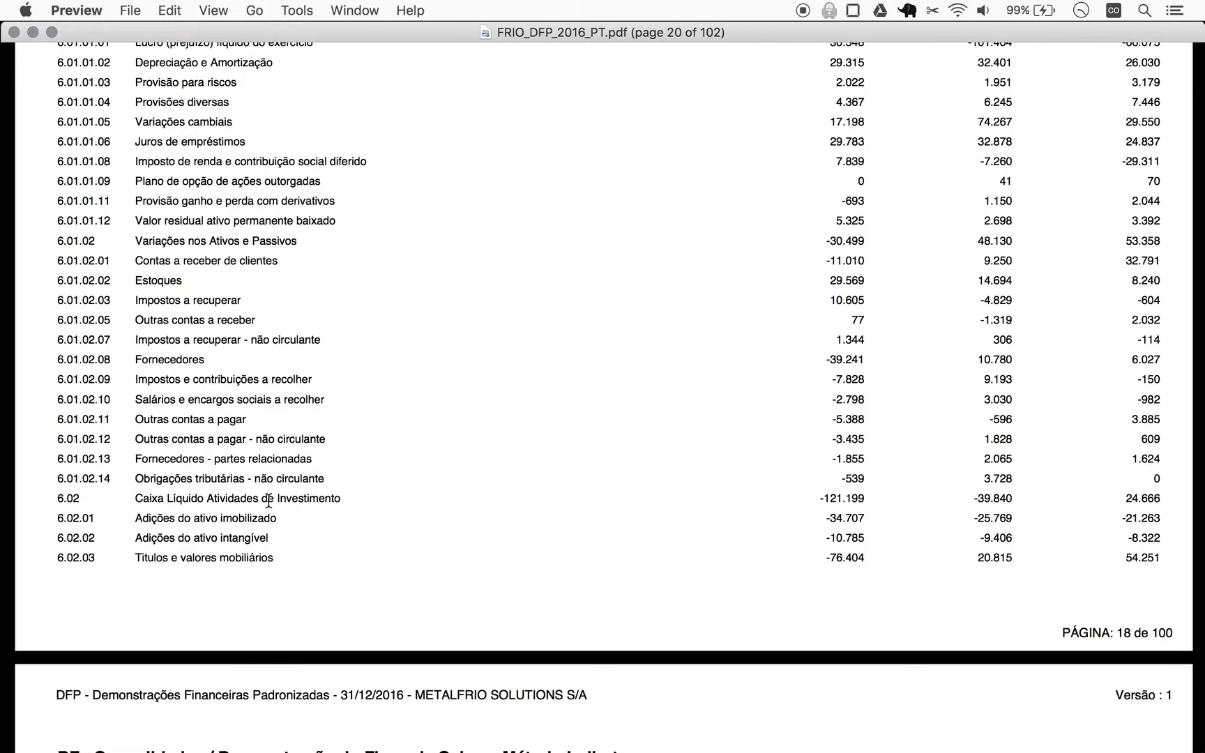
{"action": "scroll", "scroll_direction": "up", "scroll_amount": 3}
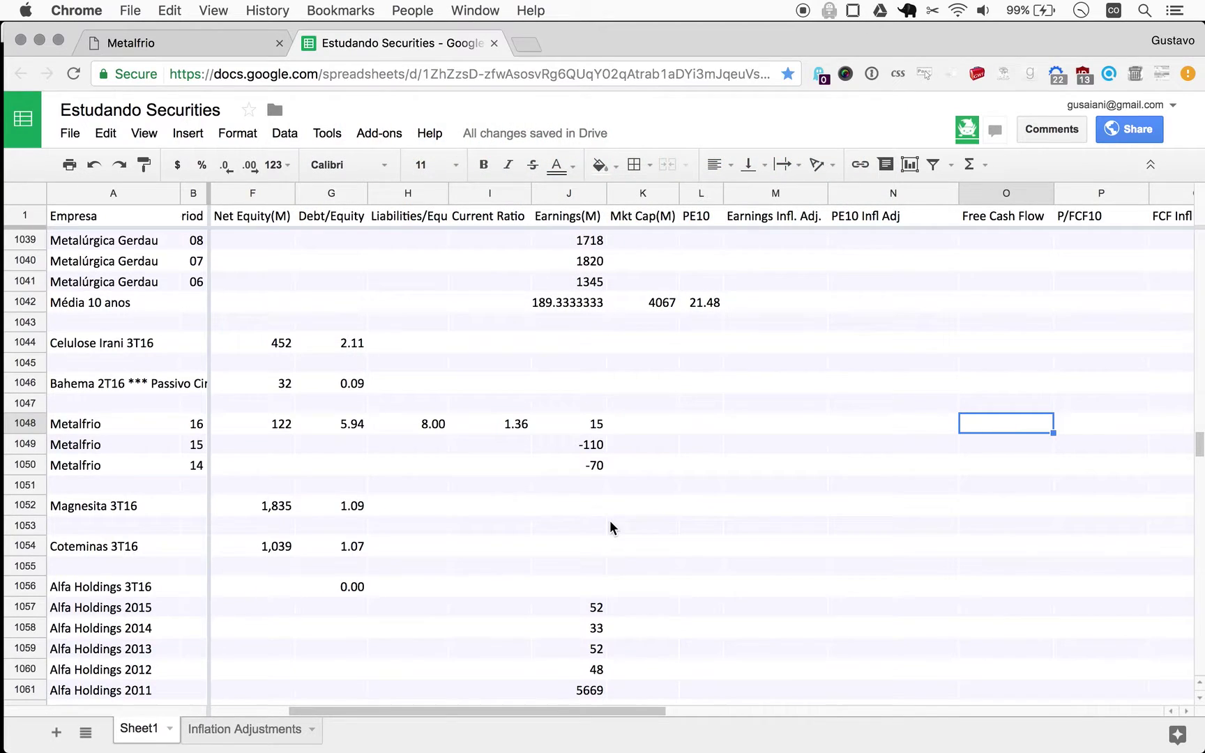
Step: Enter -26 as Metalfrio 2016's Free Cash Flow in cell O1048
{"action": "type", "text": "-26"}
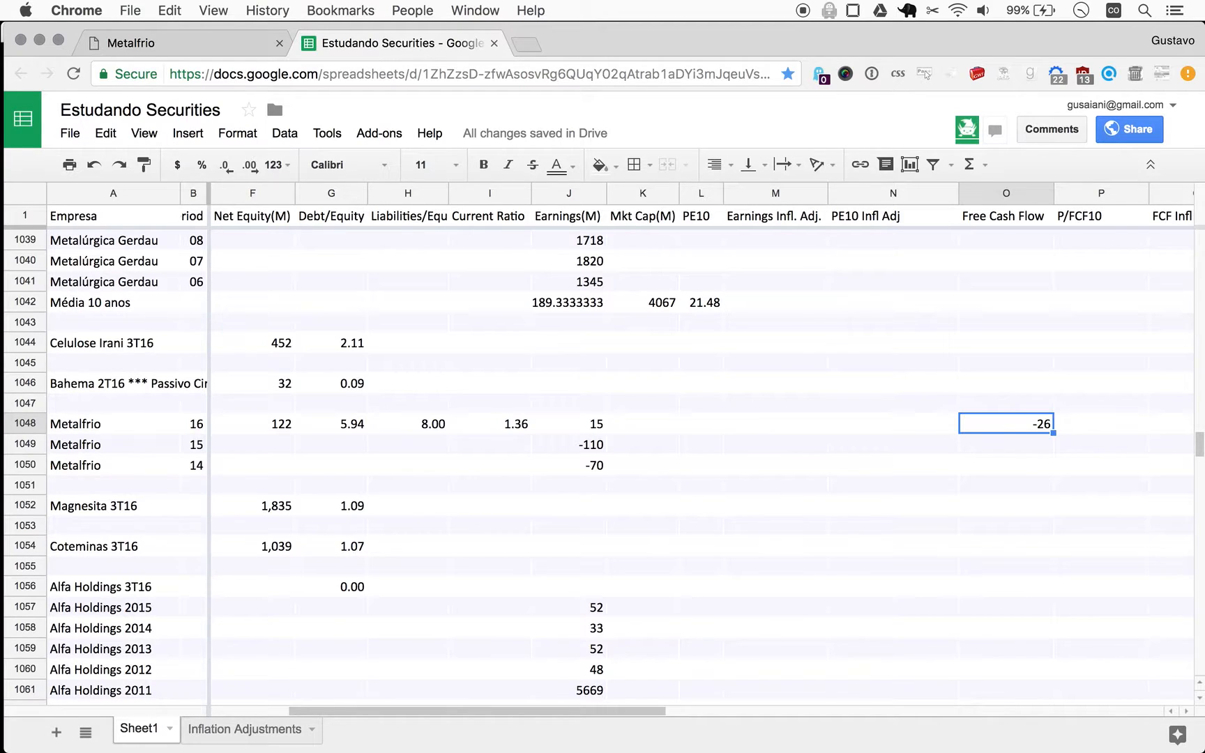
{"action": "mouse_move", "coordinate": [319, 513]}
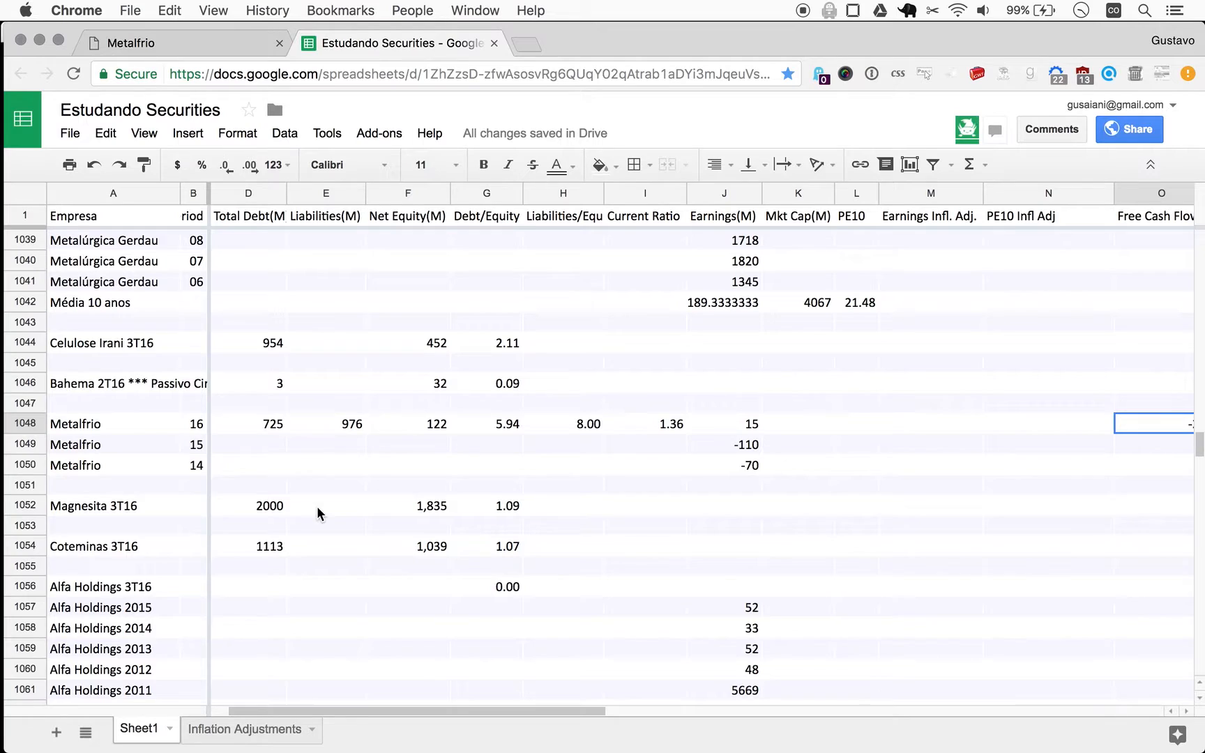
{"action": "mouse_move", "coordinate": [432, 484]}
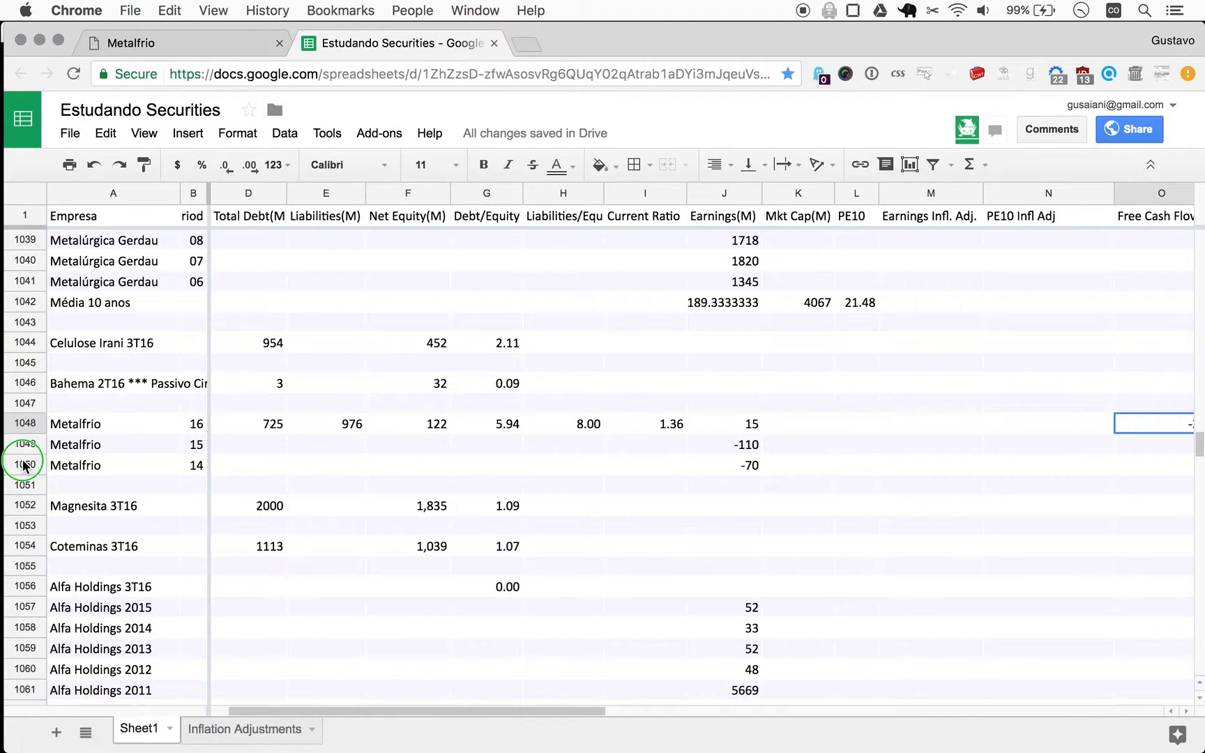
Step: Insert a row below row 1050, select K1051, and look up Metalfrio's 131.90M market cap
{"action": "right_click", "coordinate": [23, 465]}
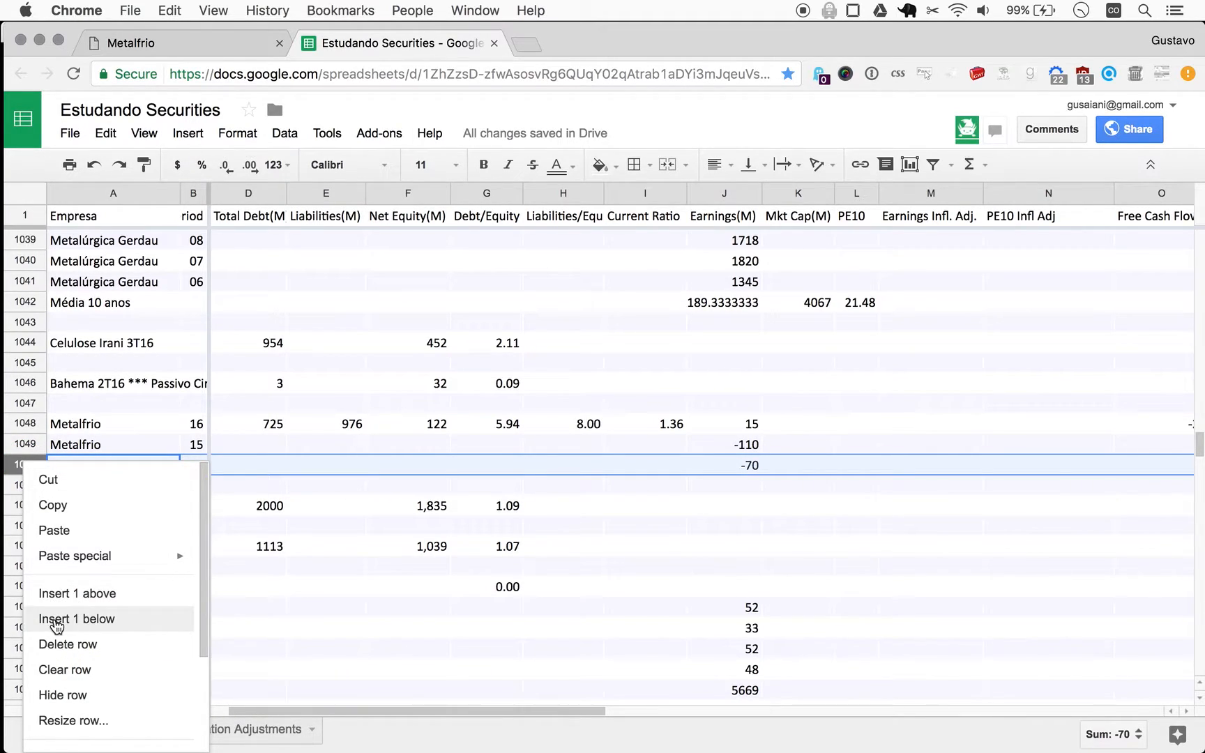
{"action": "left_click", "coordinate": [76, 618]}
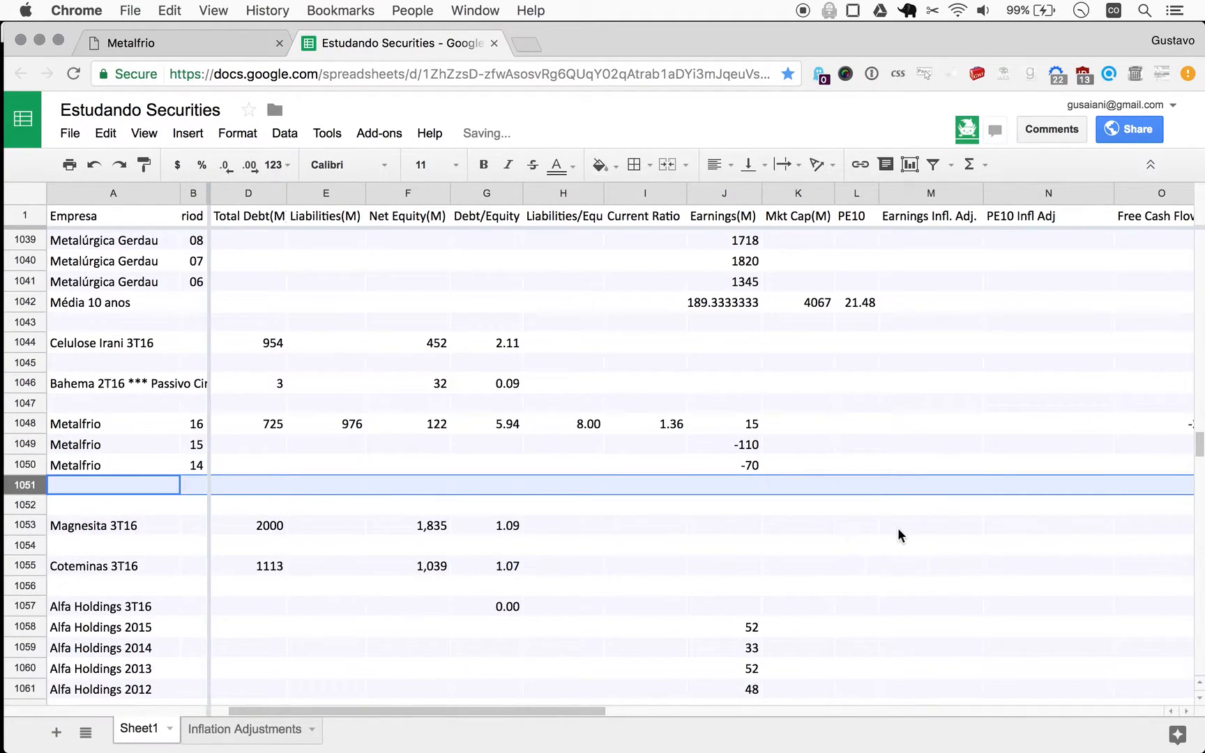
{"action": "left_click", "coordinate": [797, 485]}
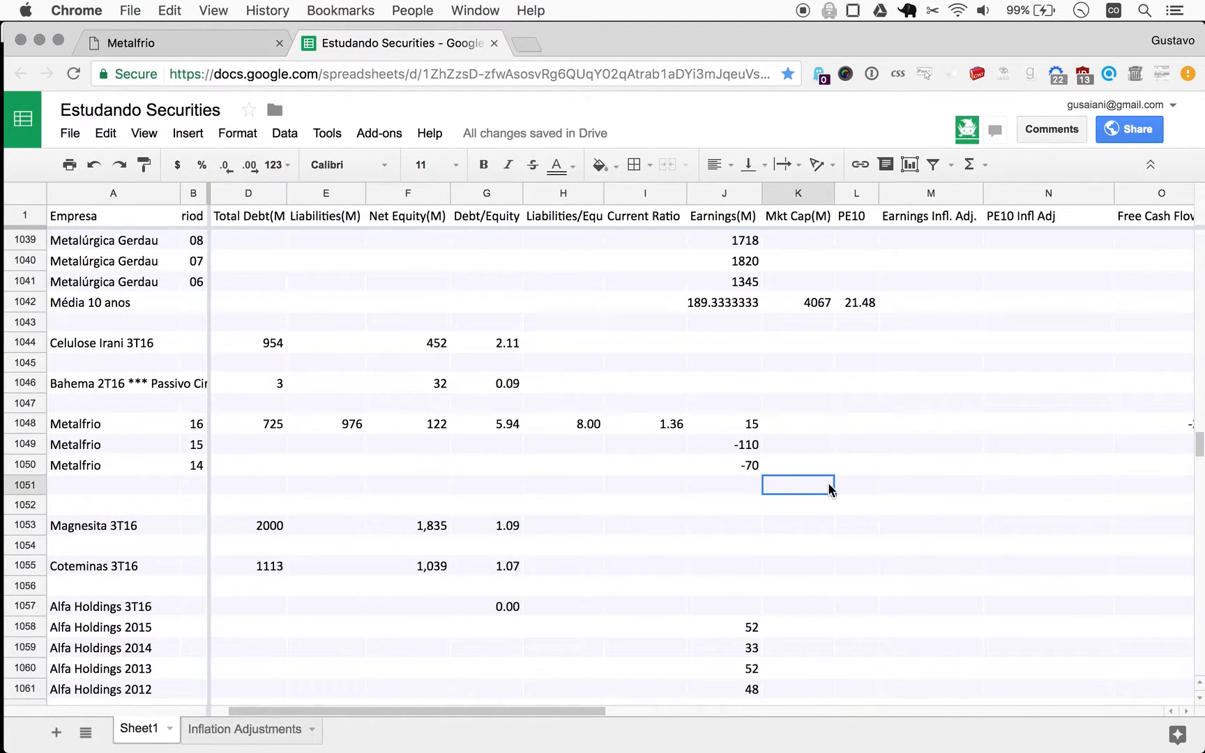
{"action": "mouse_move", "coordinate": [692, 419]}
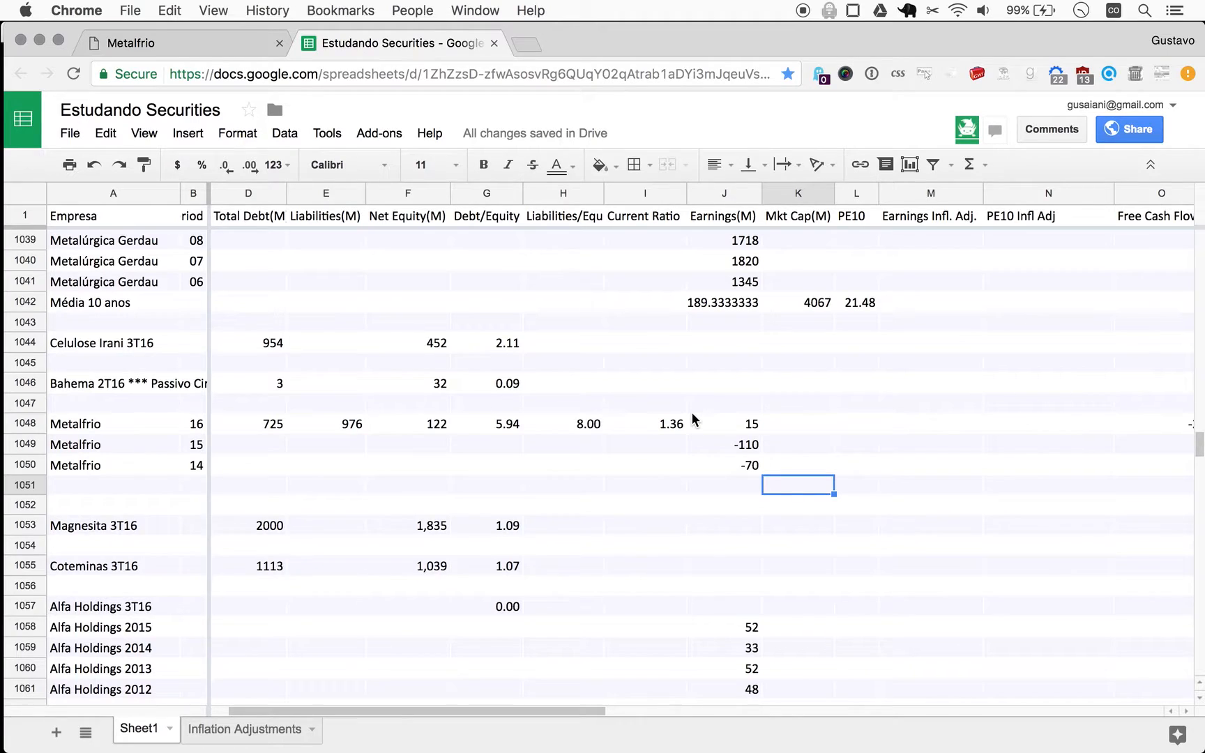
{"action": "mouse_move", "coordinate": [287, 343]}
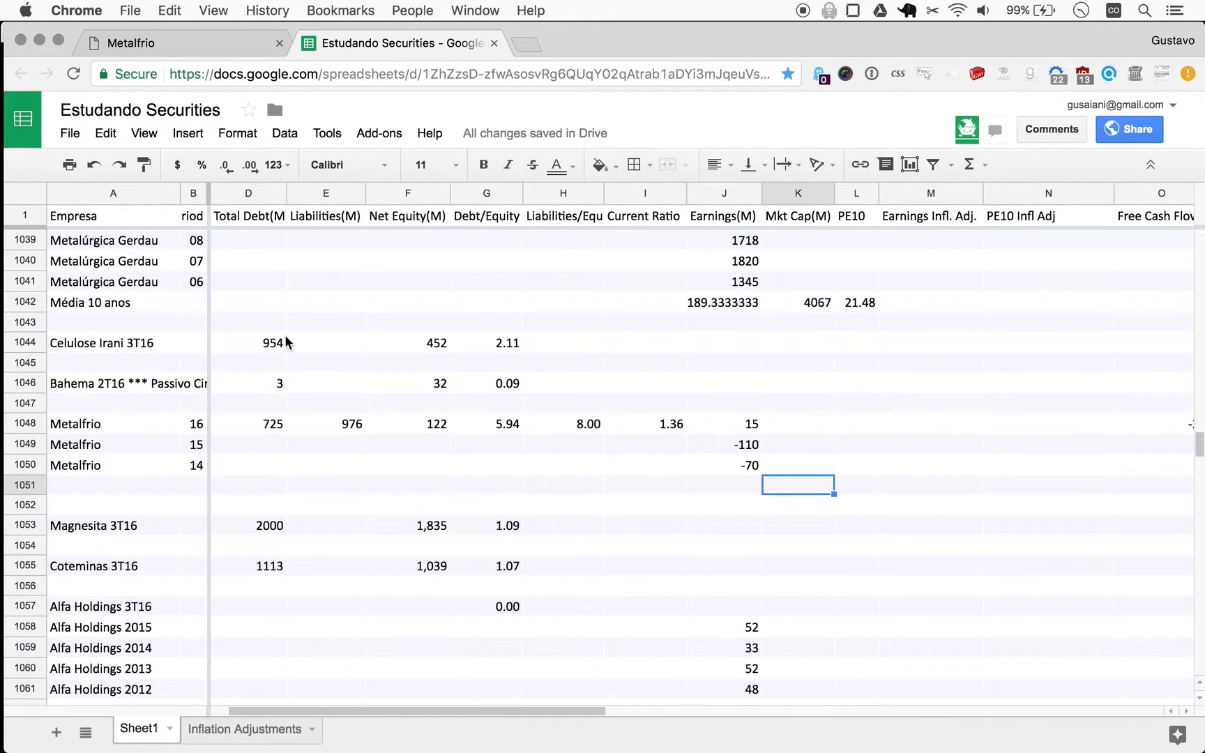
{"action": "mouse_move", "coordinate": [254, 461]}
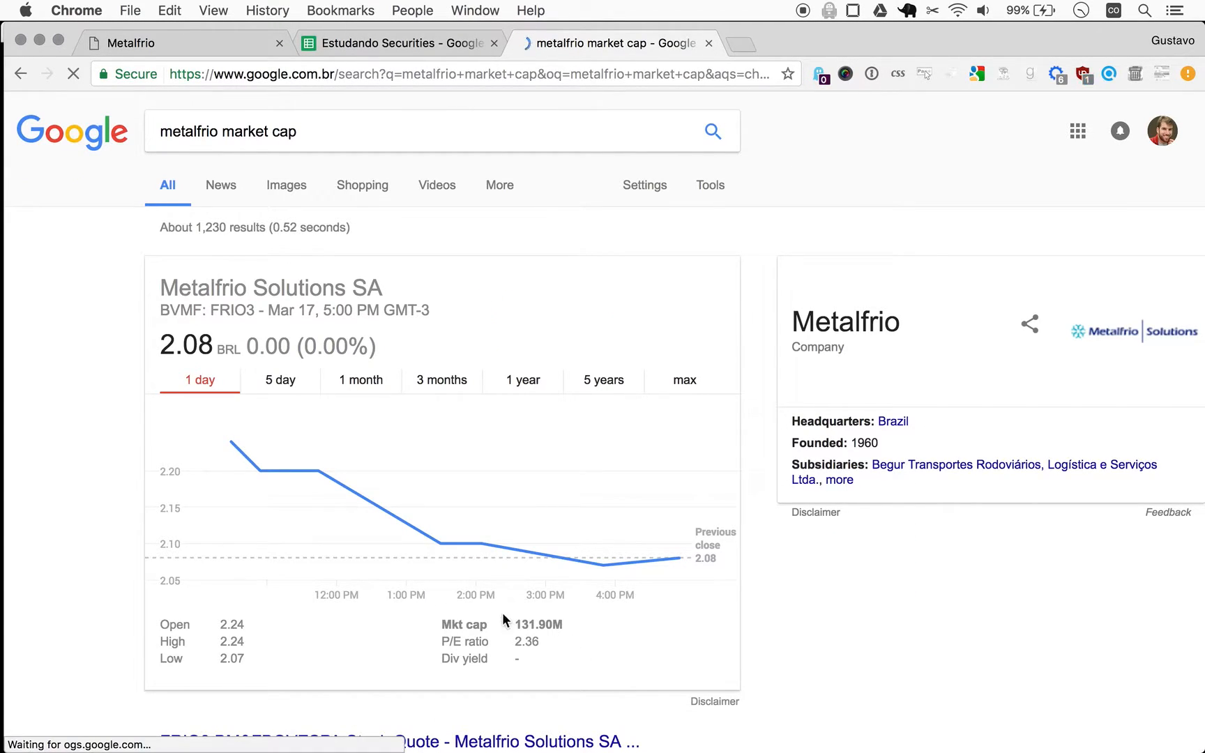
{"action": "left_click", "coordinate": [396, 43]}
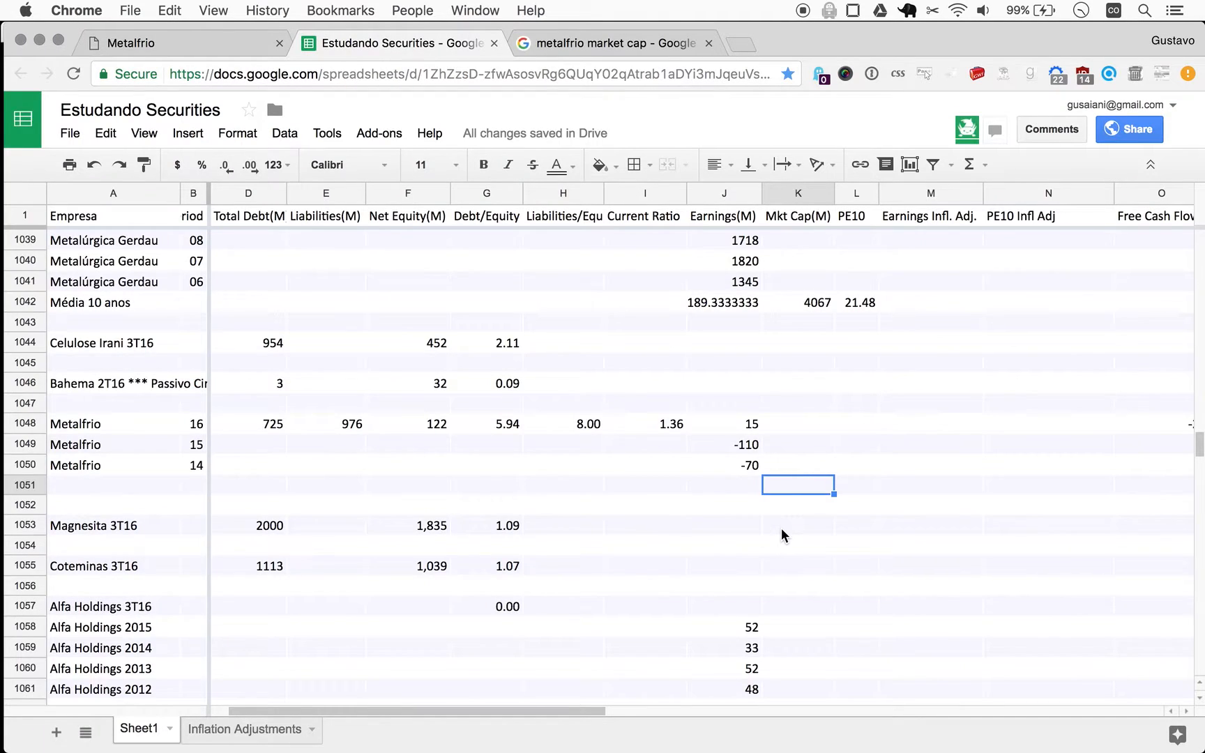
Step: Enter 132 in cell K1051 and reselect it to check
{"action": "type", "text": "132"}
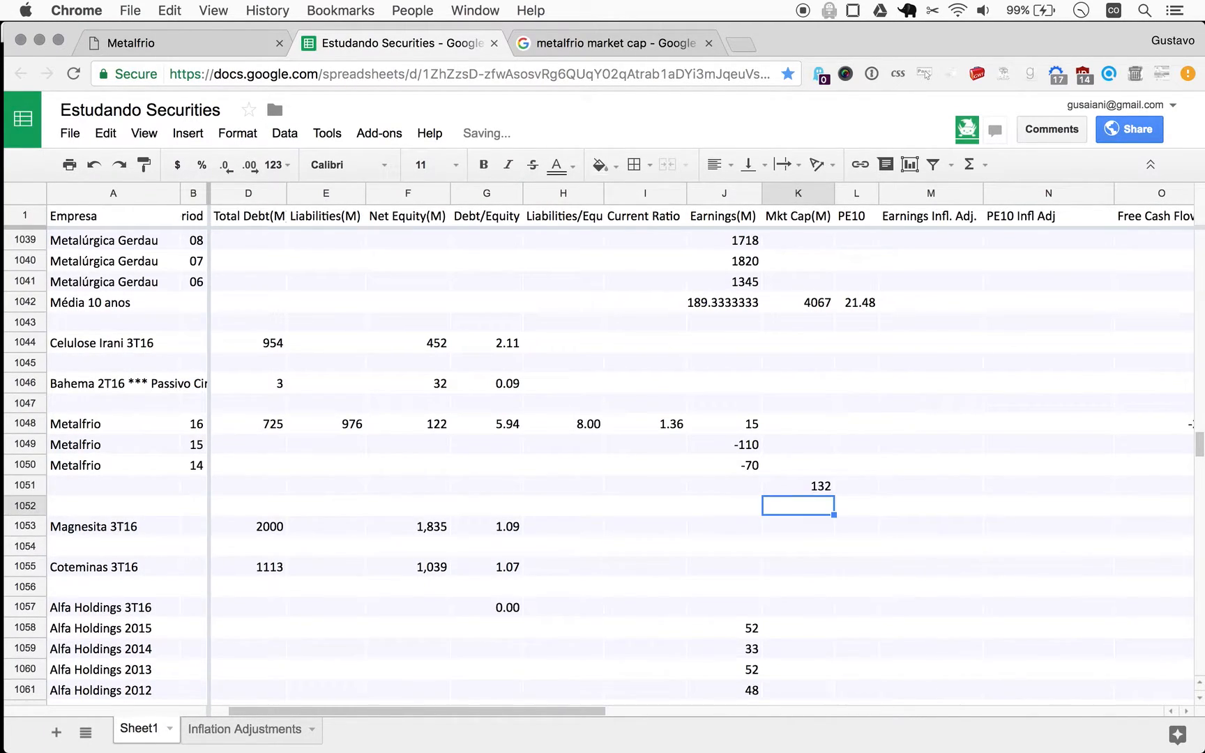
{"action": "left_click", "coordinate": [798, 484]}
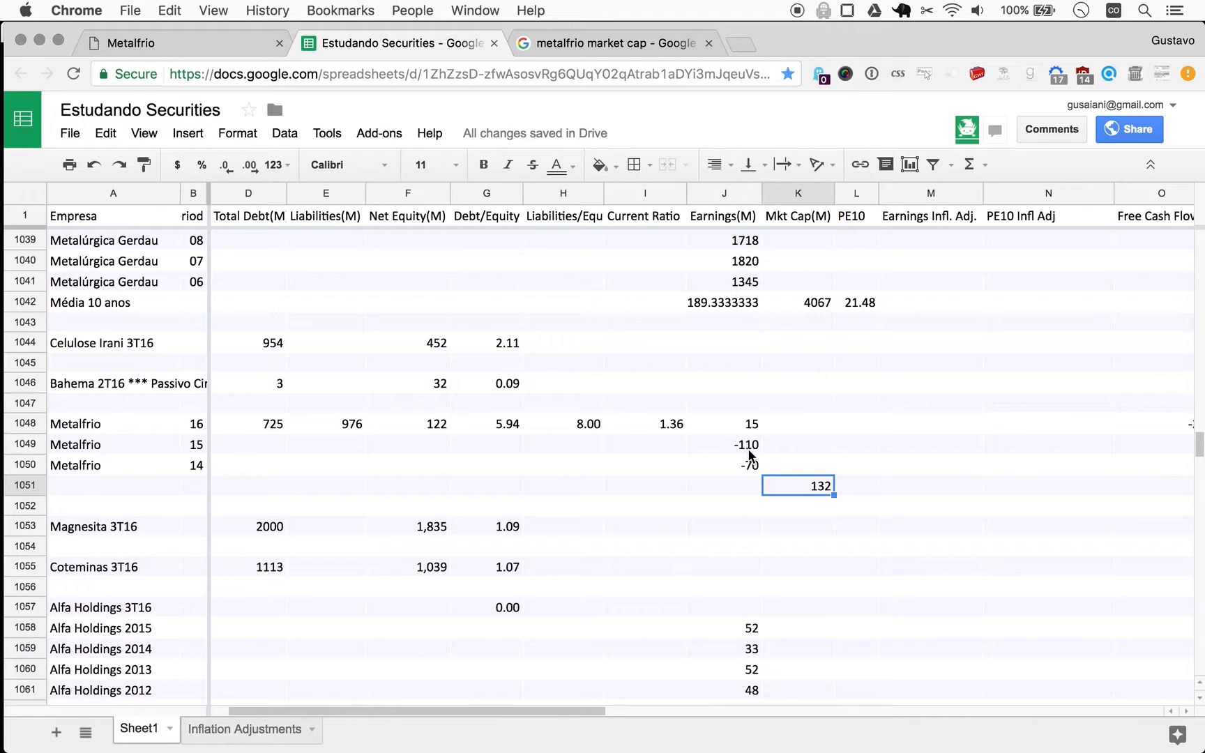
{"action": "mouse_move", "coordinate": [815, 497]}
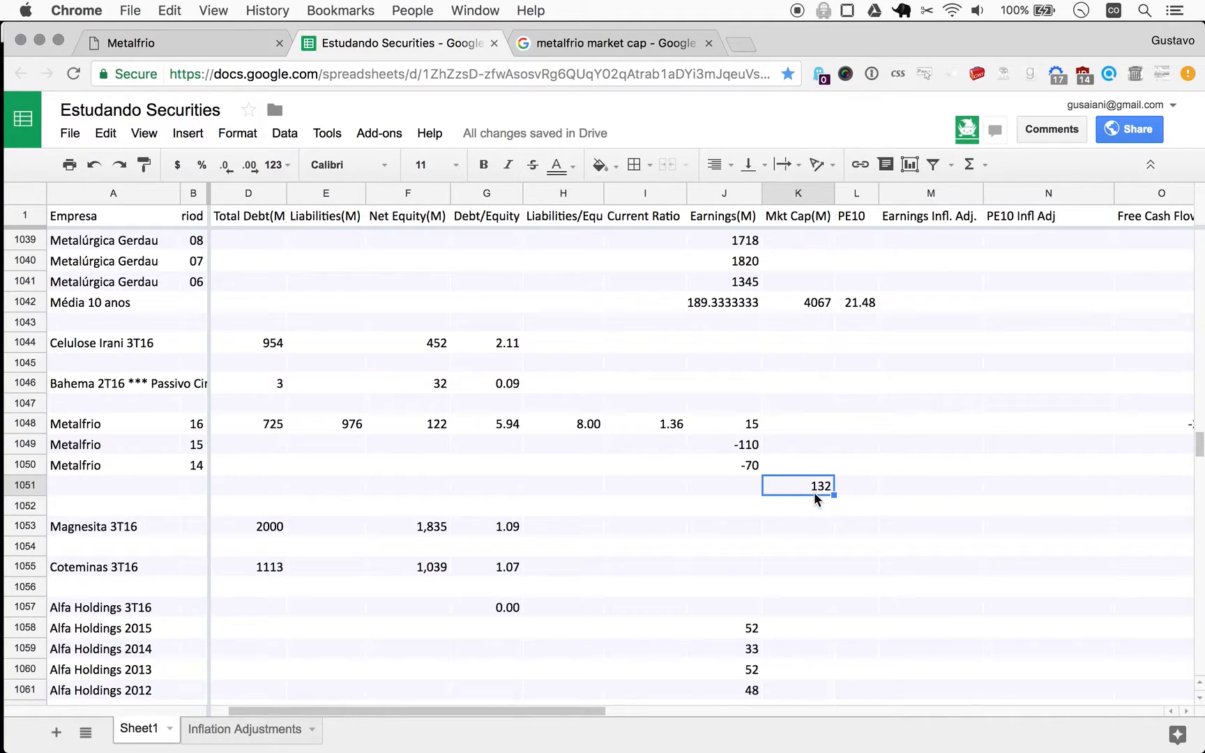
{"action": "mouse_move", "coordinate": [429, 428]}
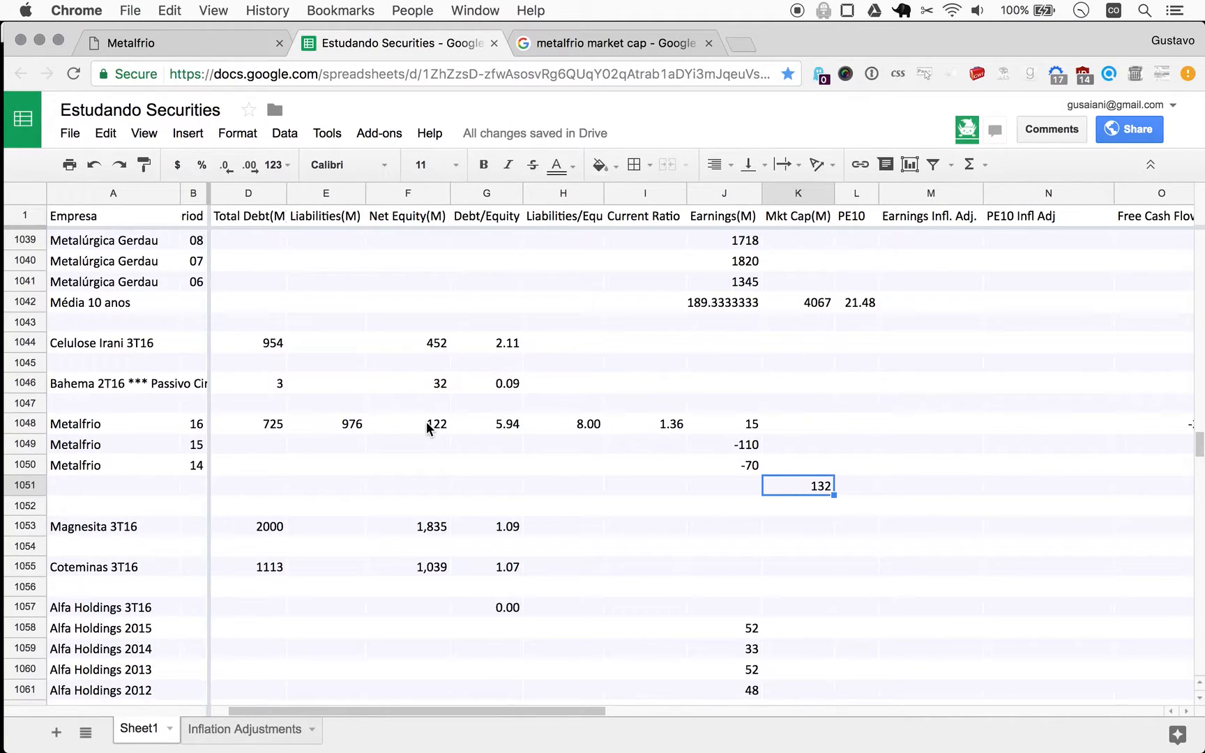
{"action": "mouse_move", "coordinate": [444, 435]}
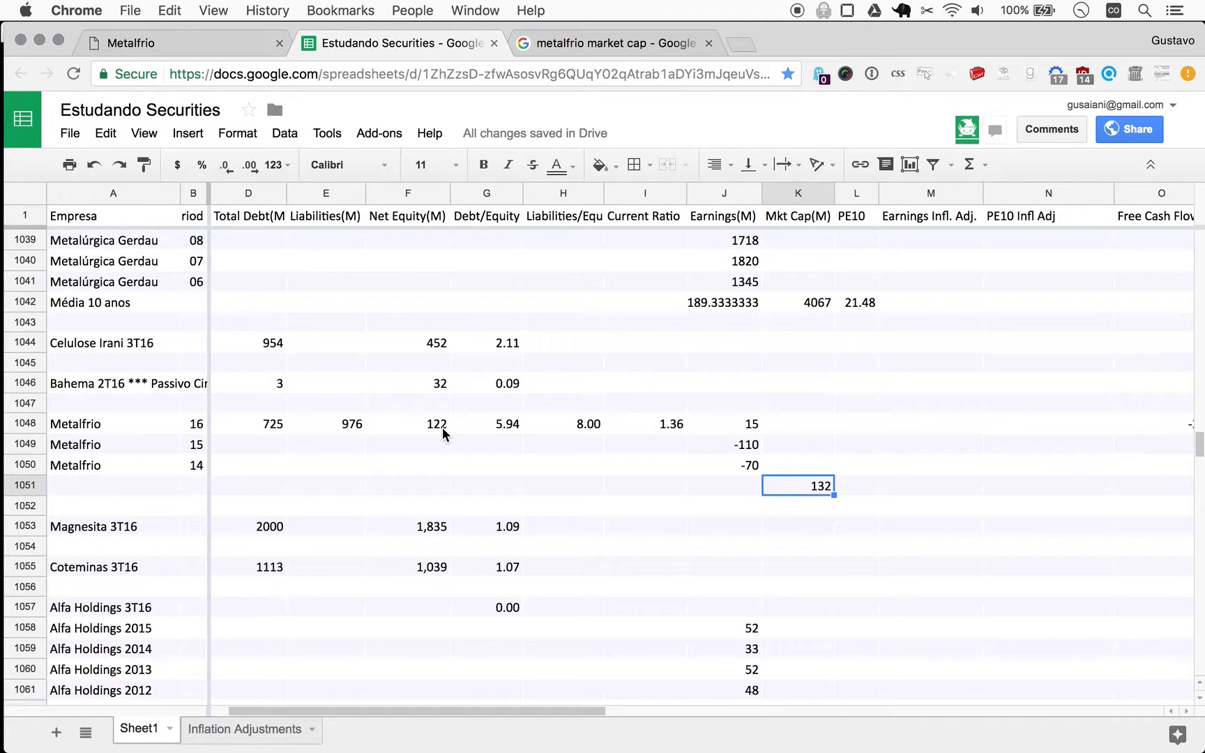